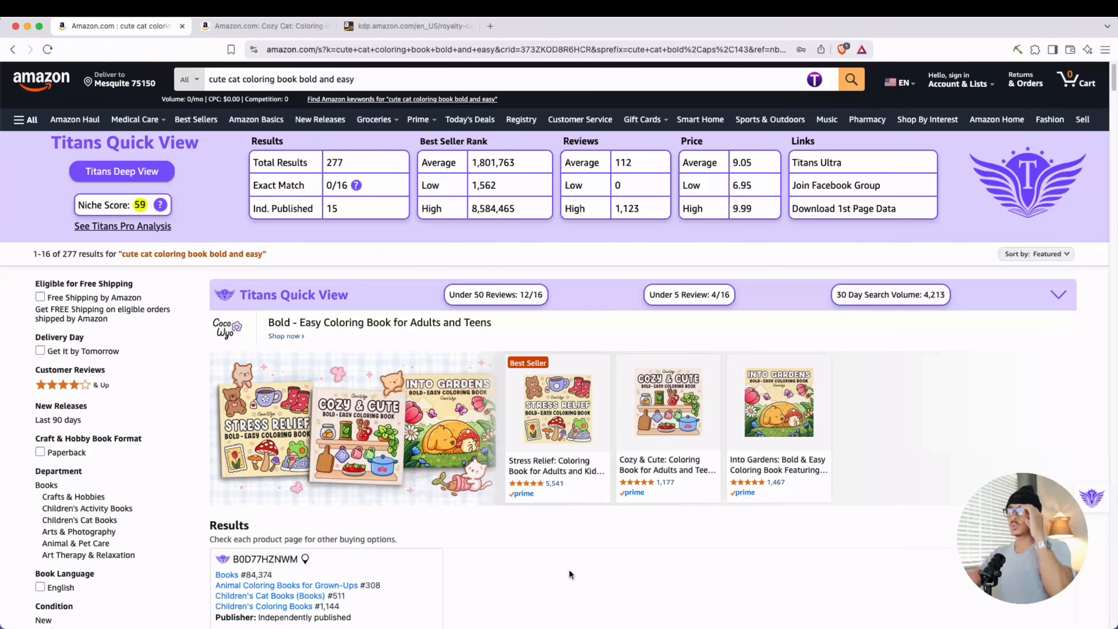
mouse_move(518, 589)
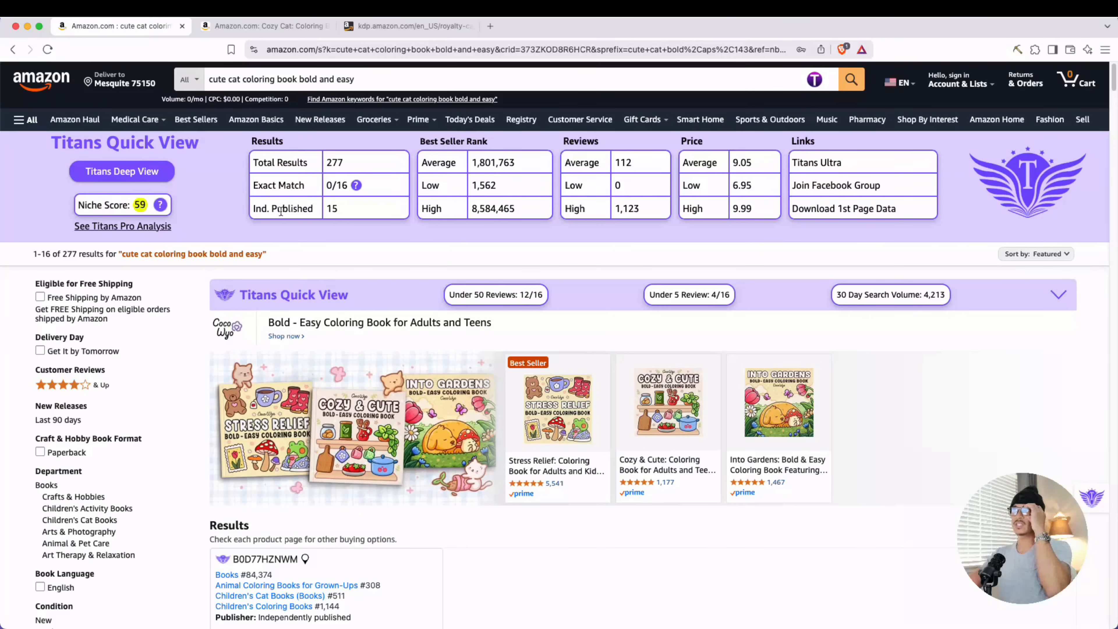
Review the Cozy Cat listing's title, price and product details on the Amazon page.
double_click(334, 162)
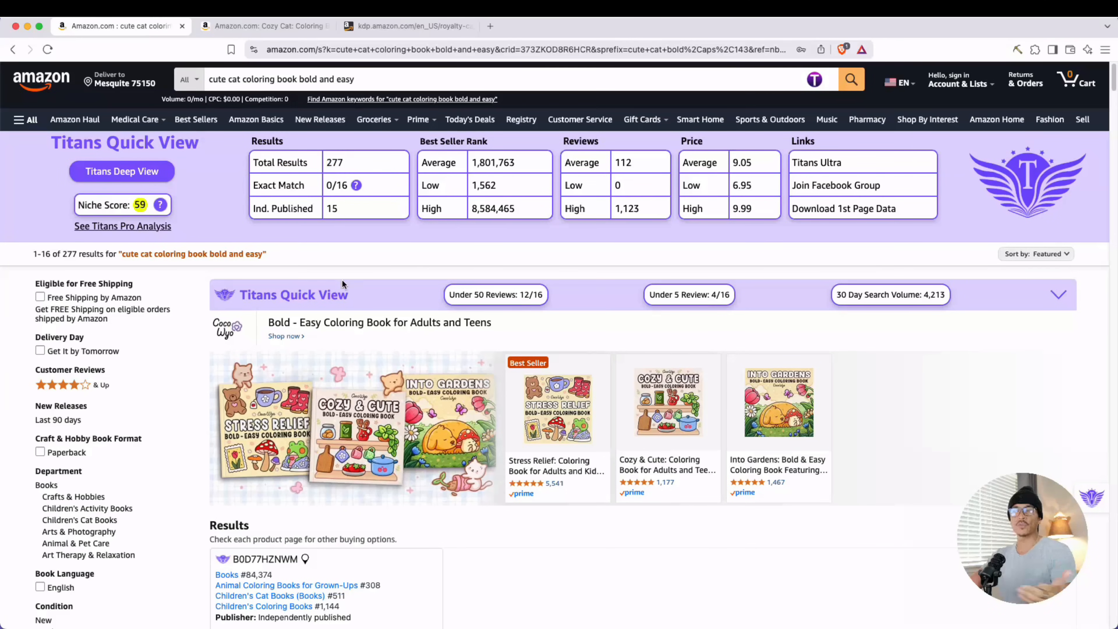
mouse_move(359, 267)
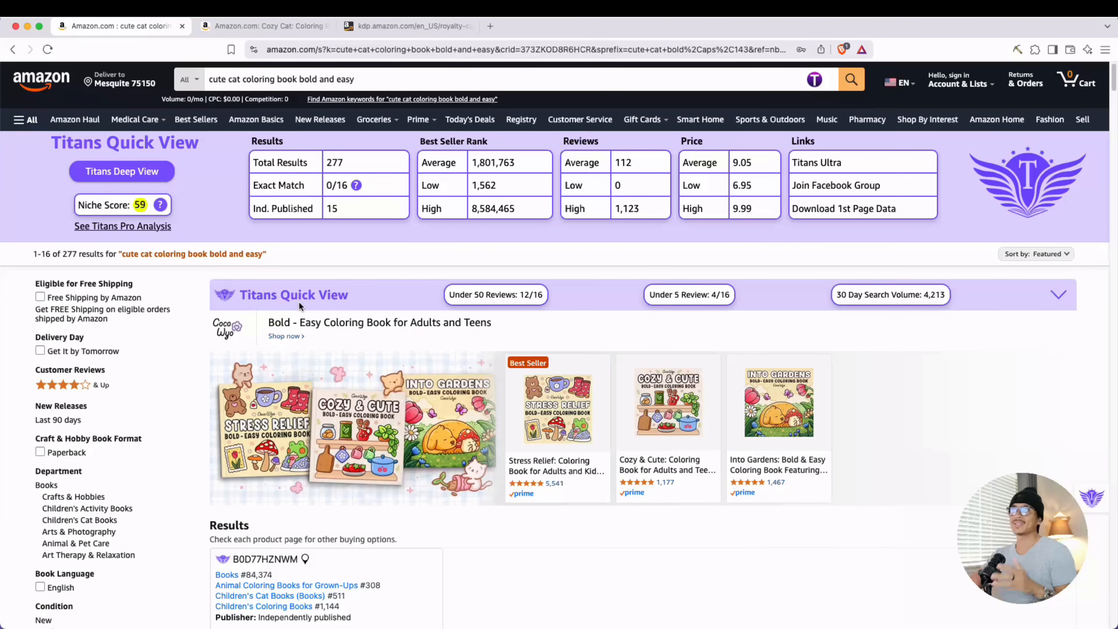
mouse_move(307, 311)
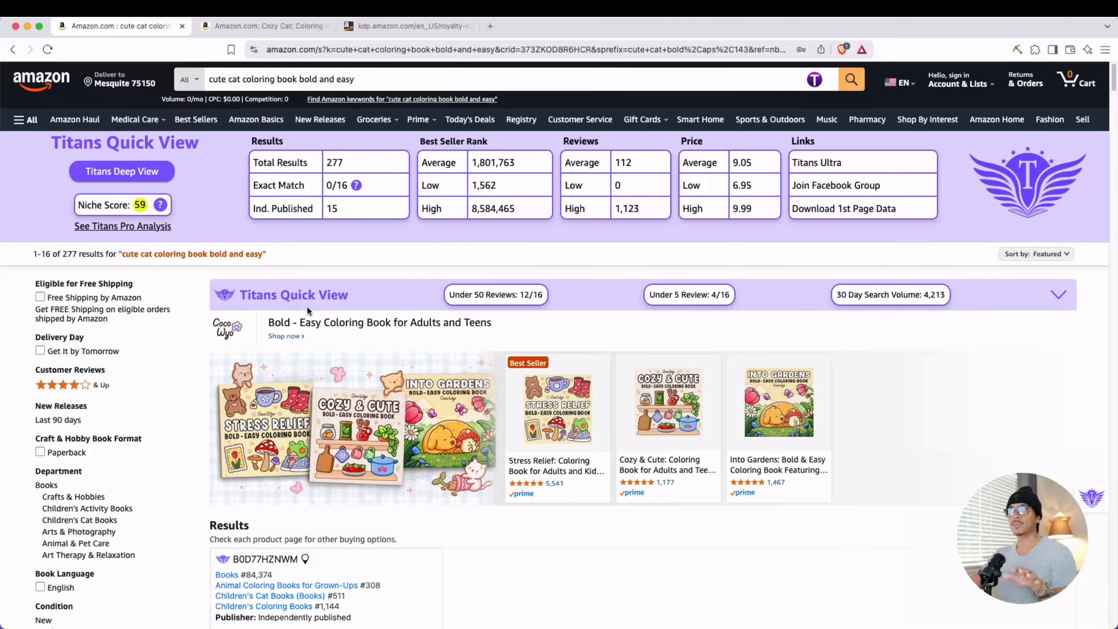
scroll(down, 3)
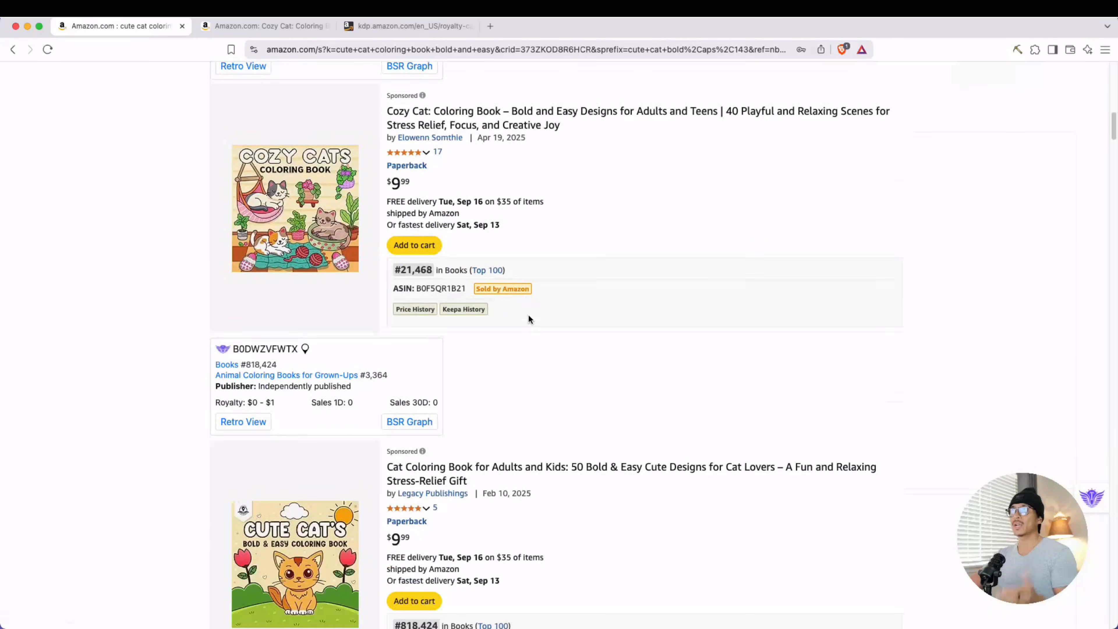
scroll(down, 3)
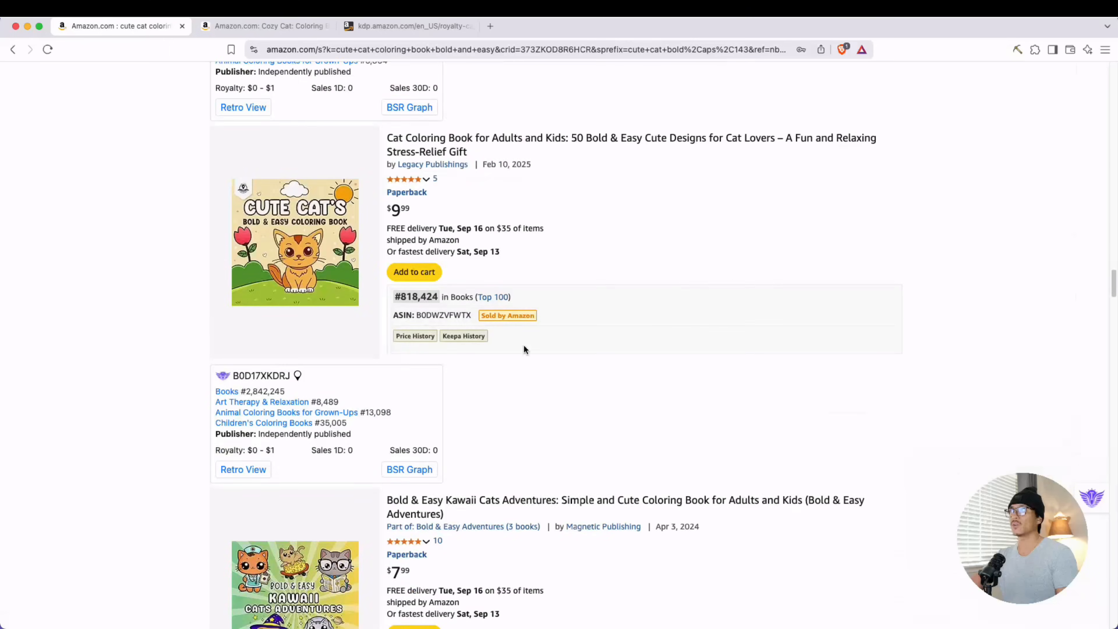
scroll(down, 3)
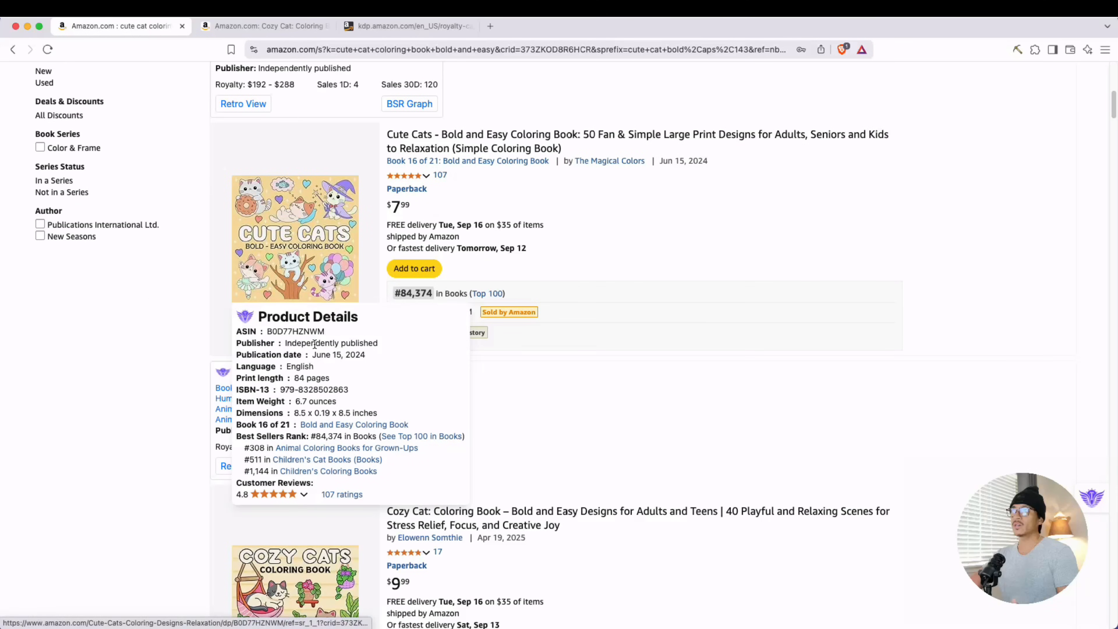
double_click(331, 343)
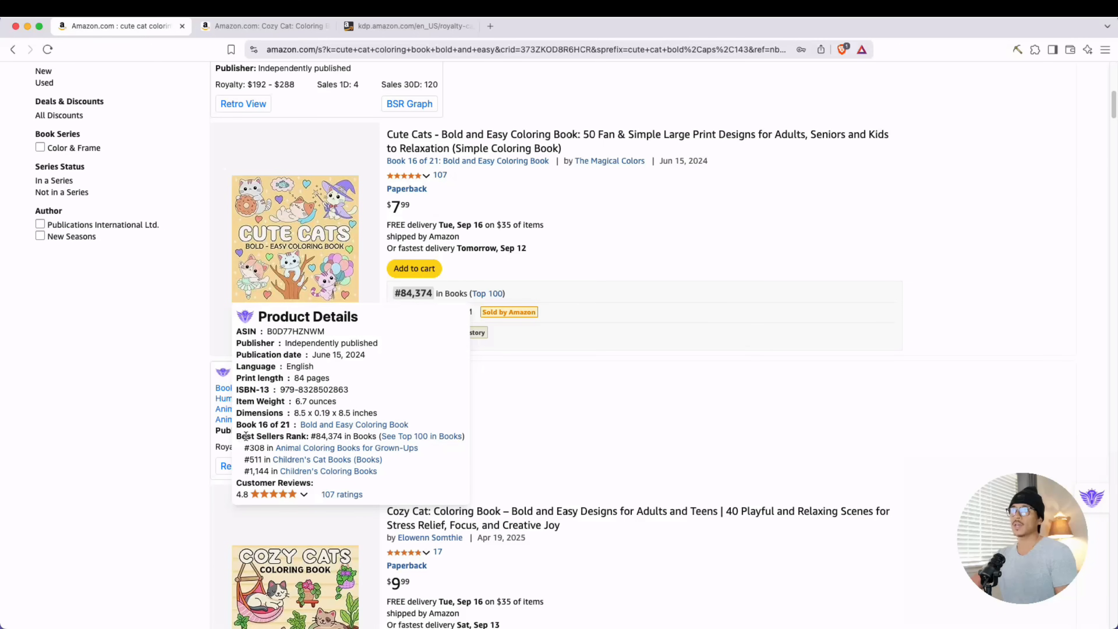
drag(238, 436, 351, 436)
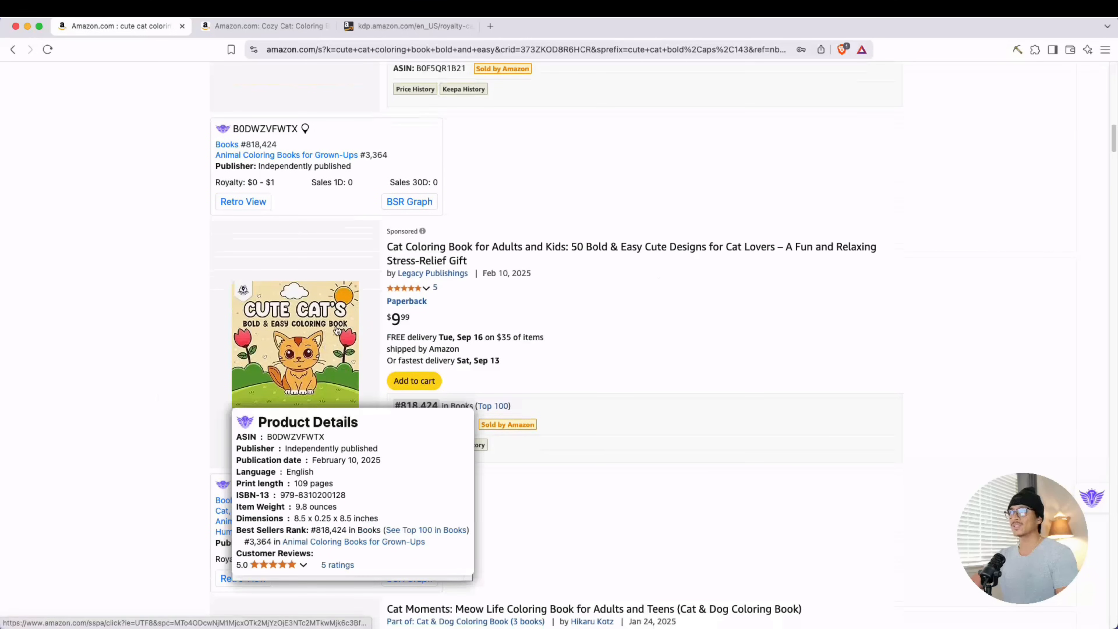
mouse_move(168, 281)
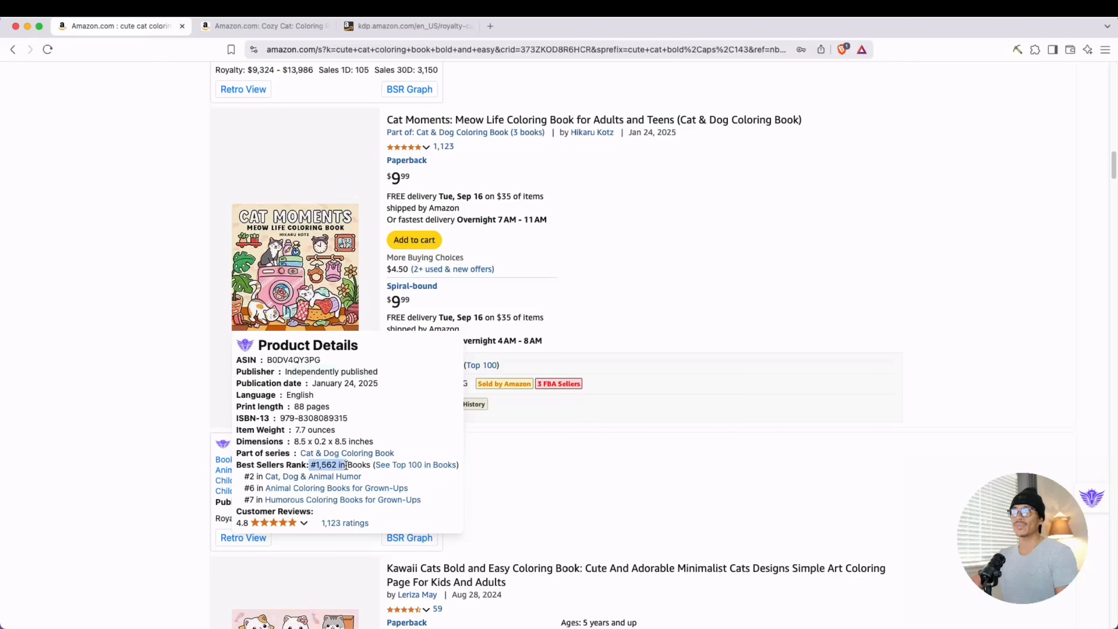
Look through the listing's further details and customer section lower on the page.
scroll(down, 3)
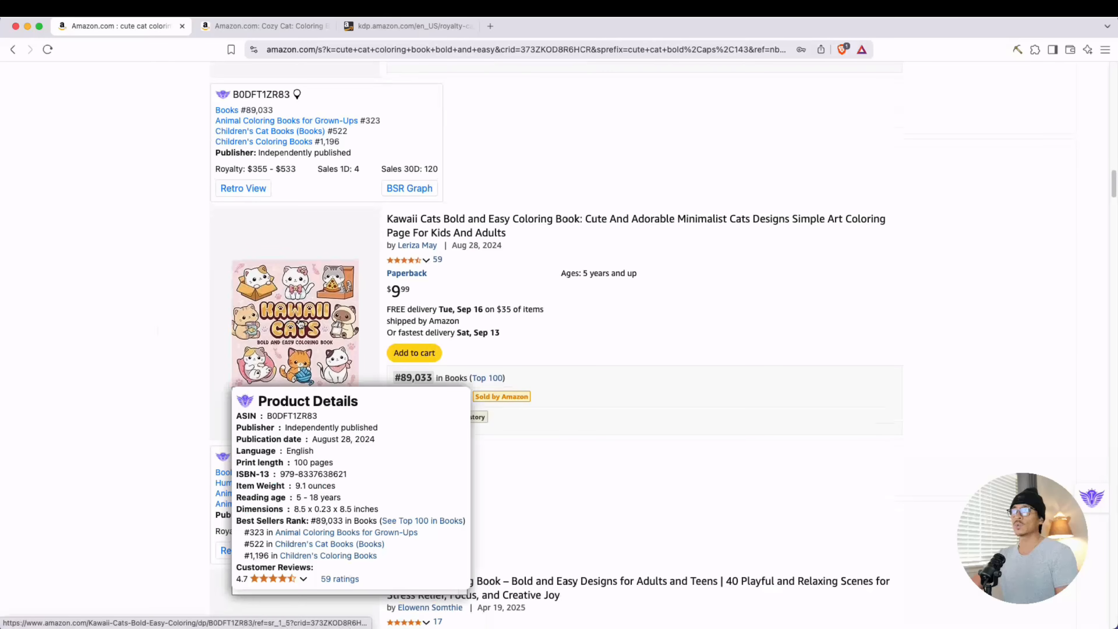
double_click(328, 521)
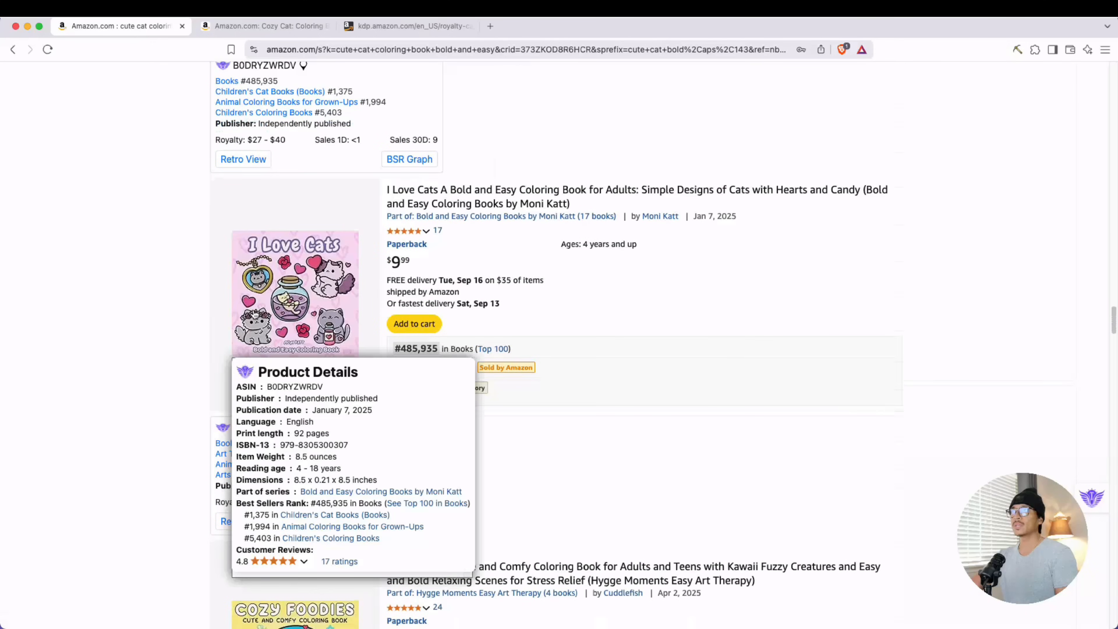
double_click(324, 502)
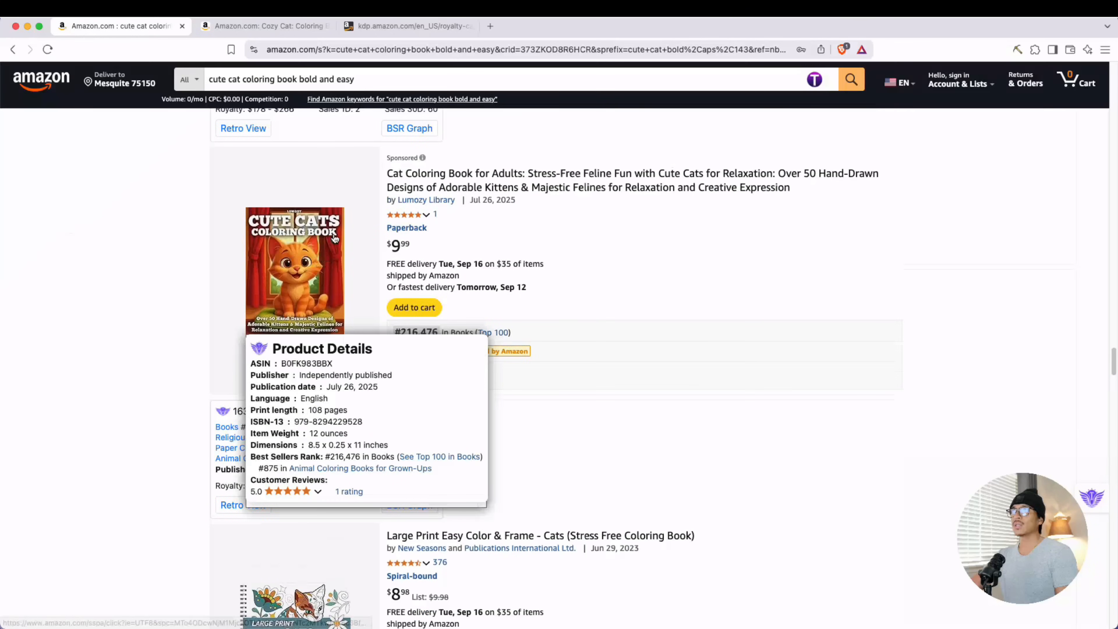
mouse_move(189, 299)
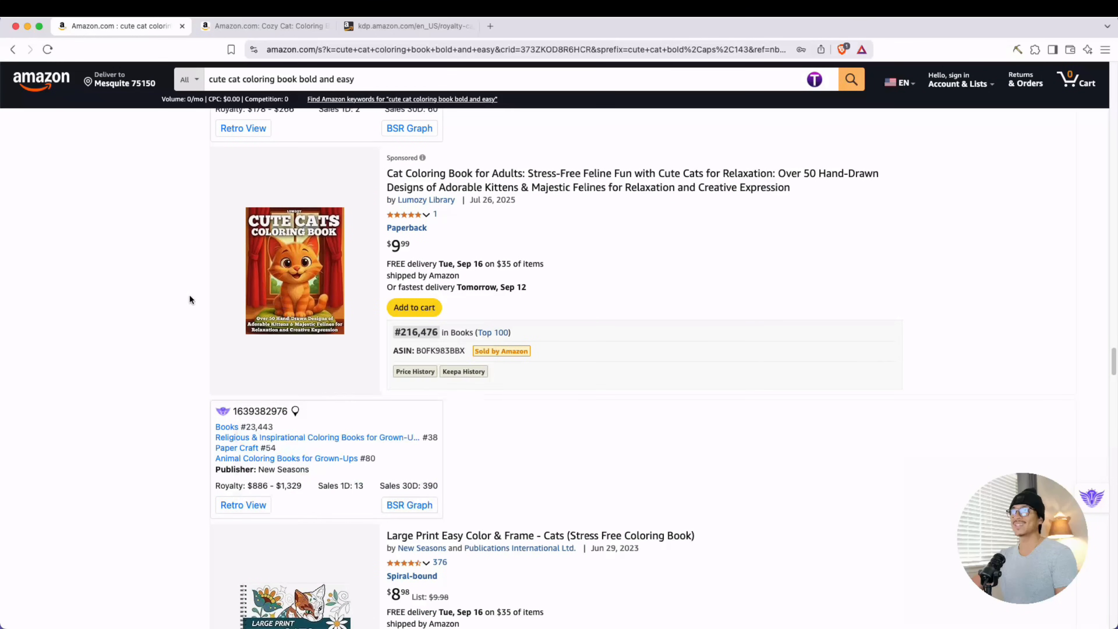
scroll(down, 3)
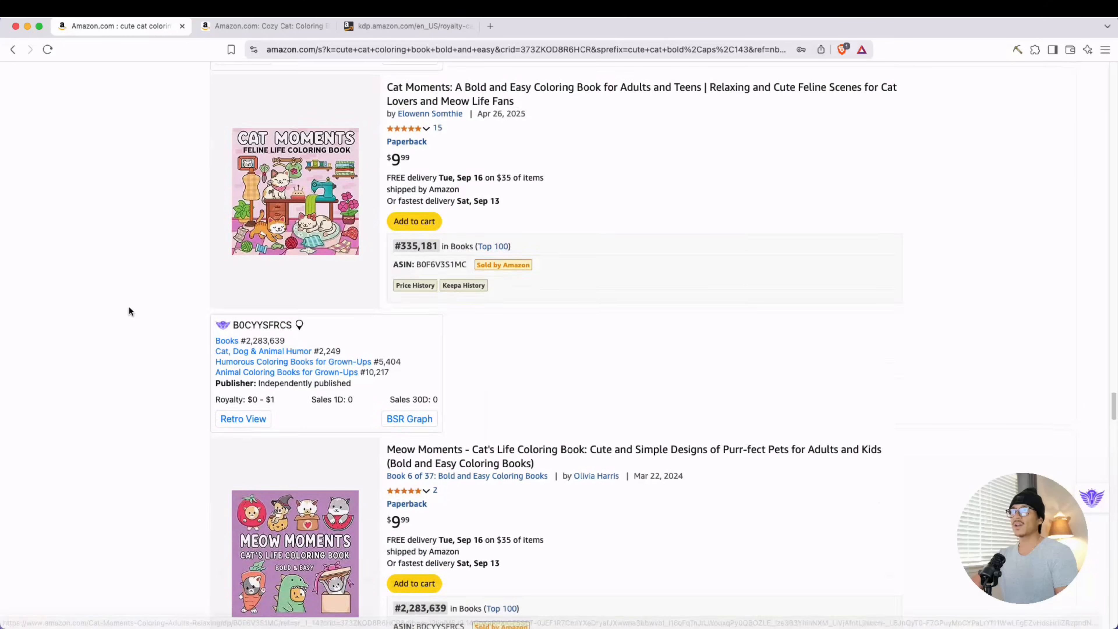
scroll(down, 3)
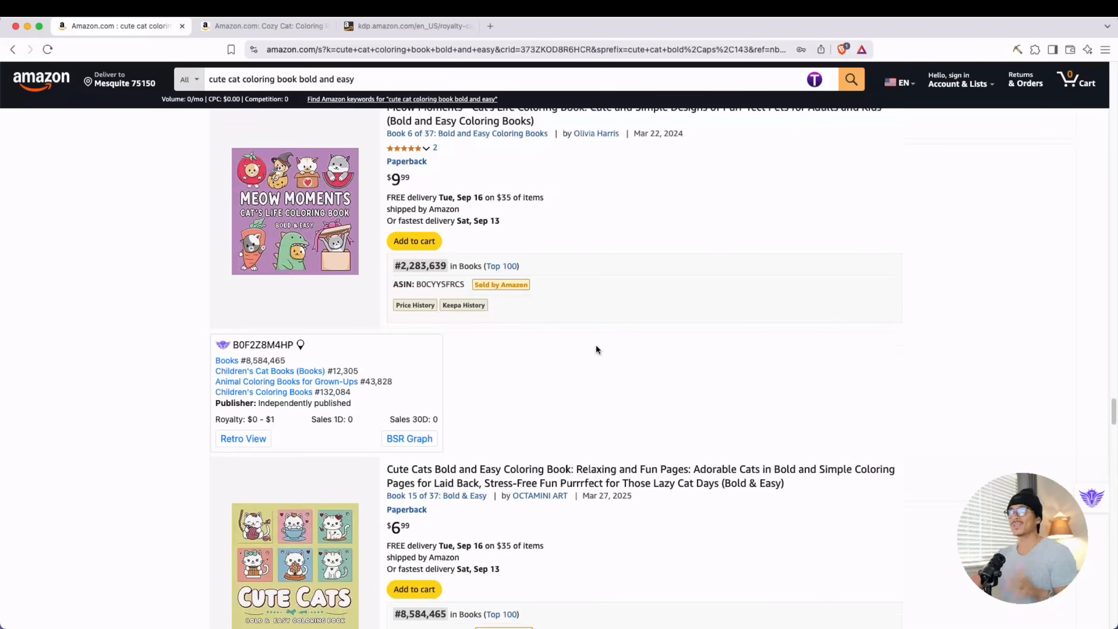
scroll(down, 3)
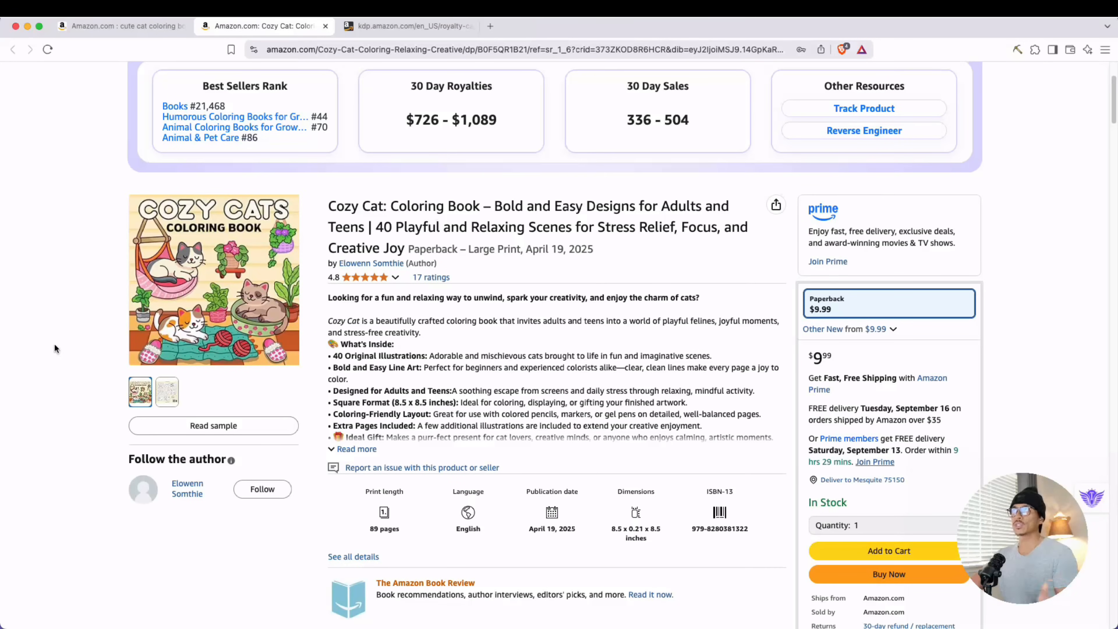
mouse_move(189, 105)
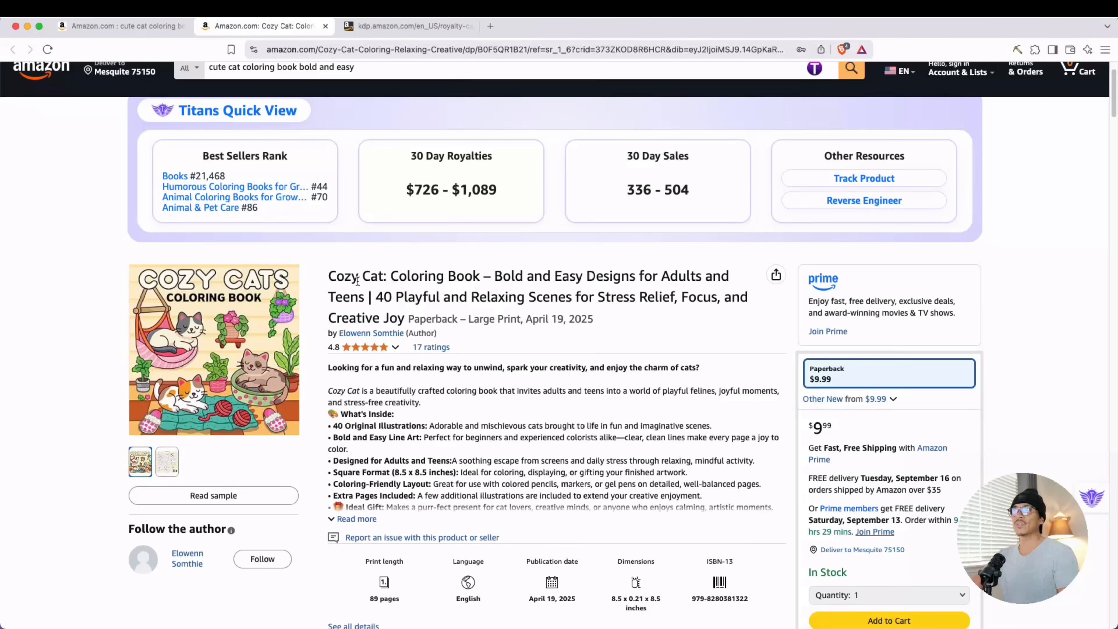
Expand the full book description showing 40 illustrations and scroll to the 89-page print length.
scroll(down, 3)
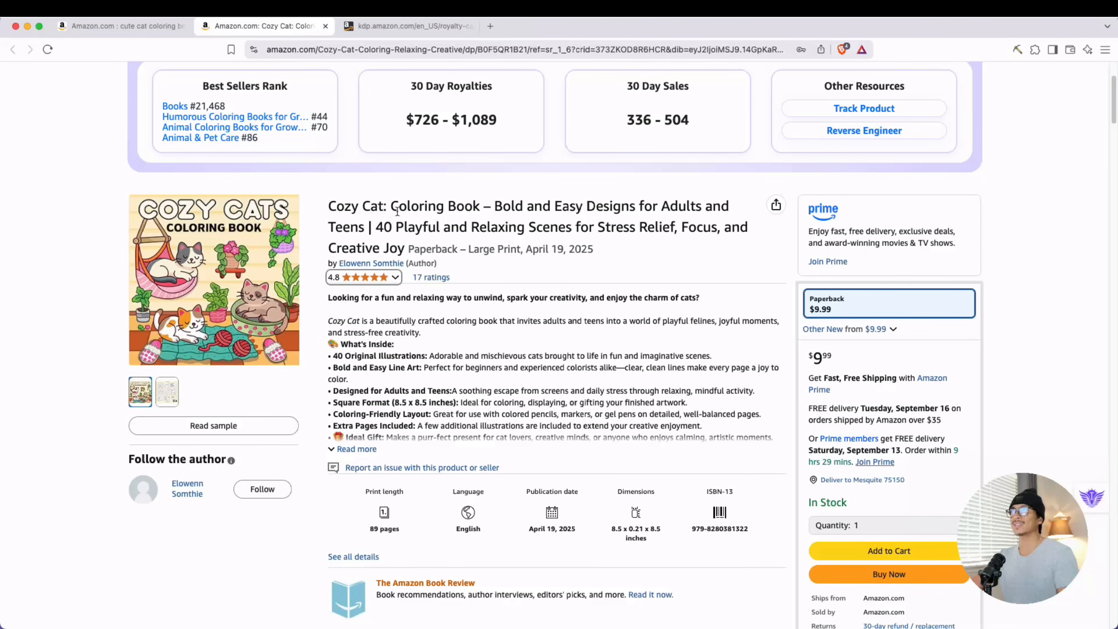
double_click(435, 206)
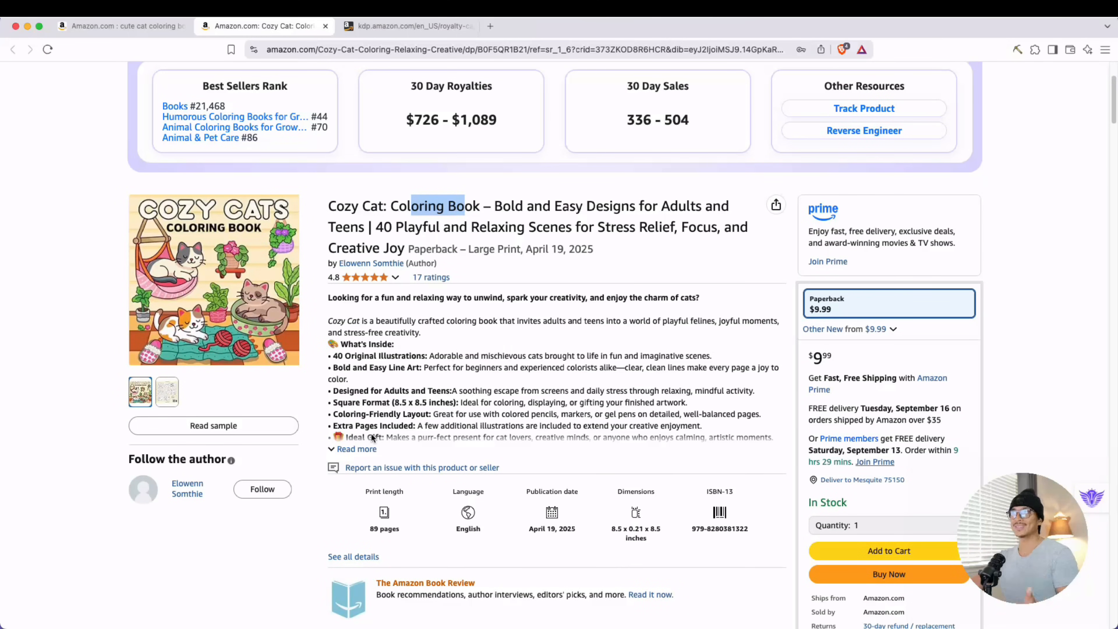
click(356, 449)
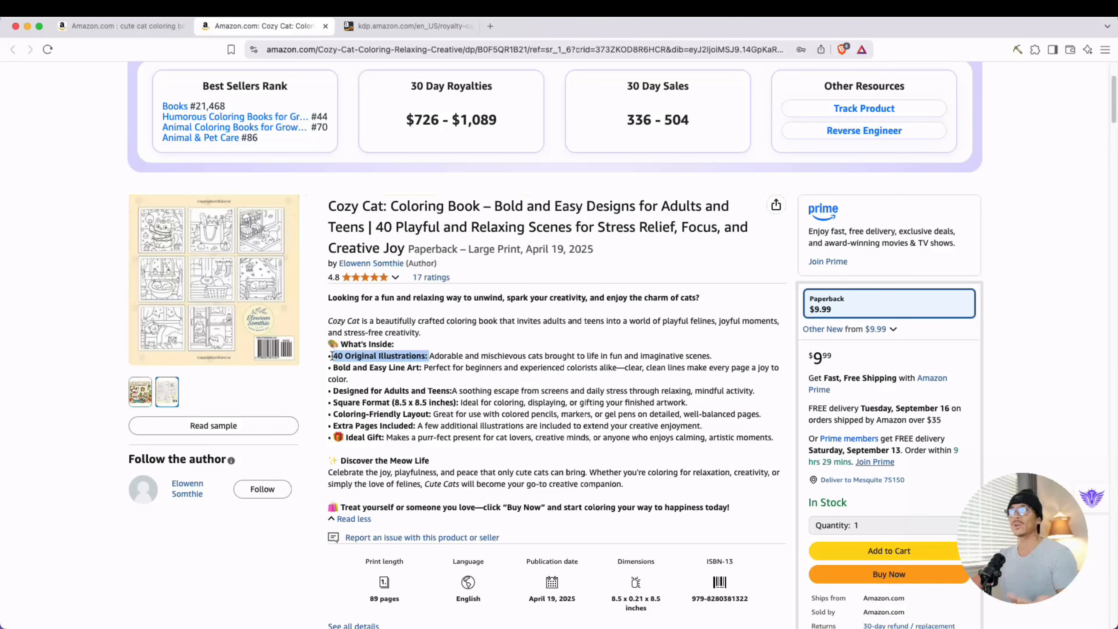
scroll(down, 3)
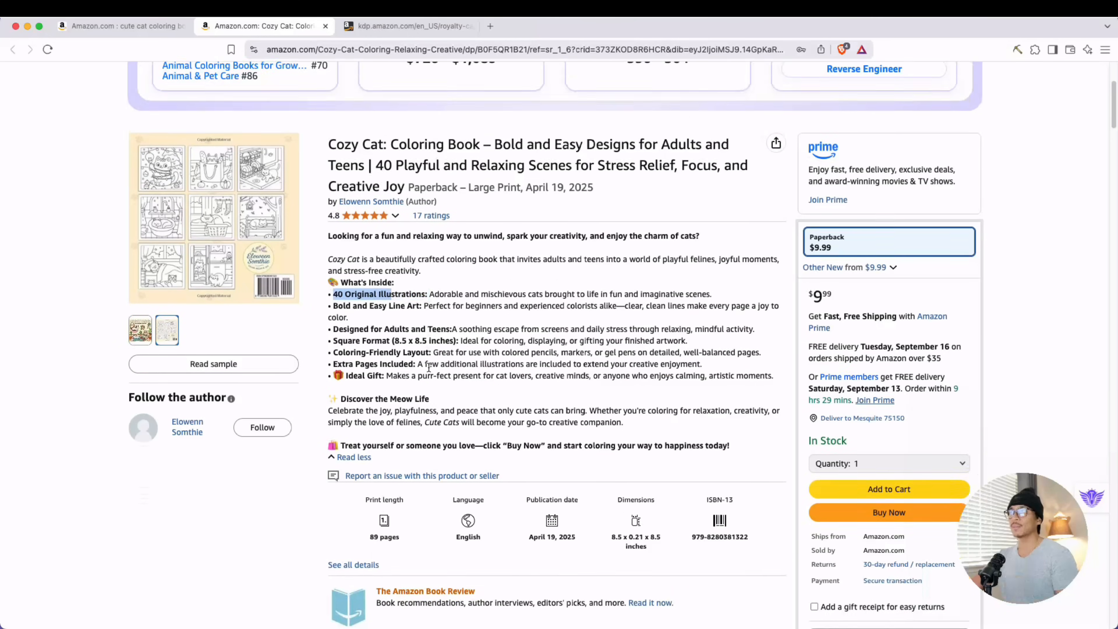
scroll(down, 3)
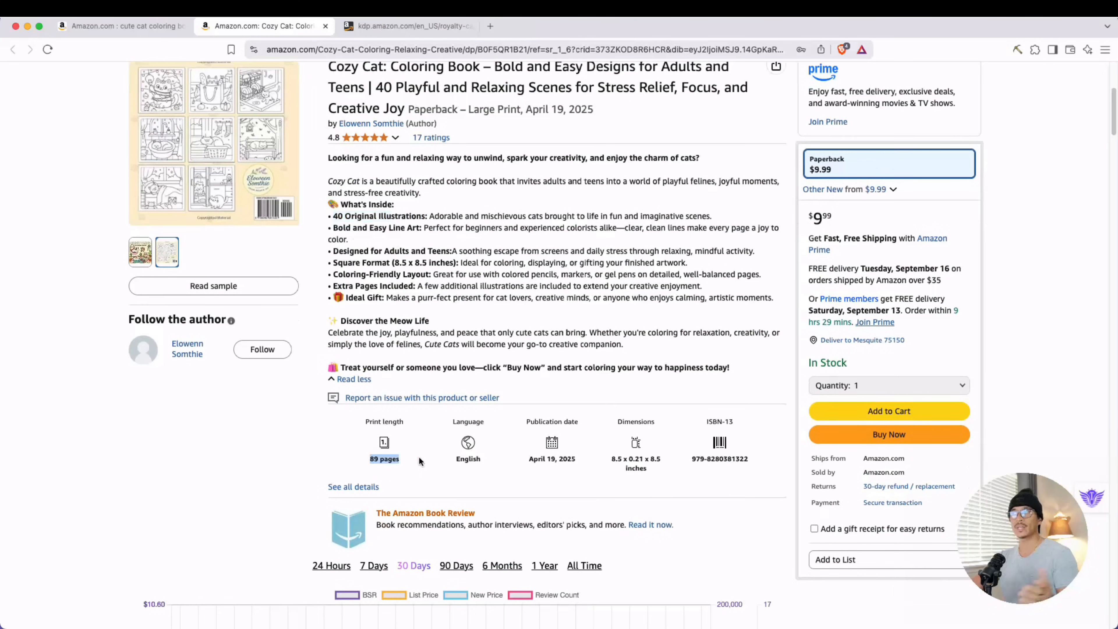
scroll(down, 3)
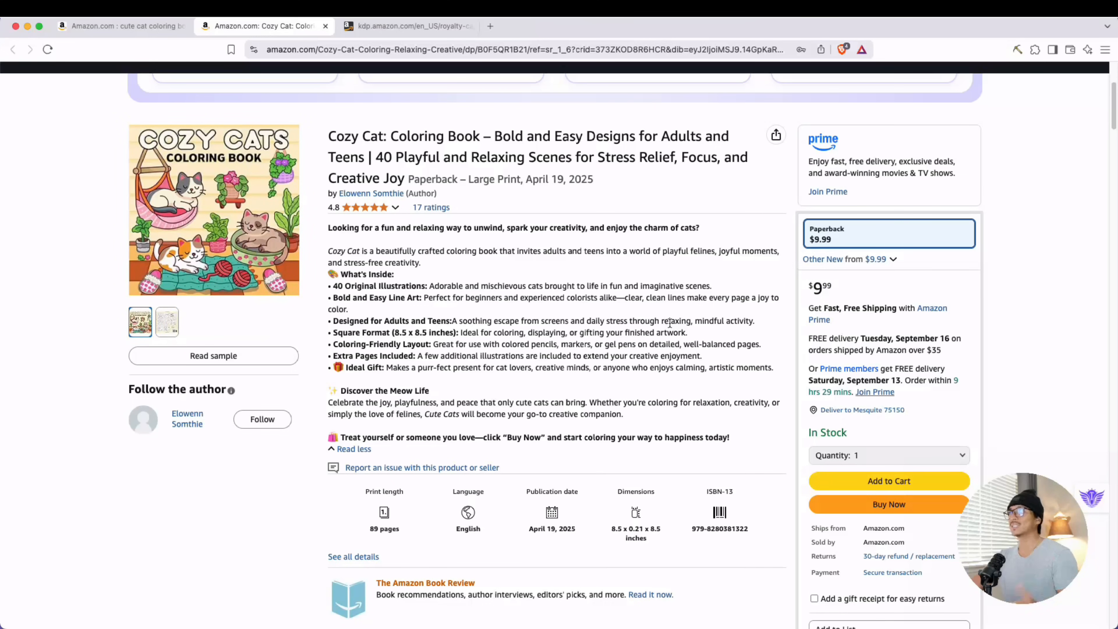
Open the paperback Read sample viewer and page through to the back cover.
click(212, 356)
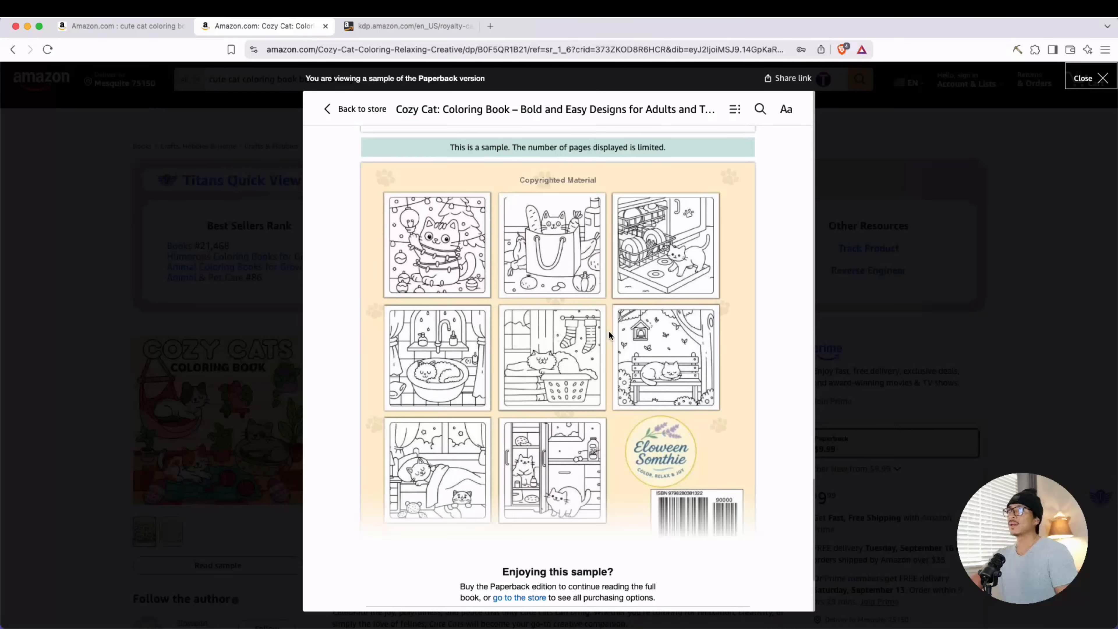
scroll(down, 3)
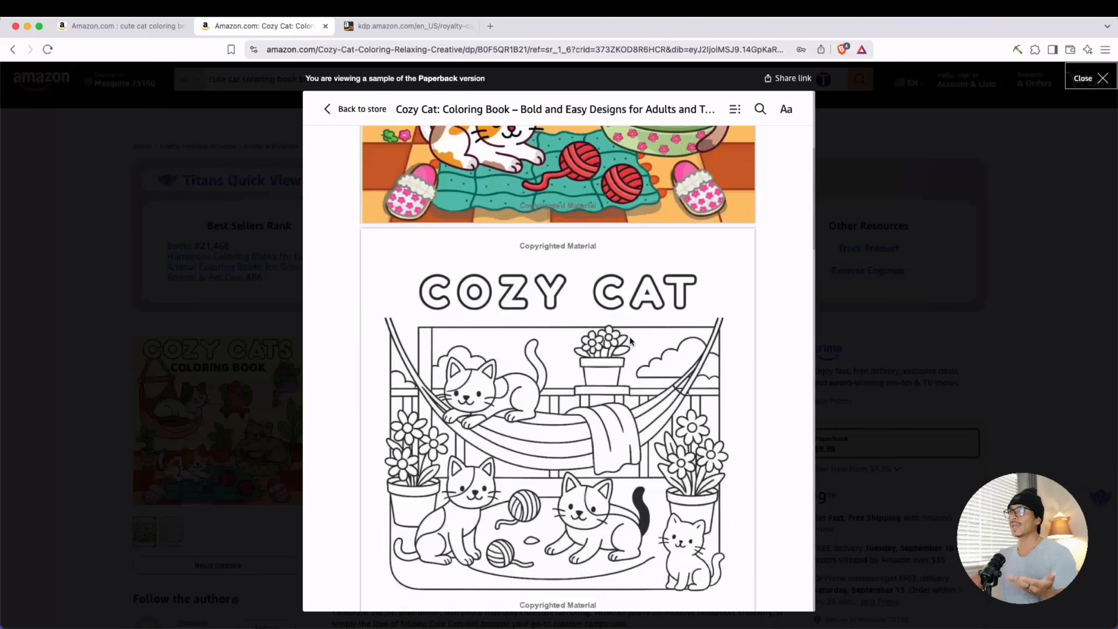
scroll(down, 3)
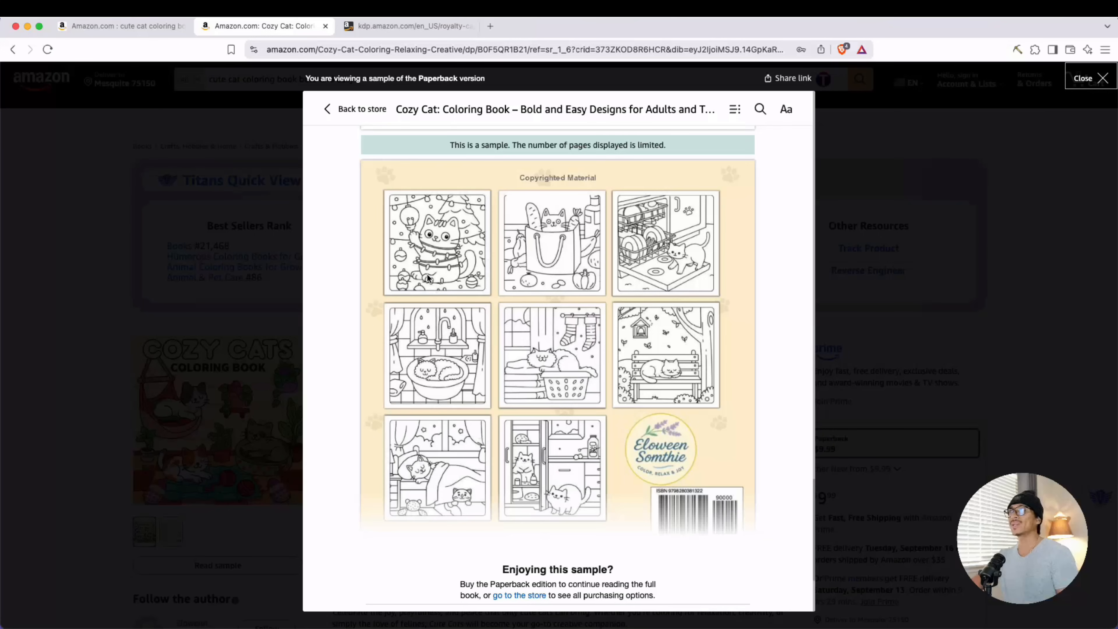
mouse_move(603, 371)
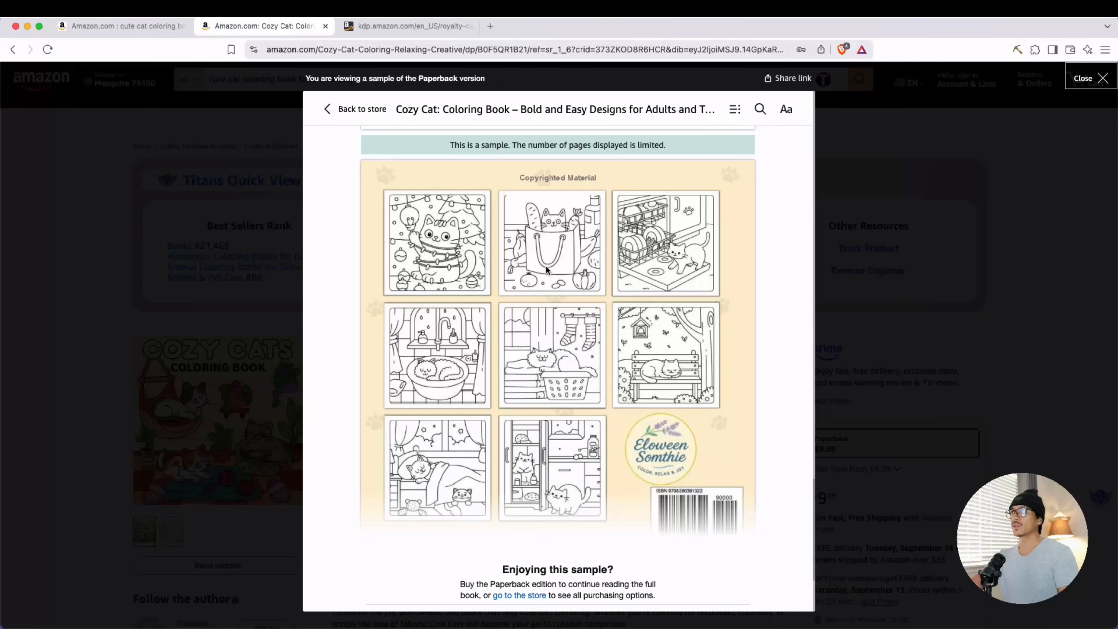
mouse_move(560, 279)
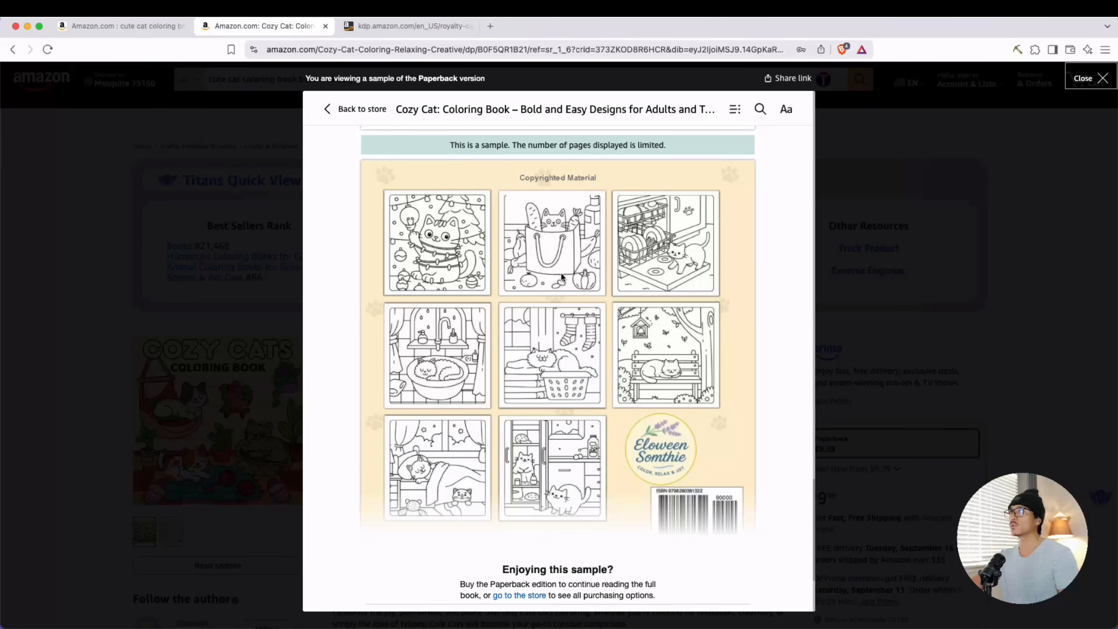
mouse_move(681, 331)
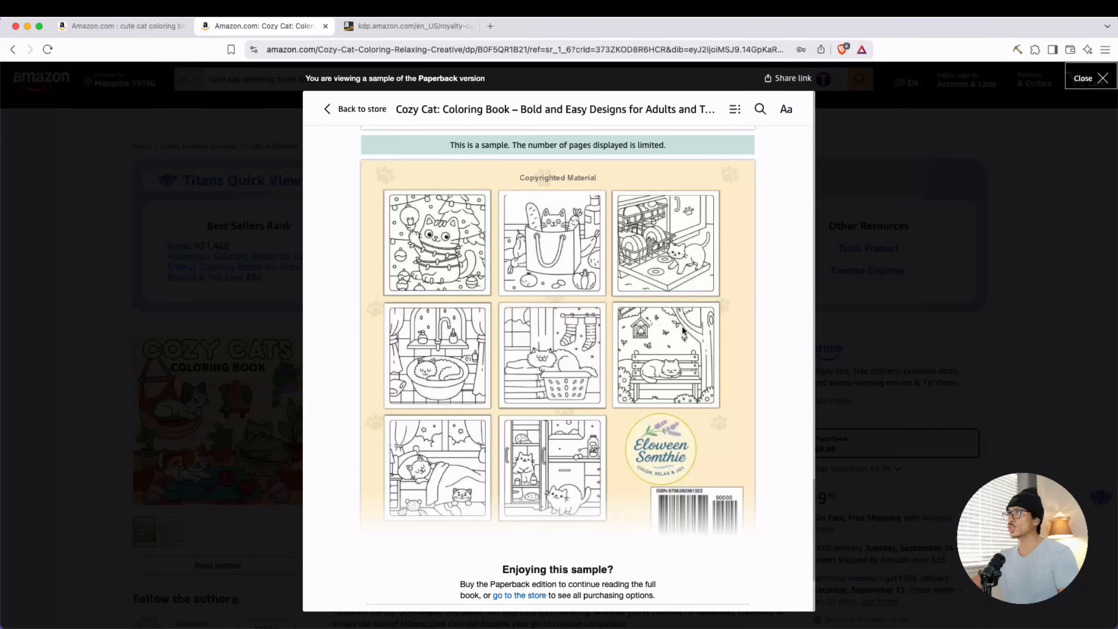
mouse_move(539, 468)
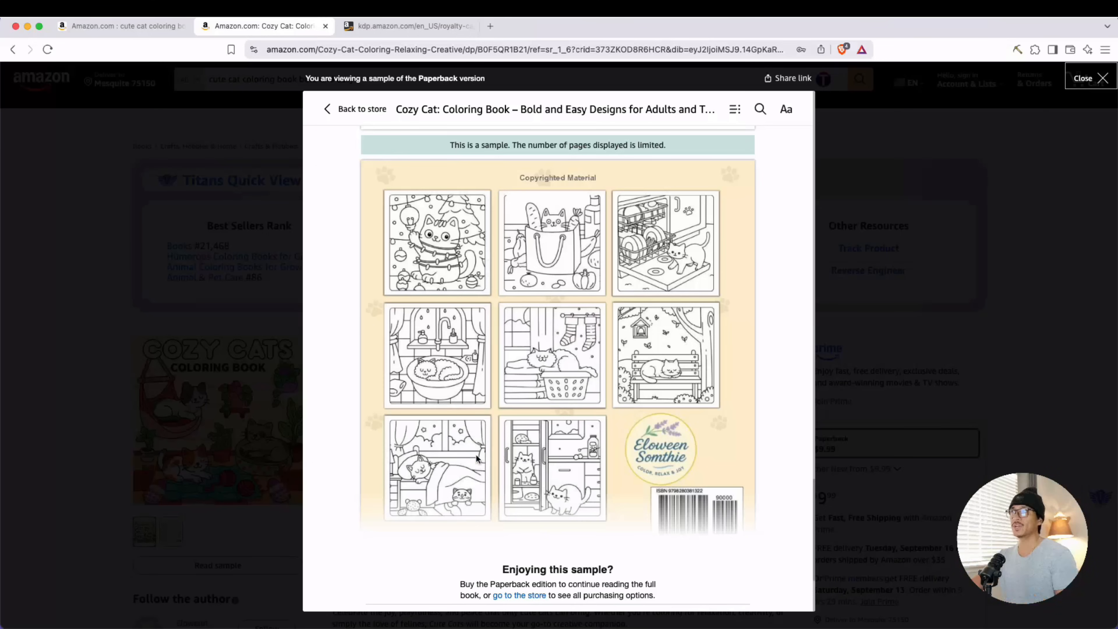
Close the sample viewer and review the promotional cat-scene A+ image panels.
click(1083, 78)
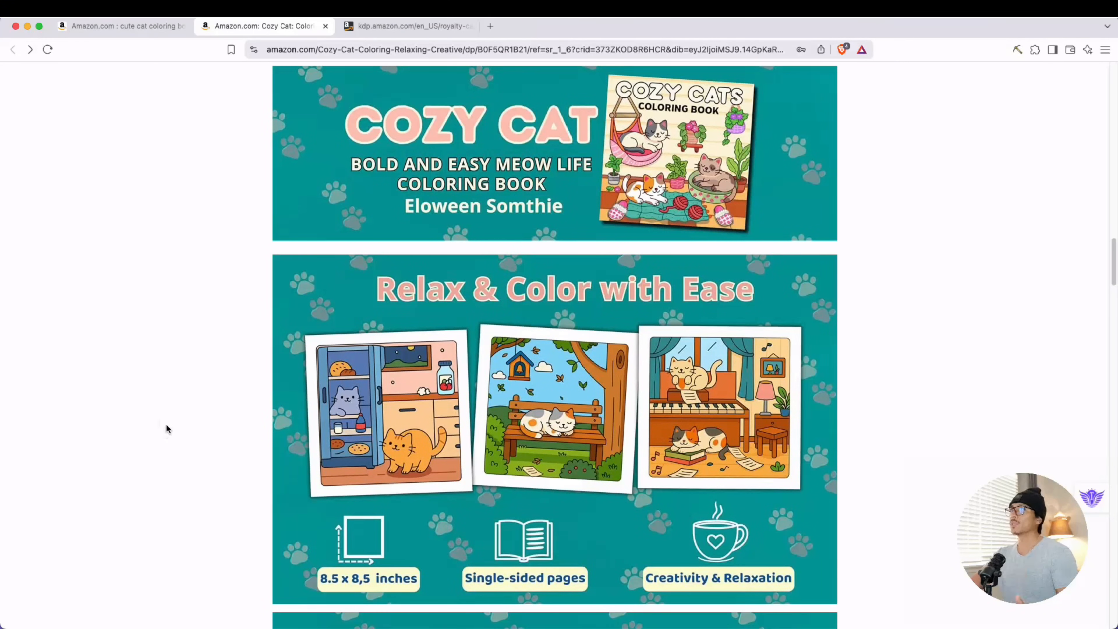
scroll(down, 3)
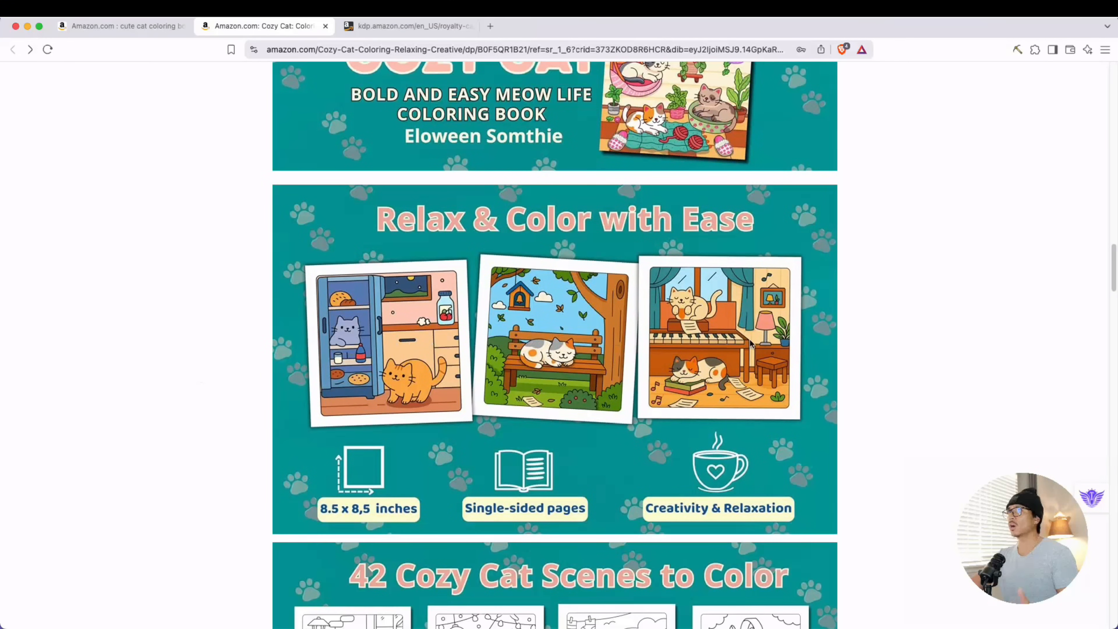
scroll(down, 3)
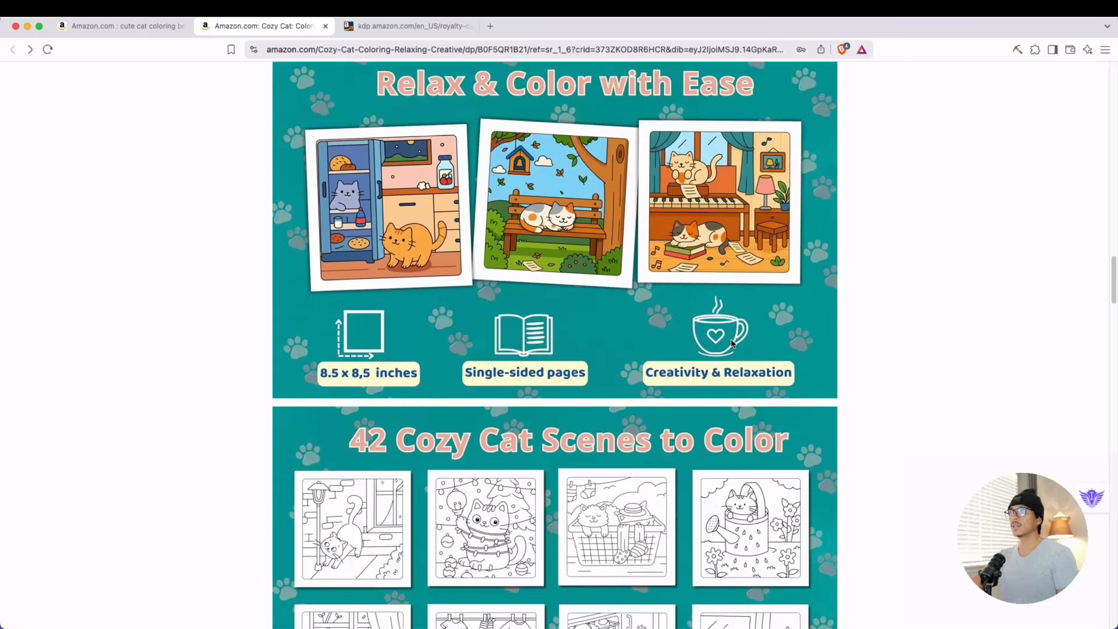
scroll(down, 3)
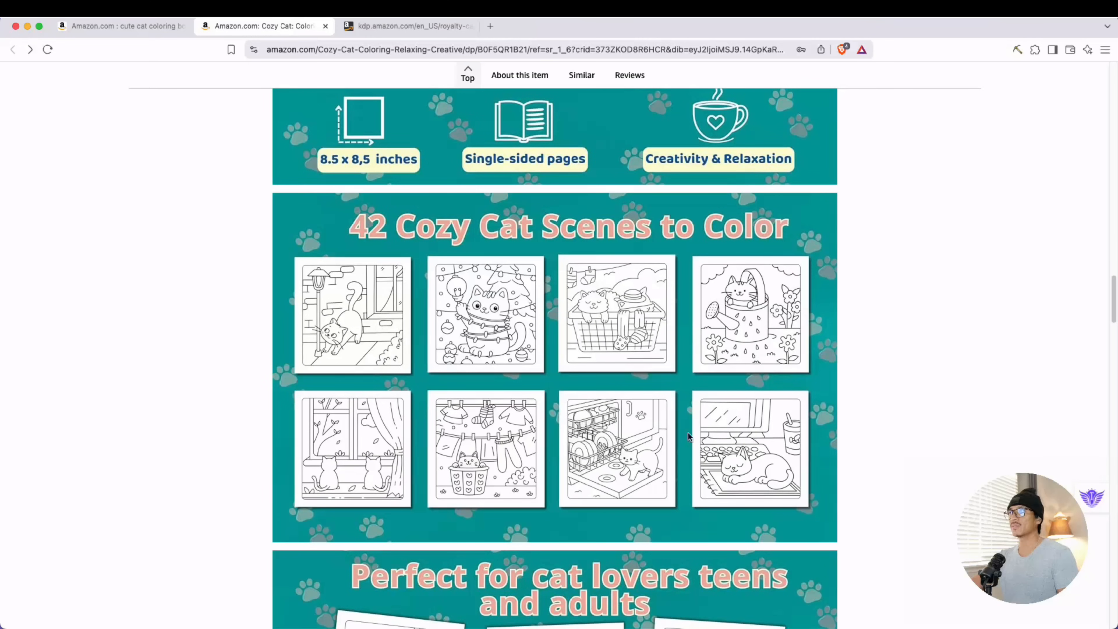
mouse_move(563, 441)
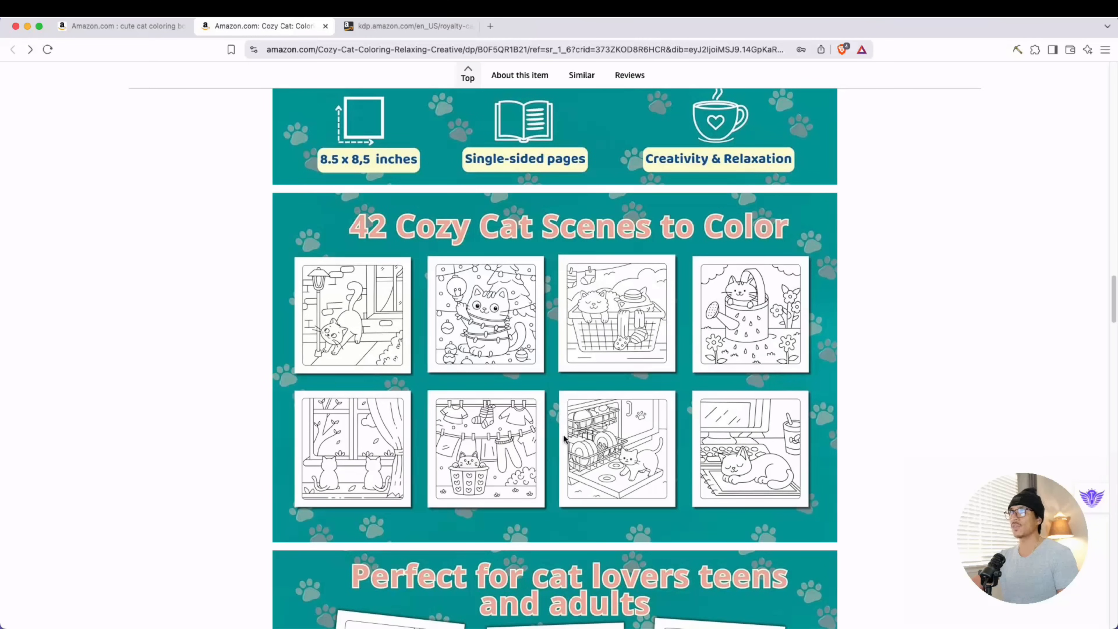
scroll(down, 3)
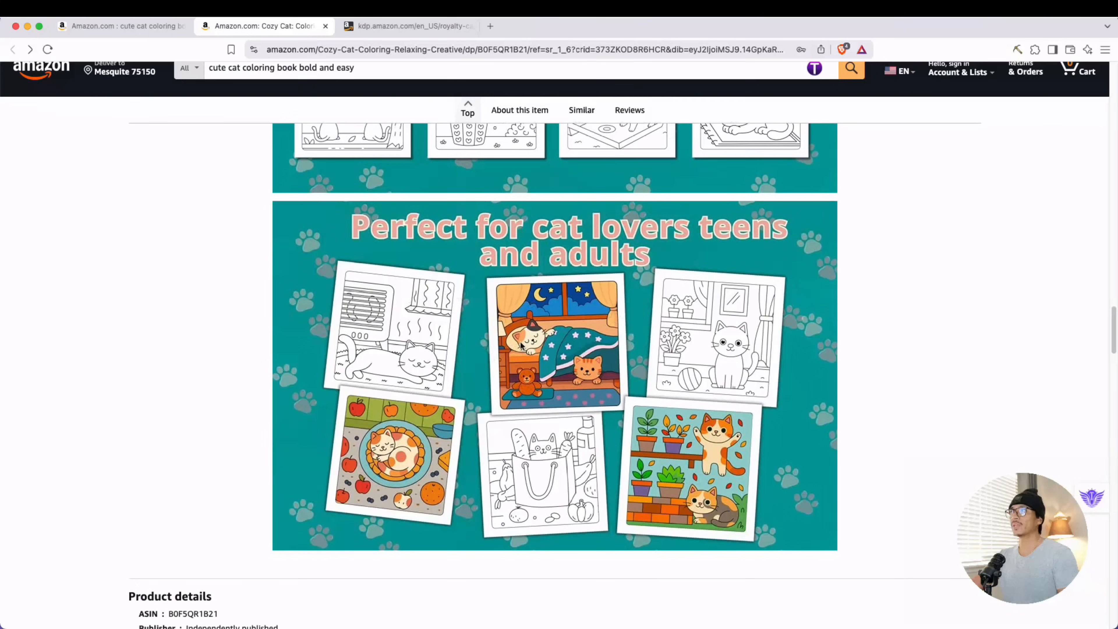
mouse_move(718, 359)
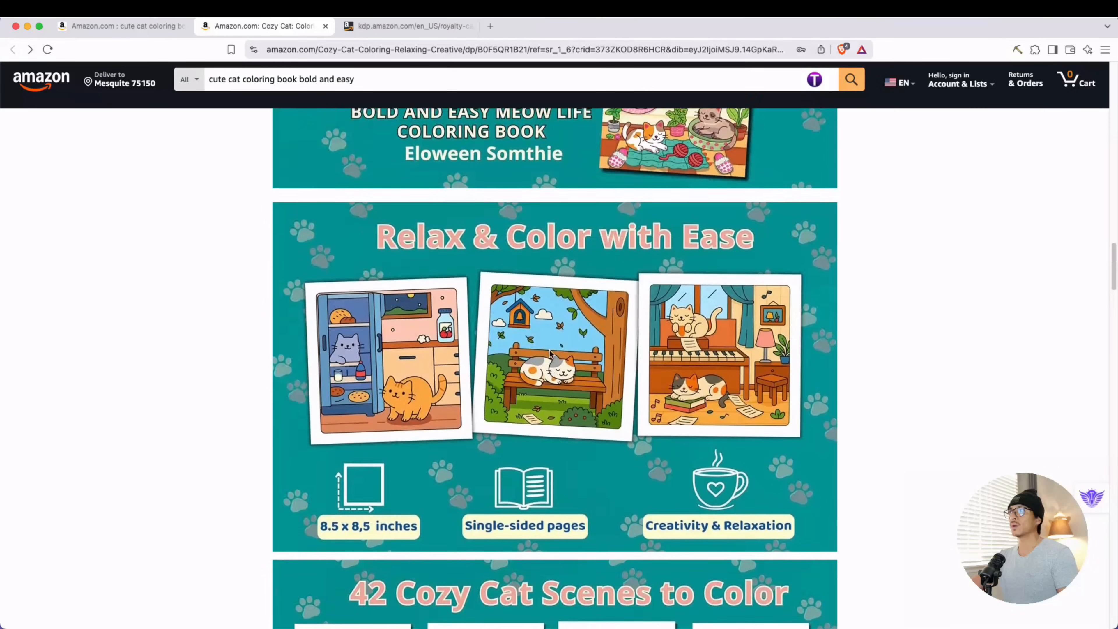
scroll(down, 3)
text(504)
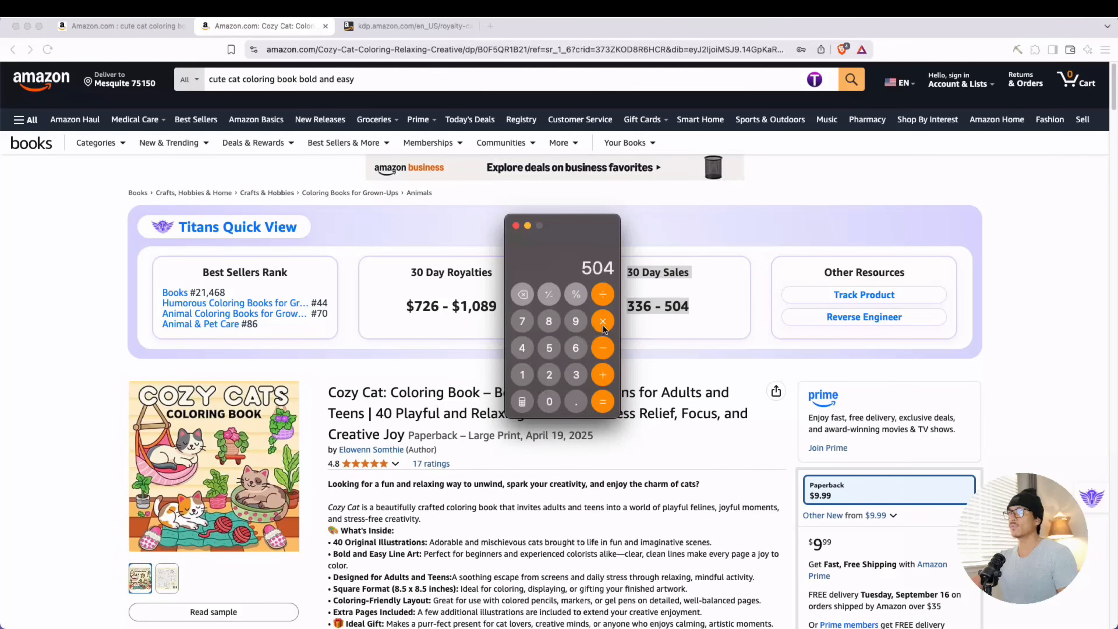
Enter 504 × in the Calculator for the upper 30-day sales estimate.
click(406, 26)
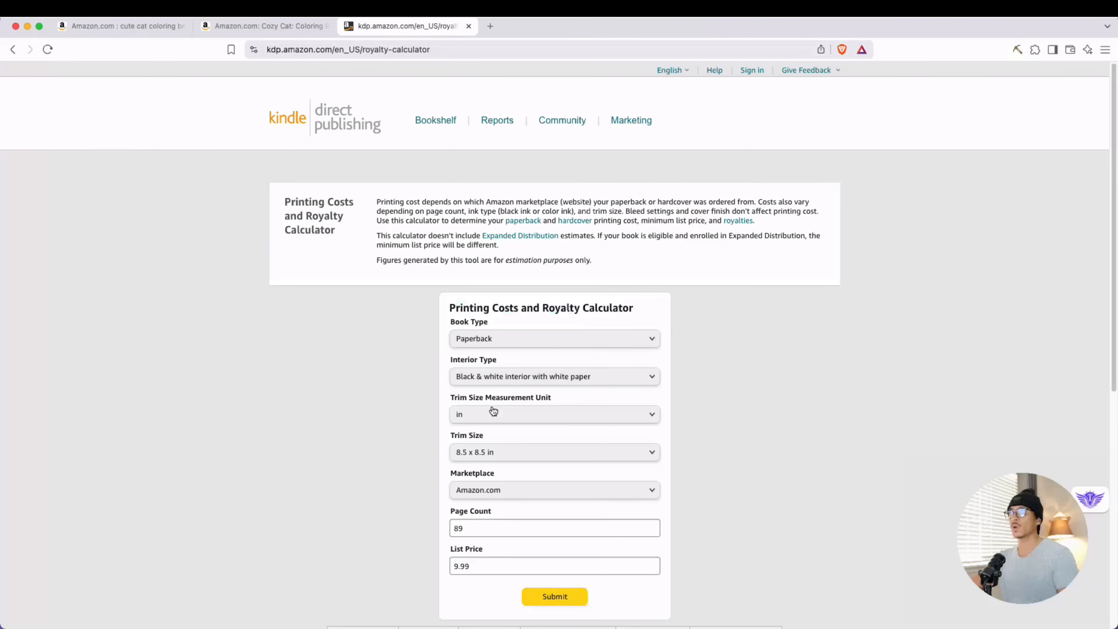
Submit the KDP calculator for an 89-page $9.99 paperback, get $3.15 royalty, and compute 504 × 3.15 = 1,587.6.
click(555, 596)
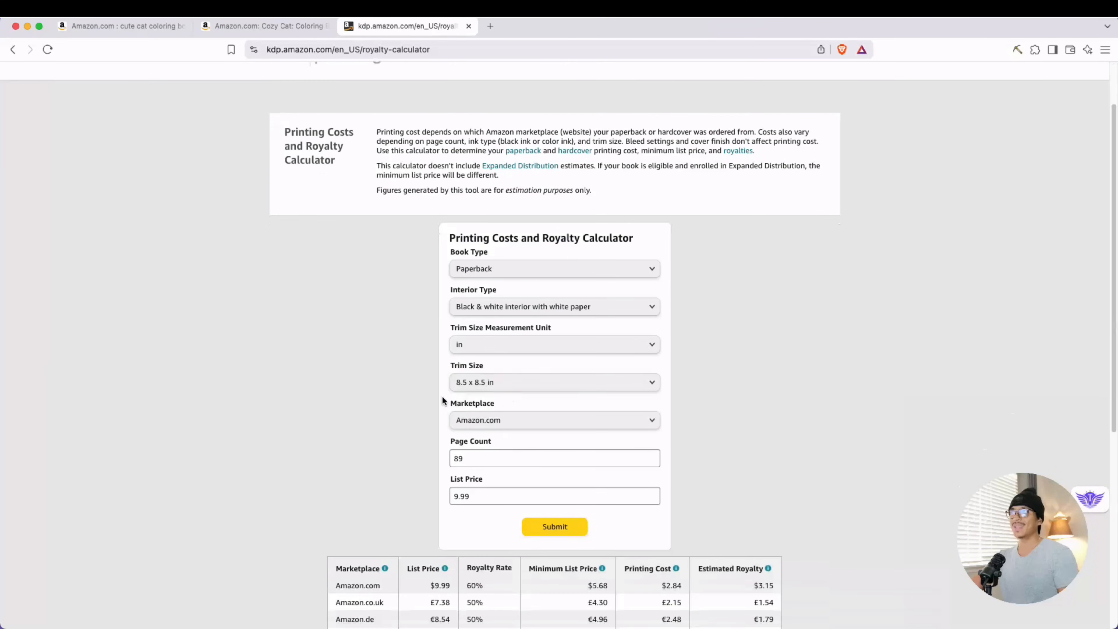
scroll(down, 3)
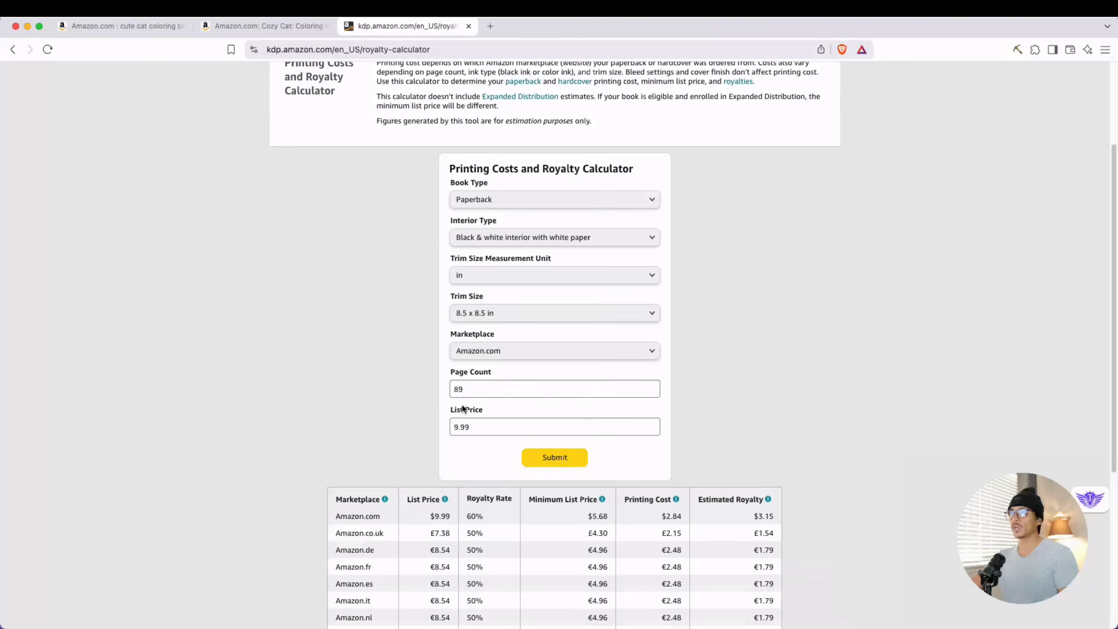
click(554, 426)
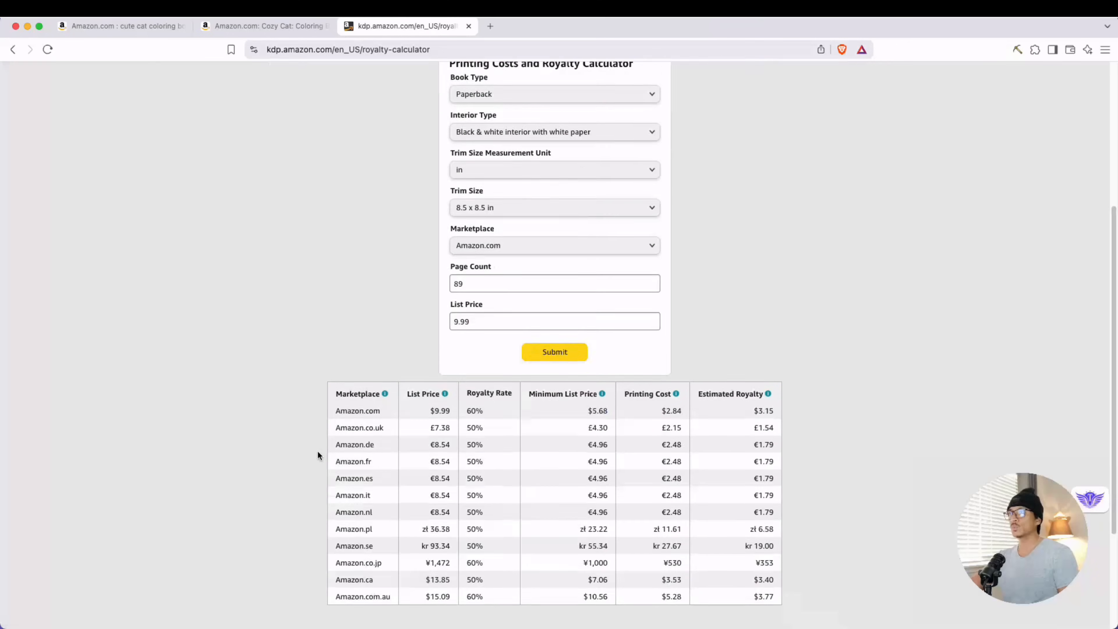
scroll(down, 3)
text(504×3.15)
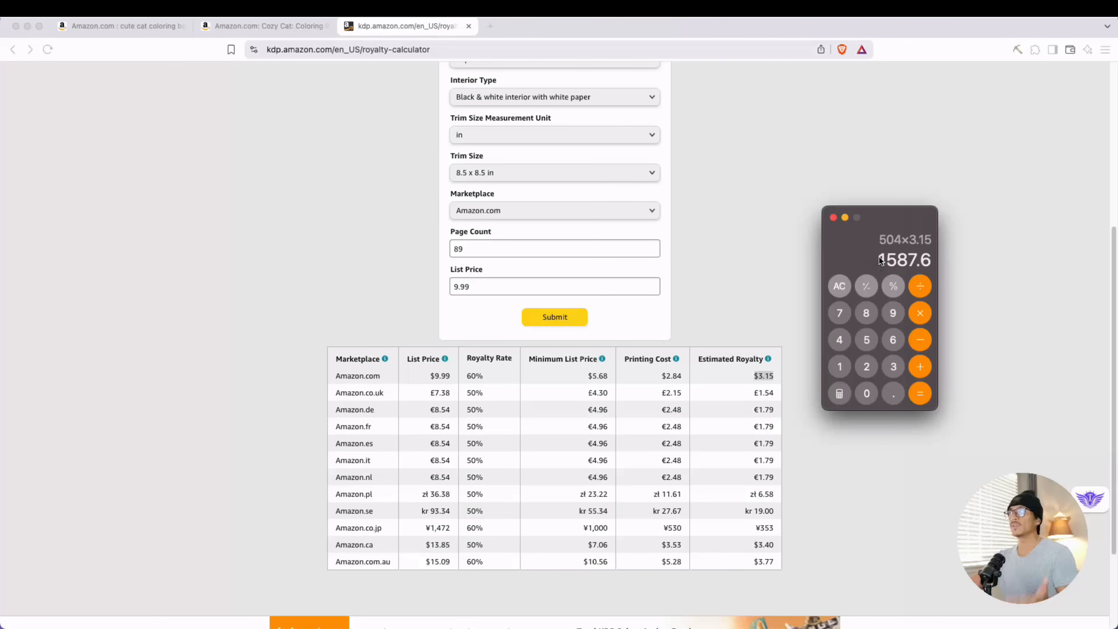
mouse_move(896, 267)
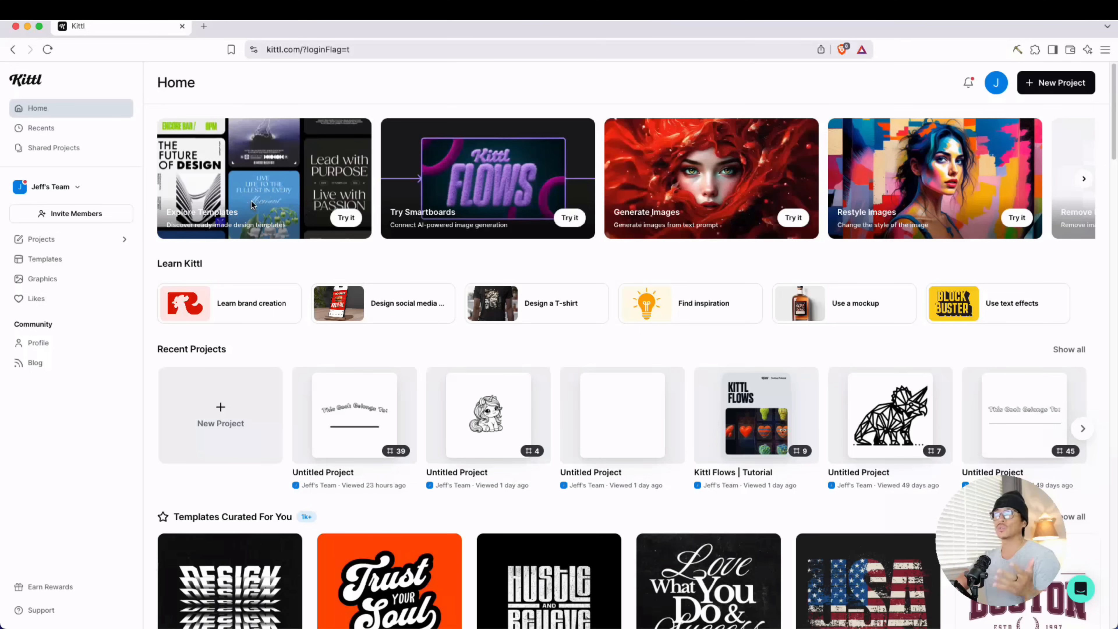
mouse_move(719, 189)
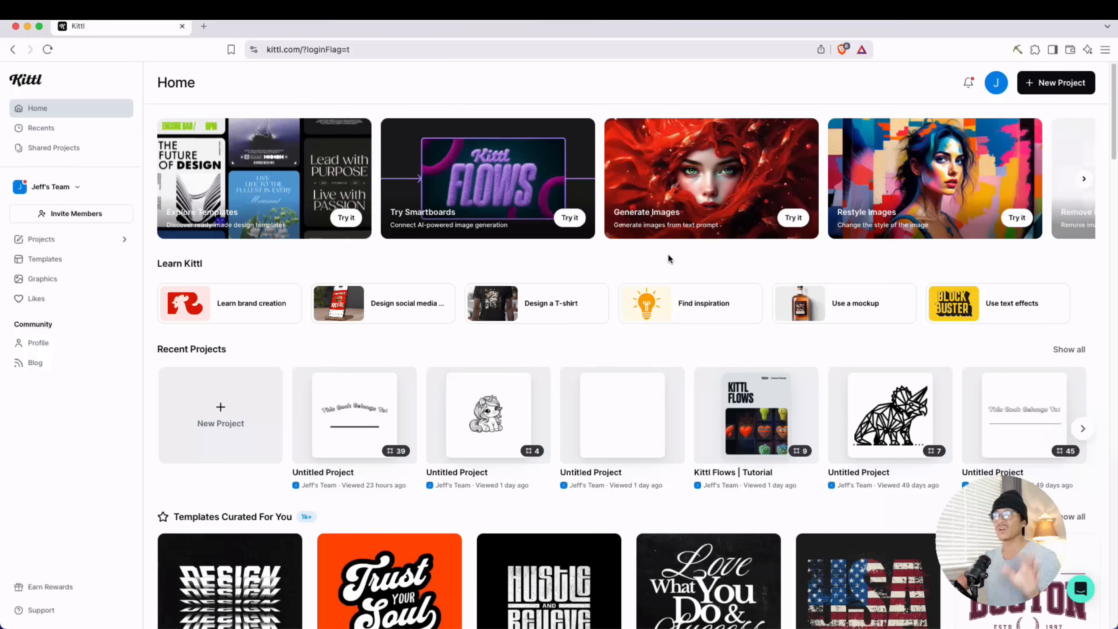
Open the Kittl Flows tutorial project and read through Lesson 1 and Lesson 2, Update a Flow.
click(755, 416)
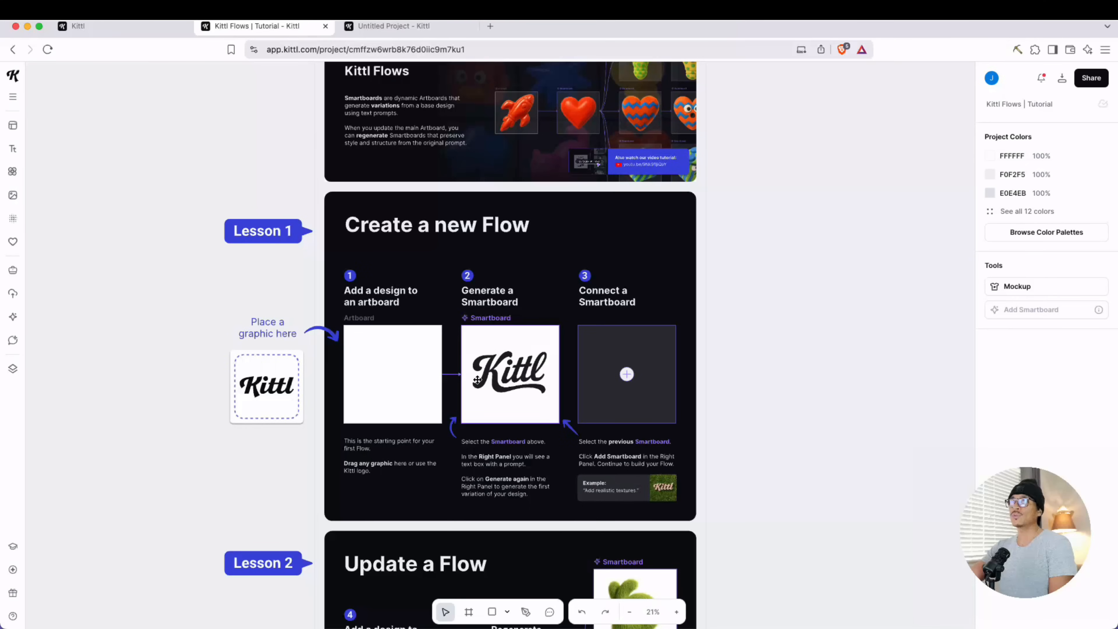
scroll(down, 3)
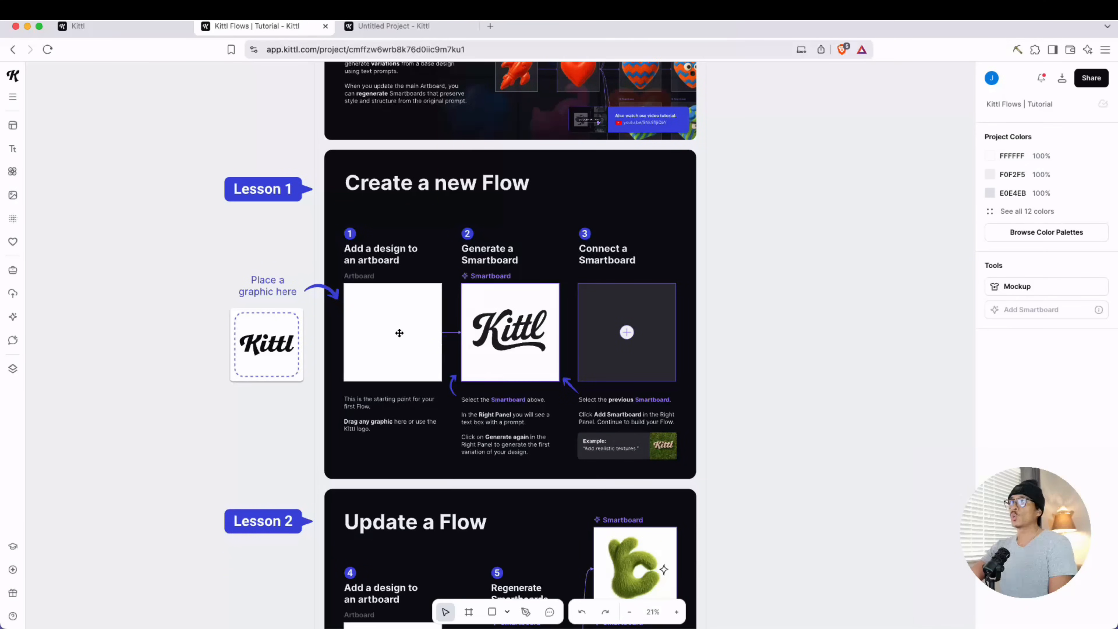
mouse_move(456, 356)
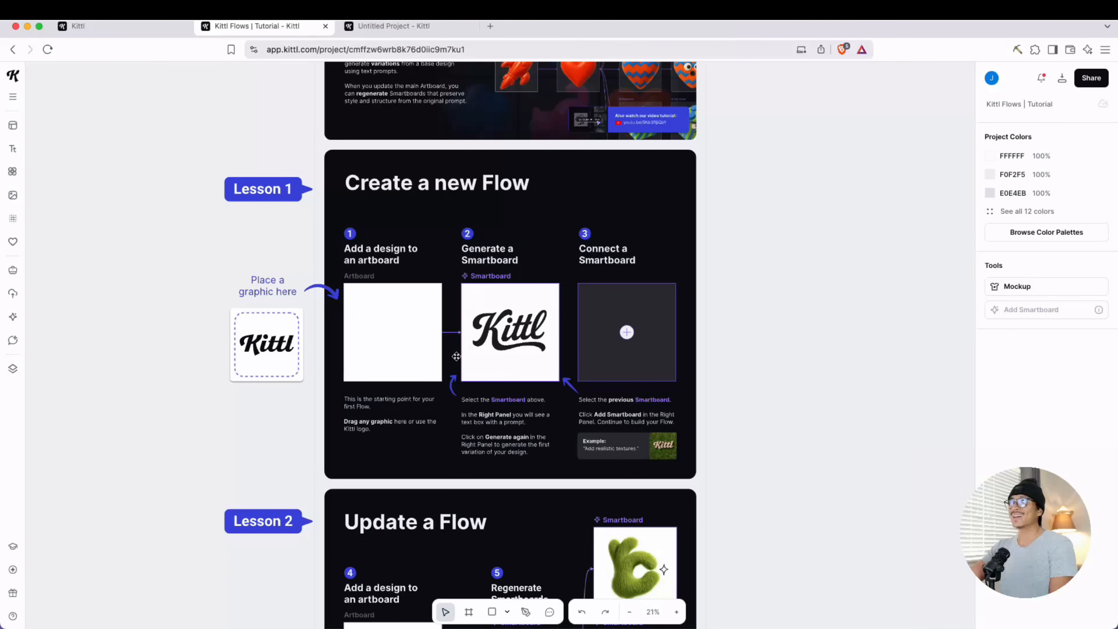
mouse_move(538, 420)
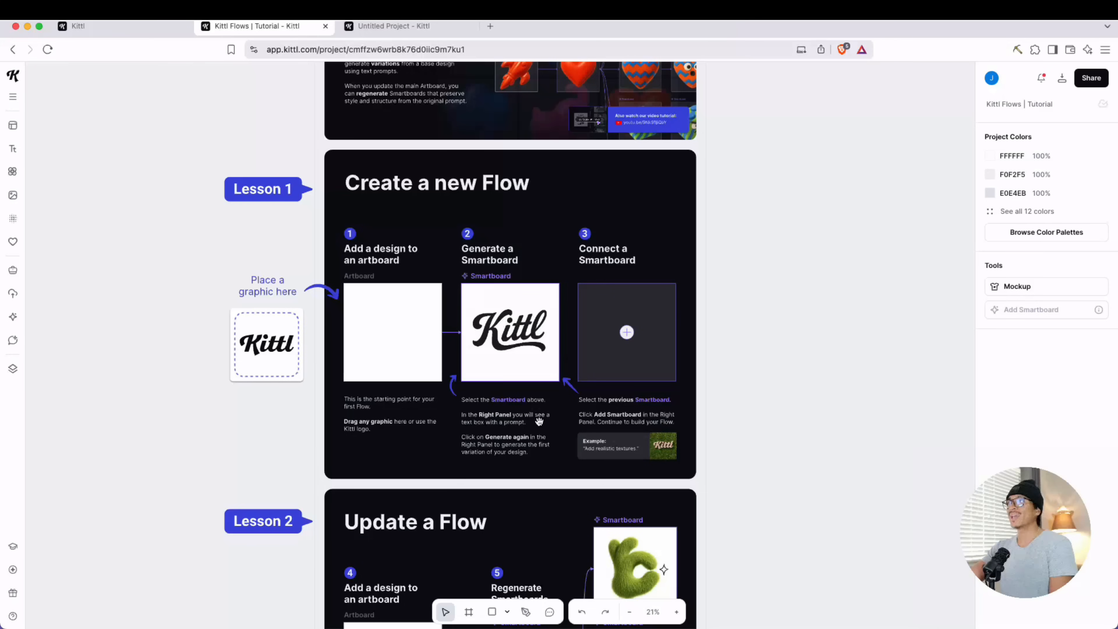
scroll(down, 3)
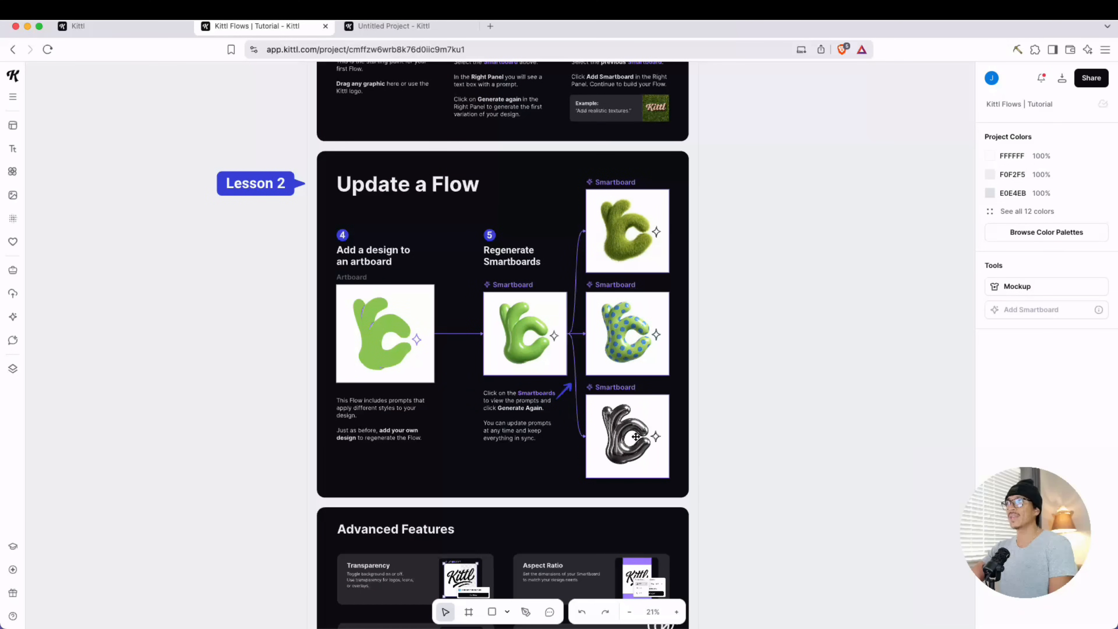
scroll(down, 3)
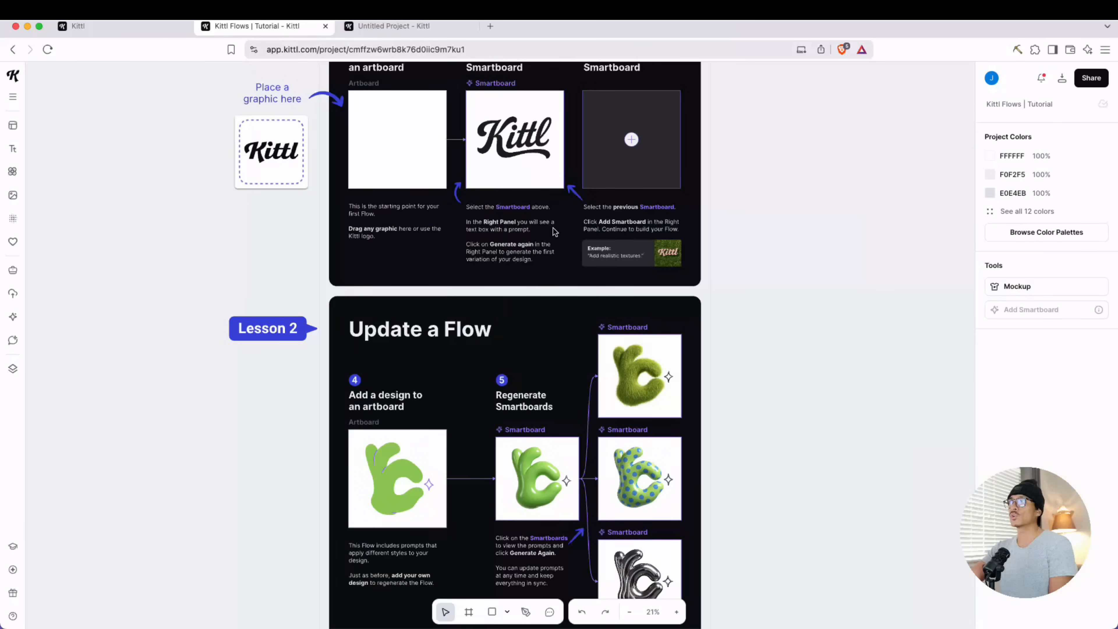
scroll(down, 3)
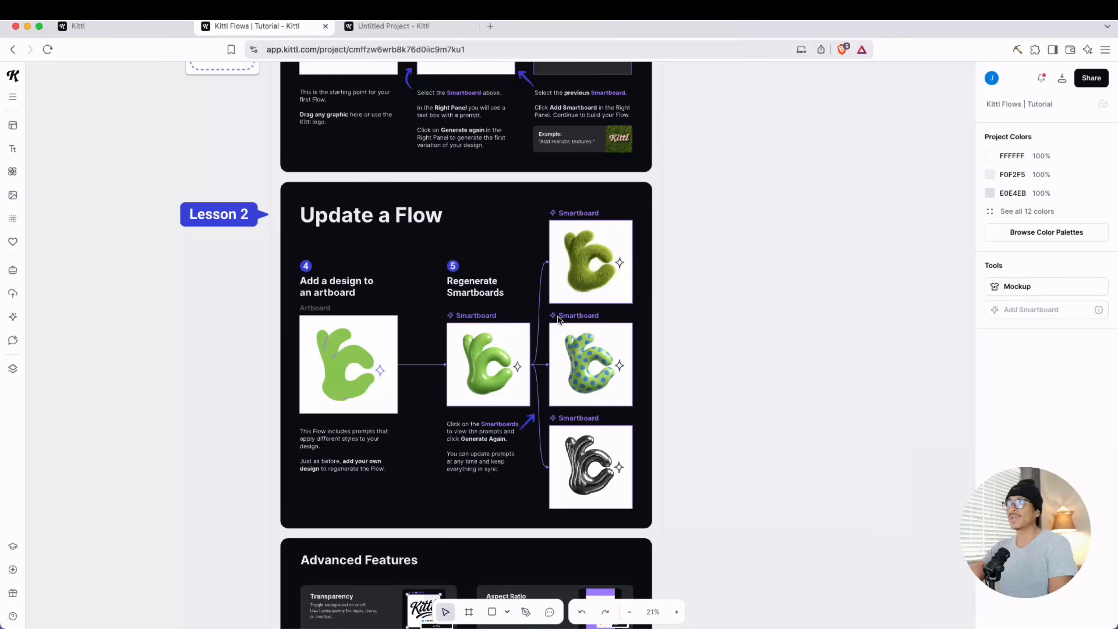
mouse_move(437, 455)
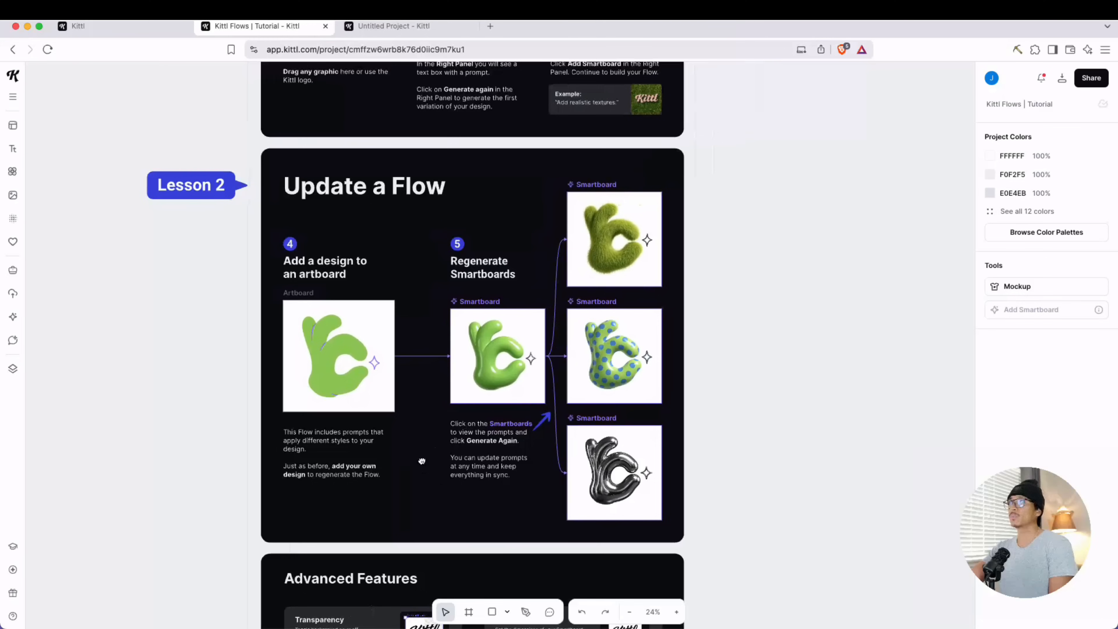
scroll(down, 3)
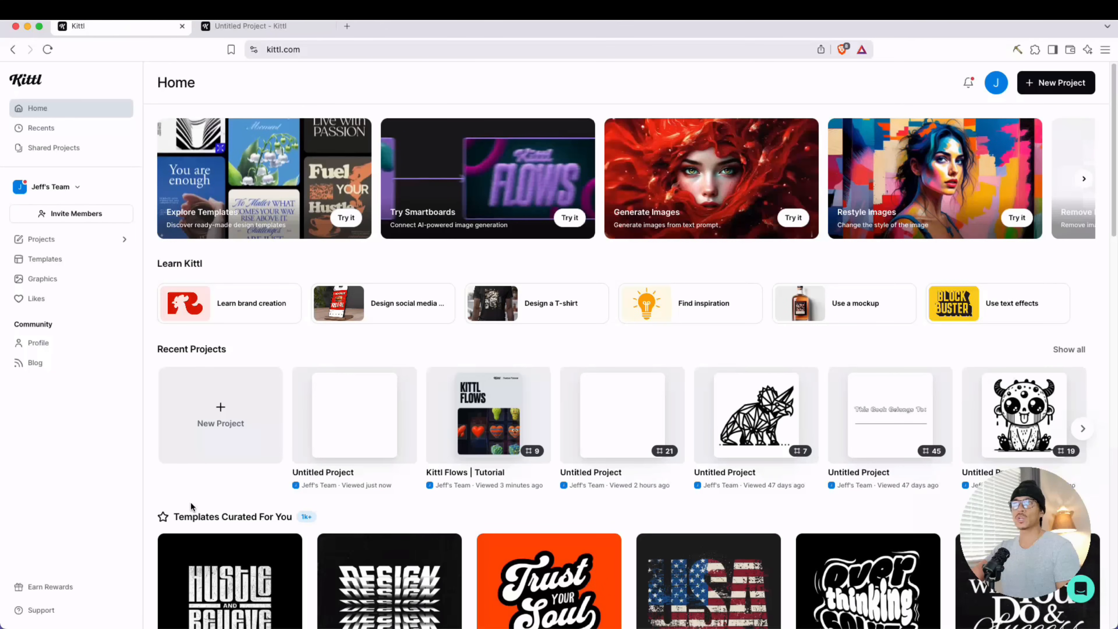
mouse_move(220, 431)
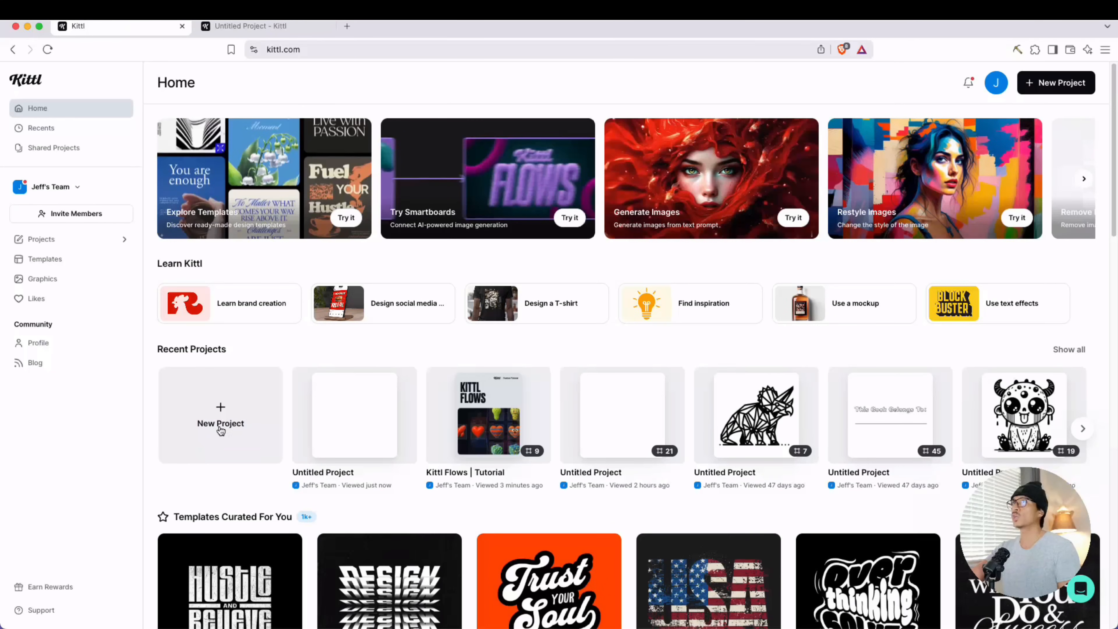
Create a new project with an 8.50 × 8.50 inch artboard at 300 DPI.
click(220, 414)
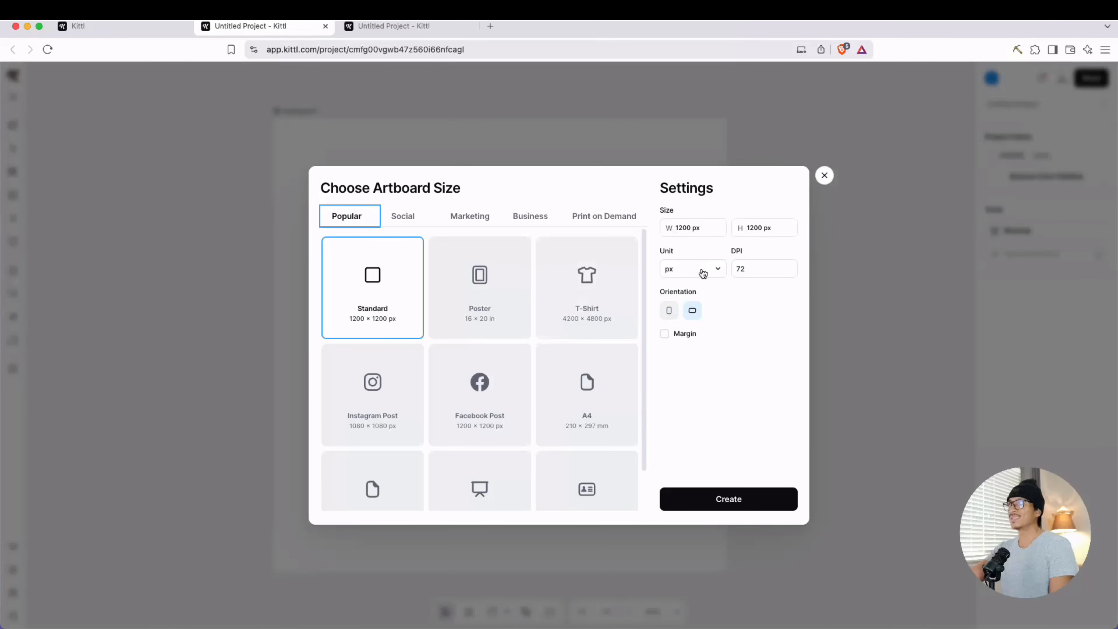
click(690, 269)
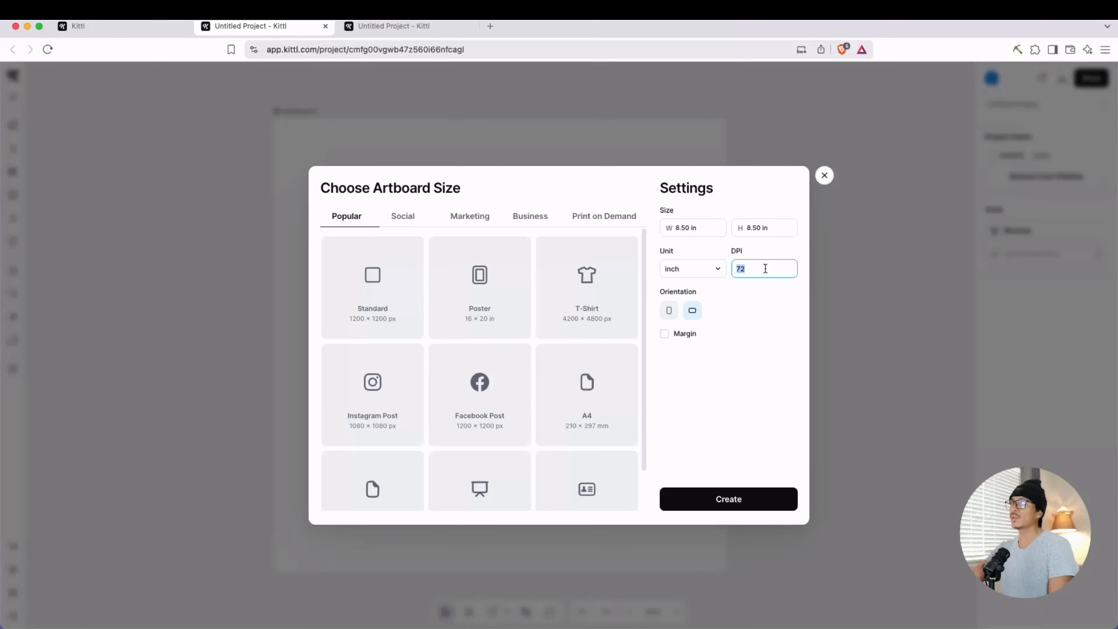
text(300)
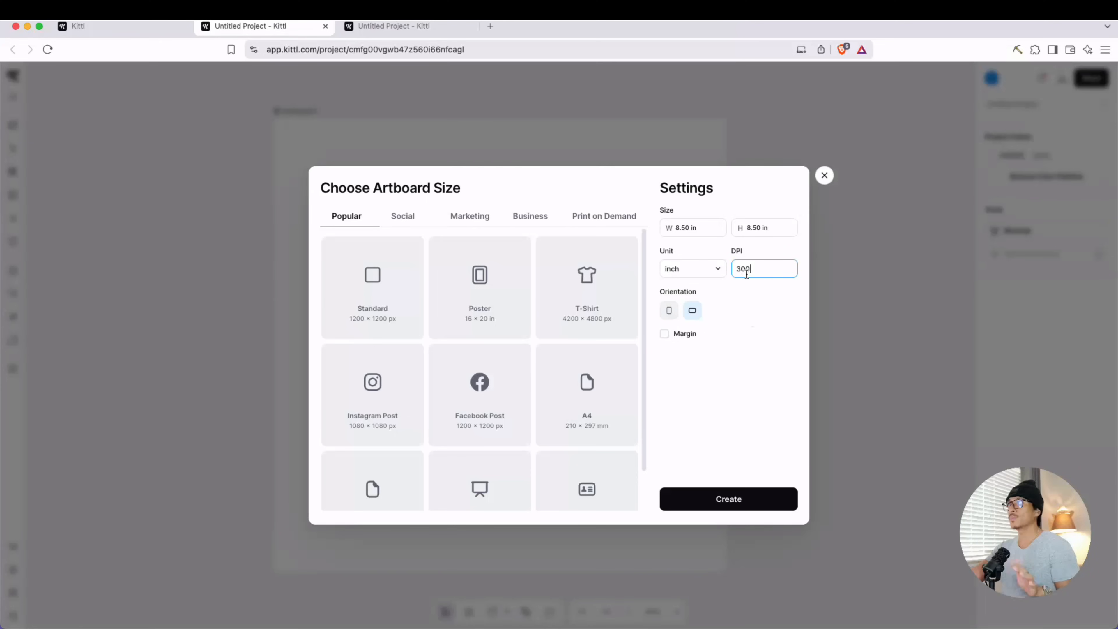
click(728, 498)
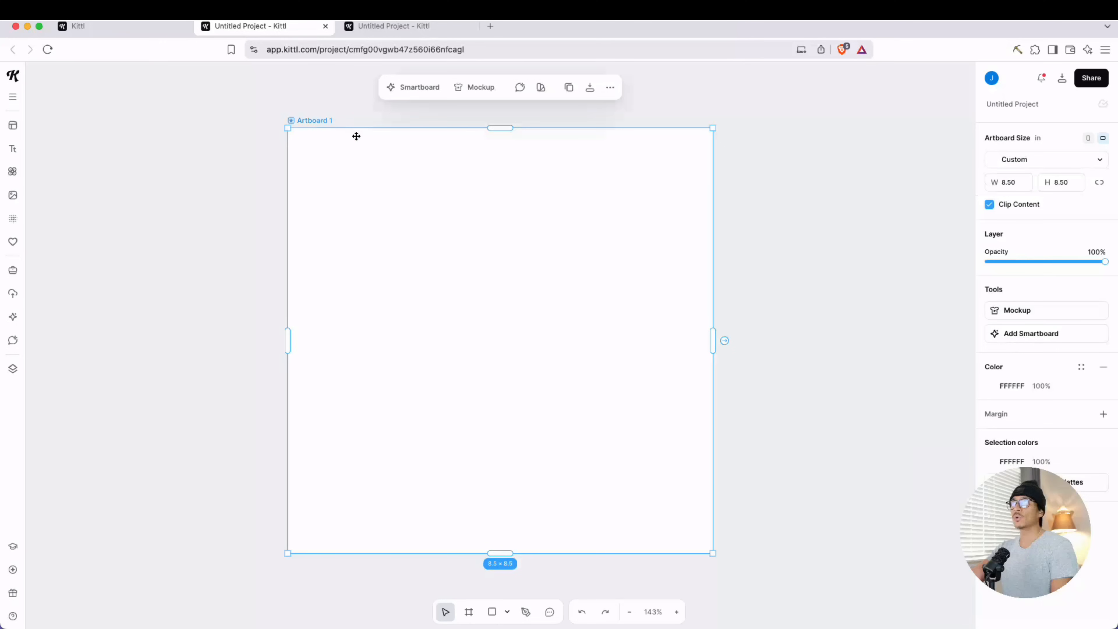
mouse_move(420, 87)
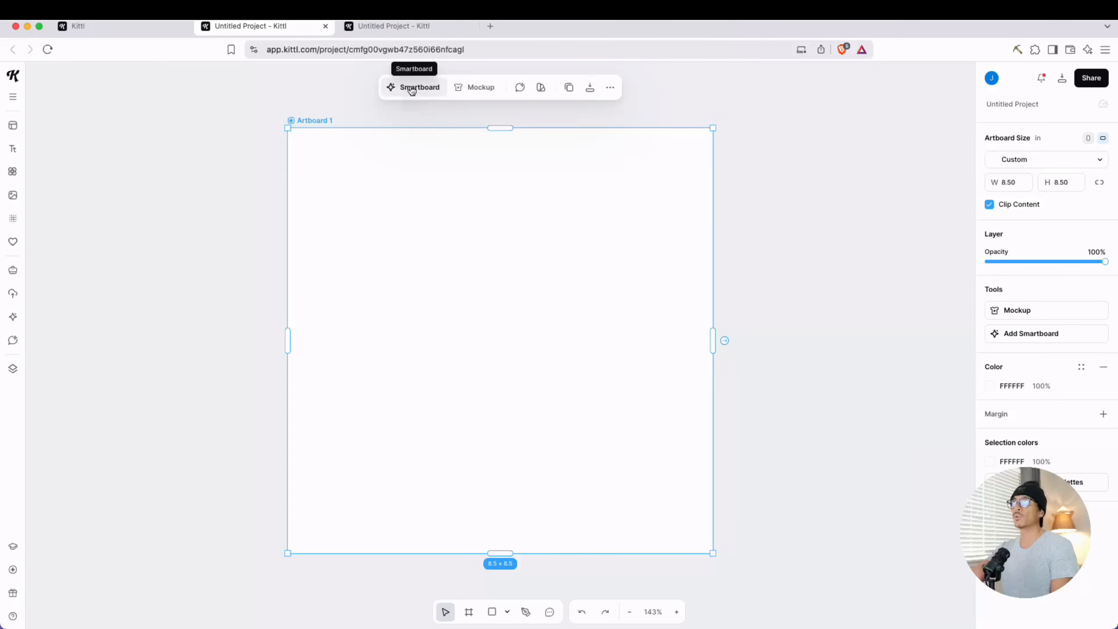
Add a Smartboard connected to Artboard 1 from the floating toolbar.
click(414, 87)
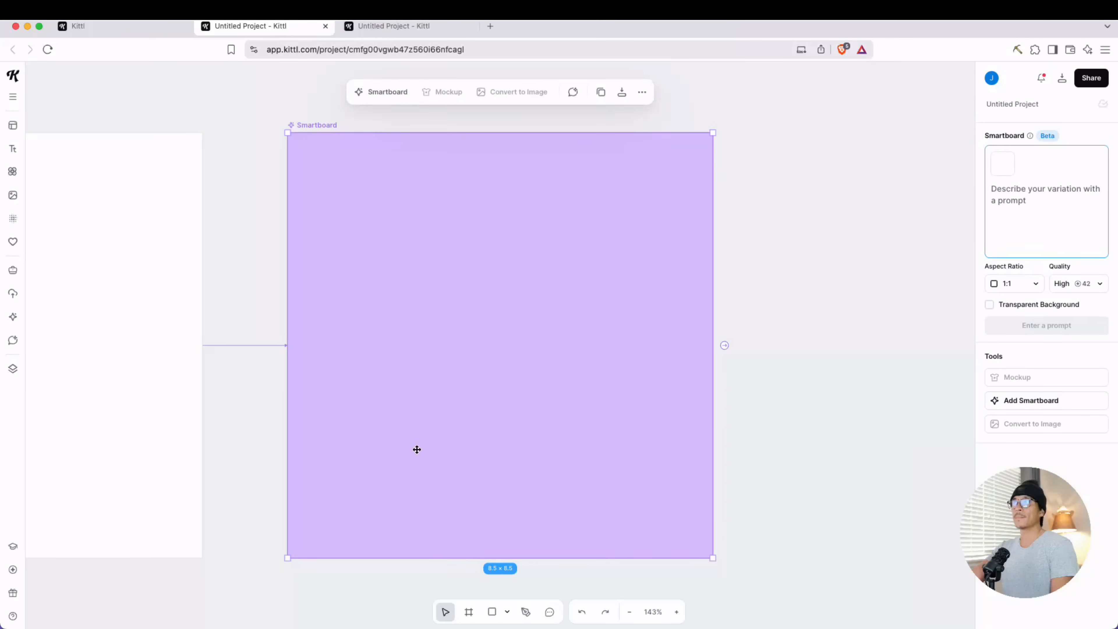
mouse_move(332, 162)
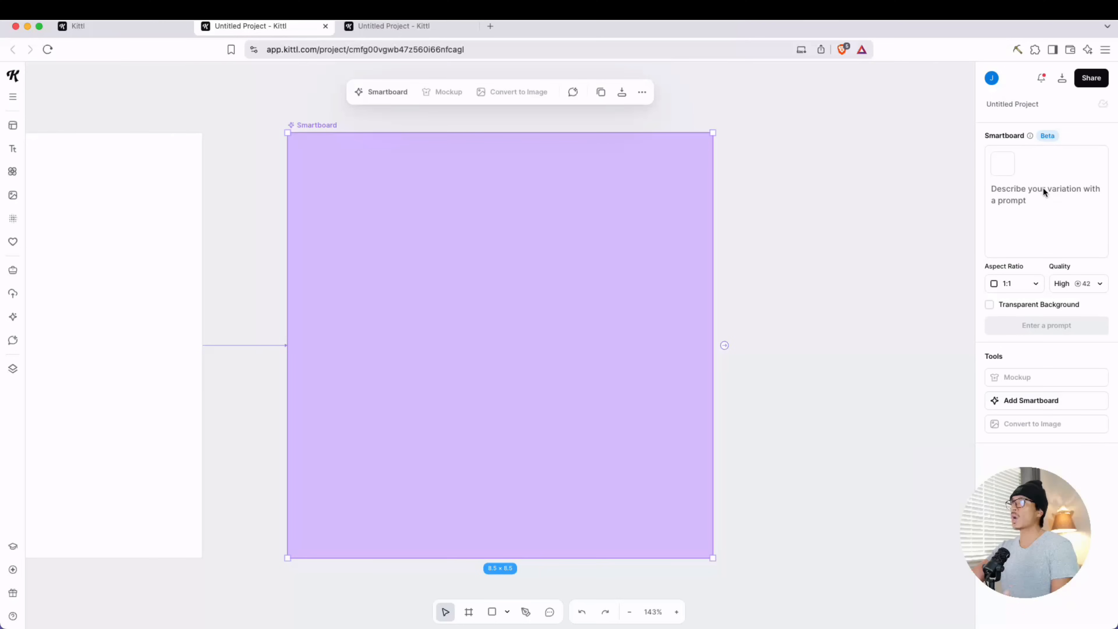
mouse_move(259, 286)
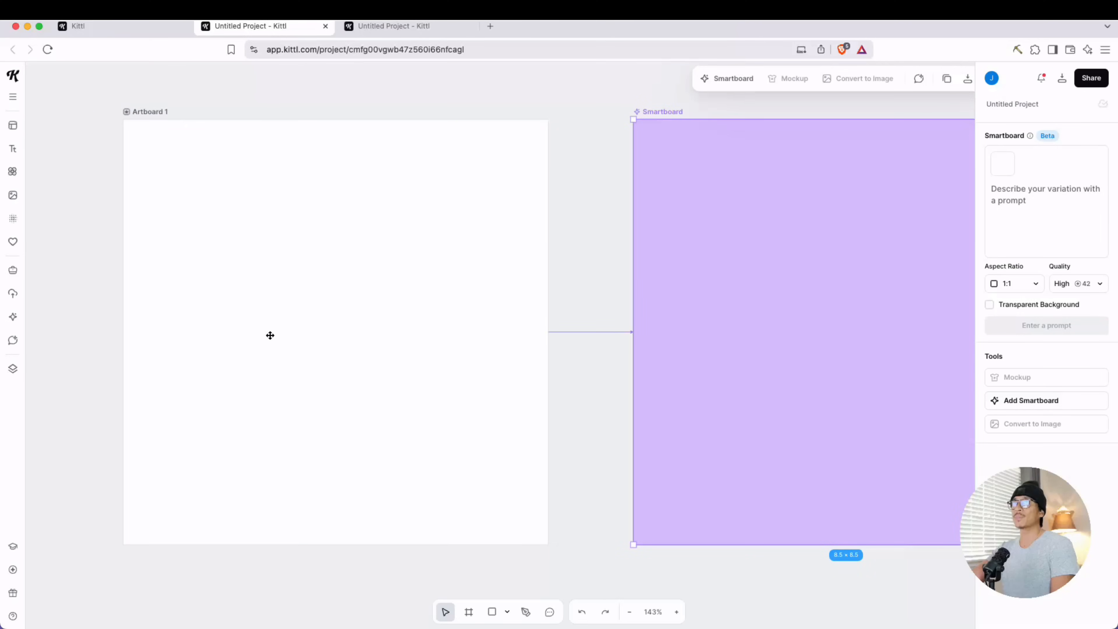
Add the AI vector unicorn line drawing from the Images library and centre it on the artboard.
click(12, 197)
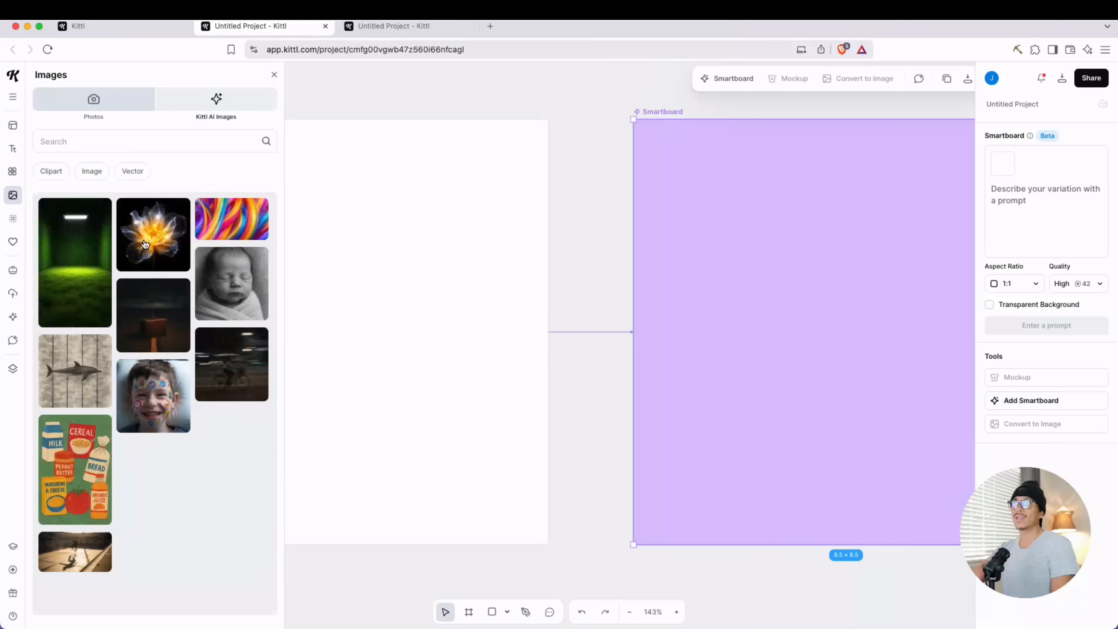
click(132, 171)
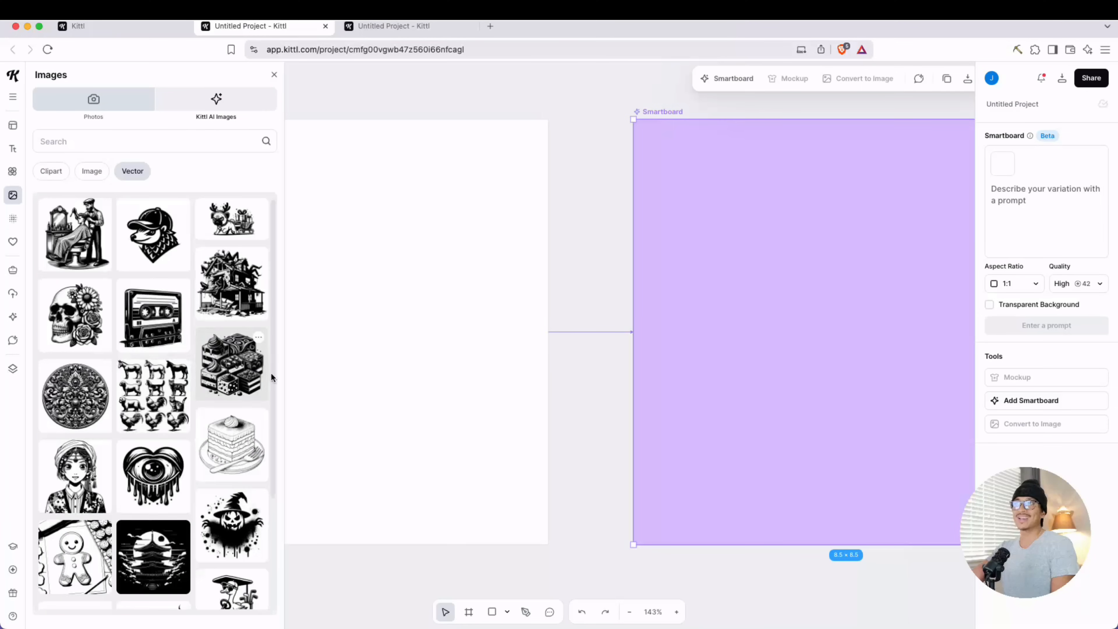
scroll(down, 3)
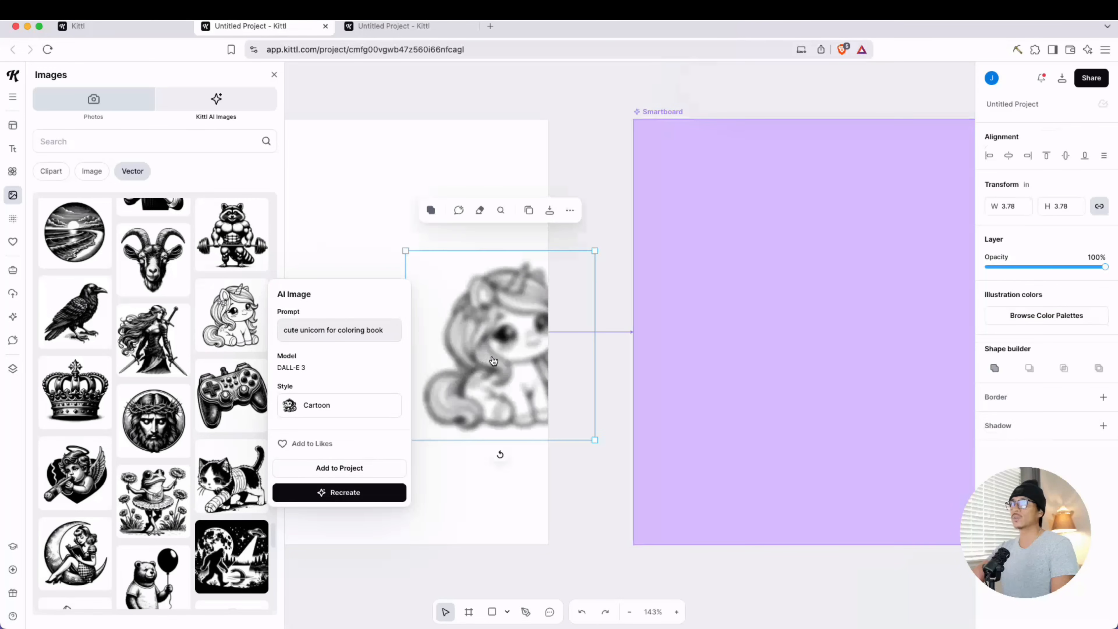
click(339, 467)
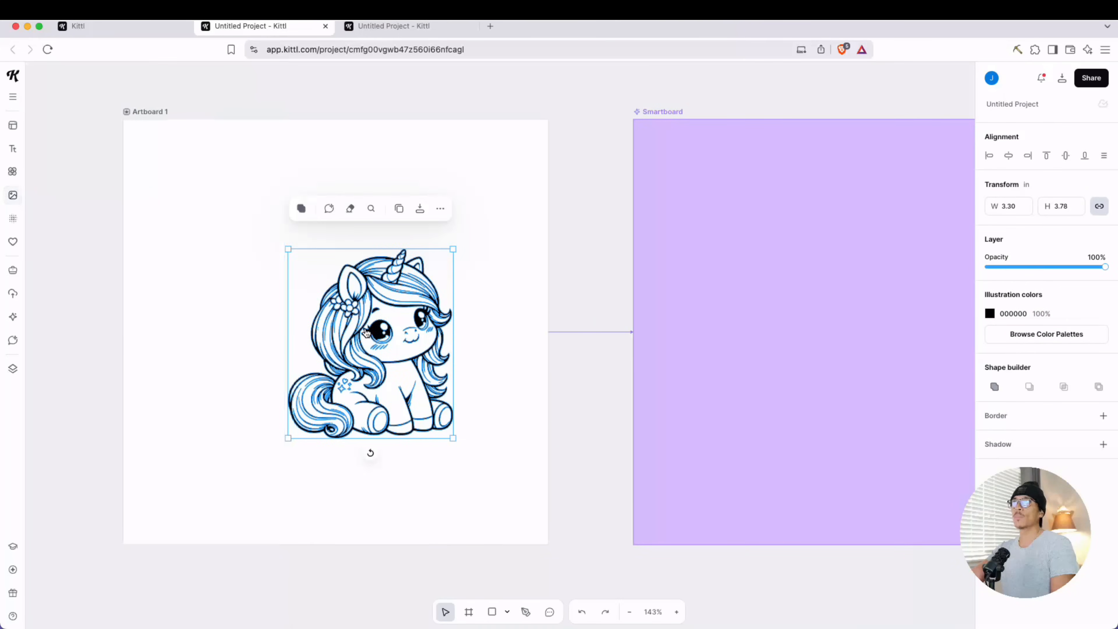
drag(371, 343, 322, 324)
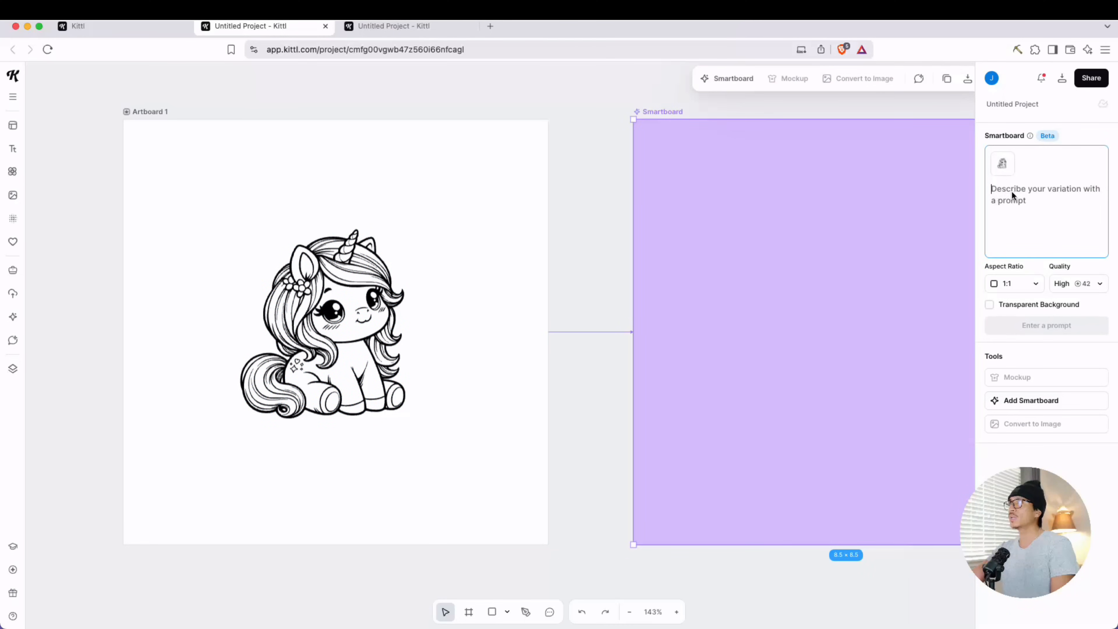
mouse_move(328, 377)
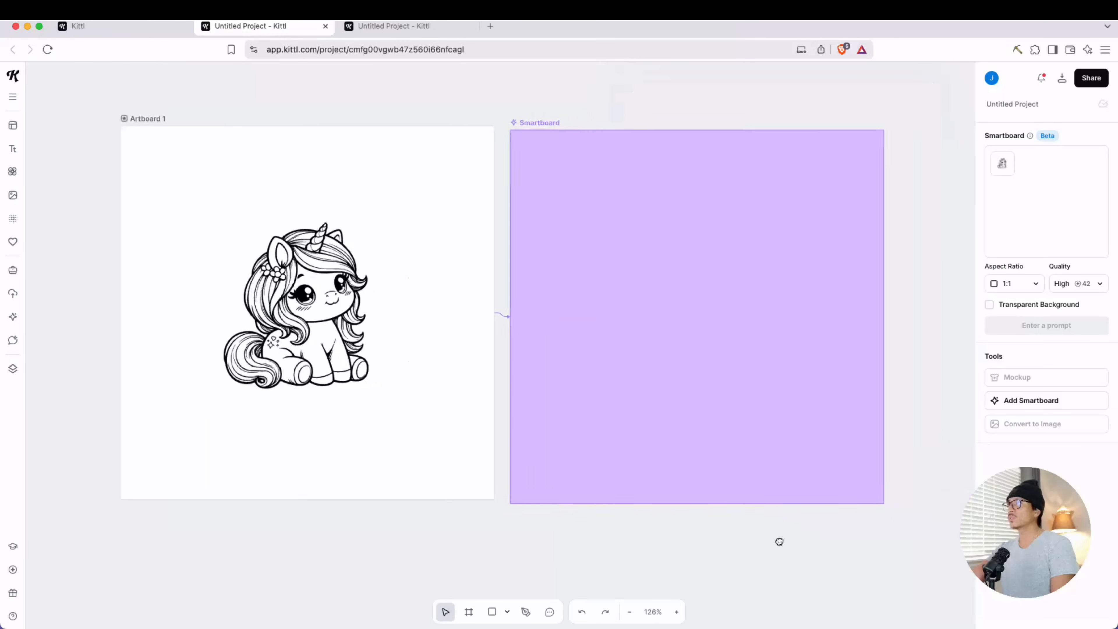
Generate a Smartboard variation with the prompt 'butterflies in the background'.
click(697, 318)
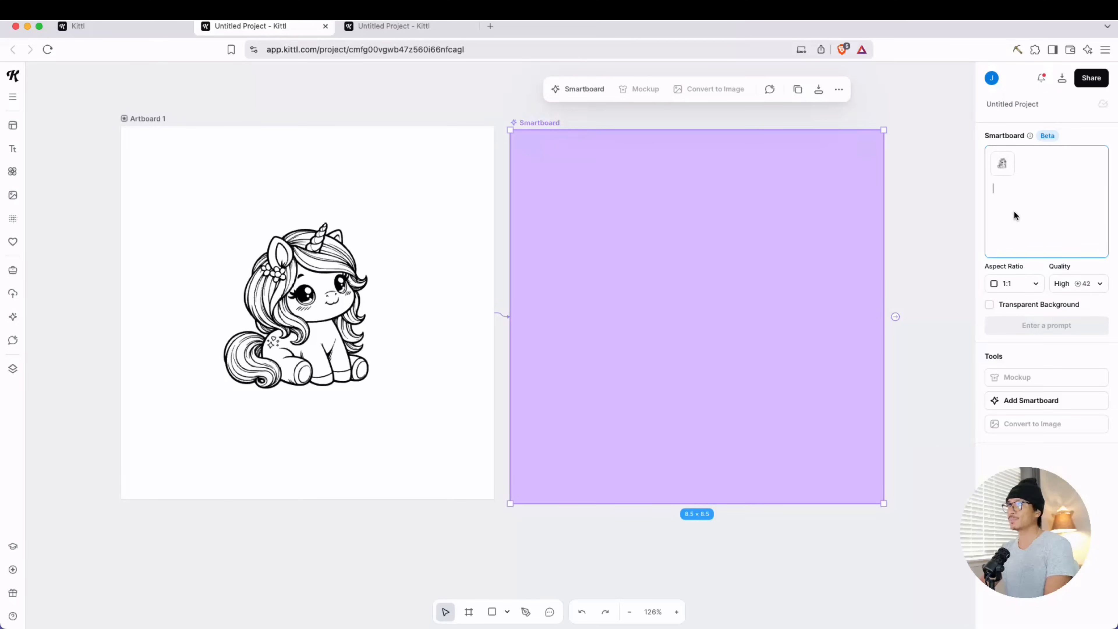
text(butterflies in the background)
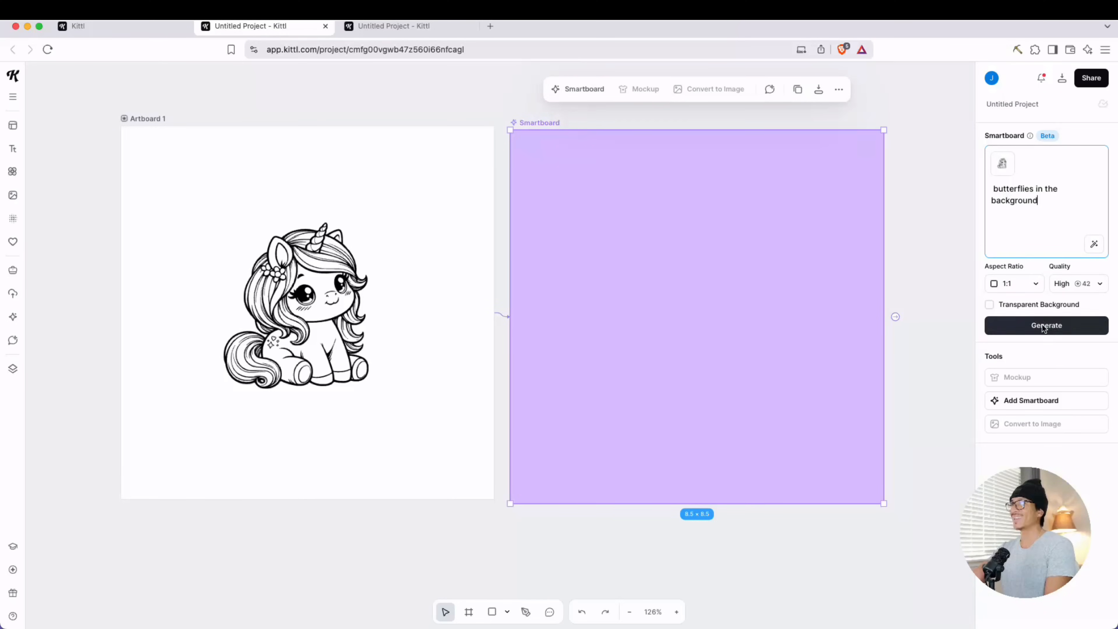
click(1045, 325)
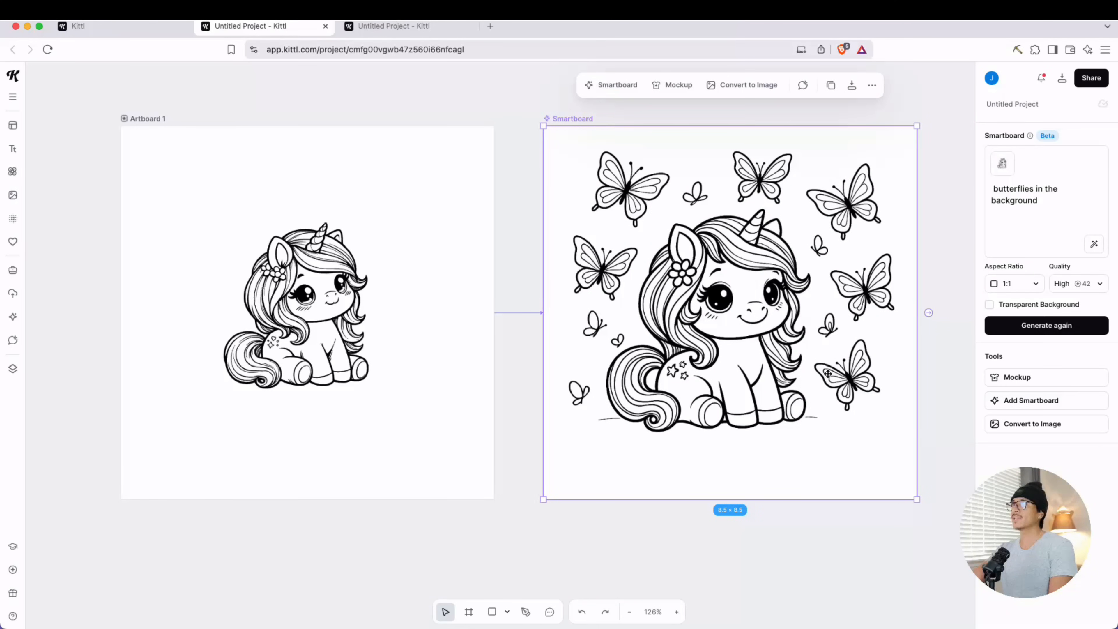
mouse_move(890, 321)
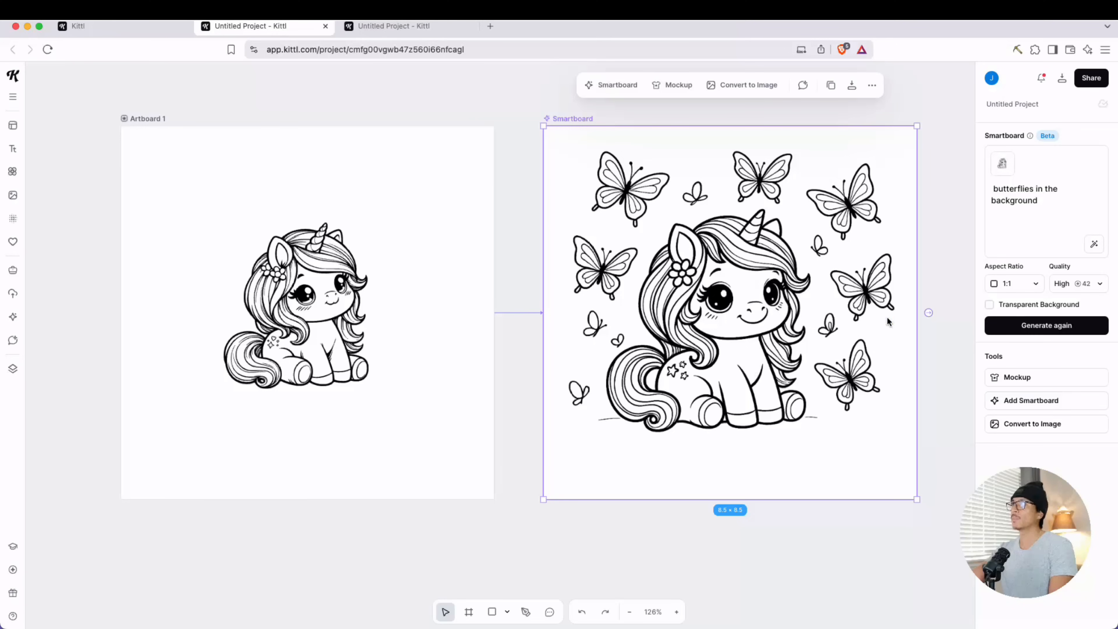
mouse_move(635, 114)
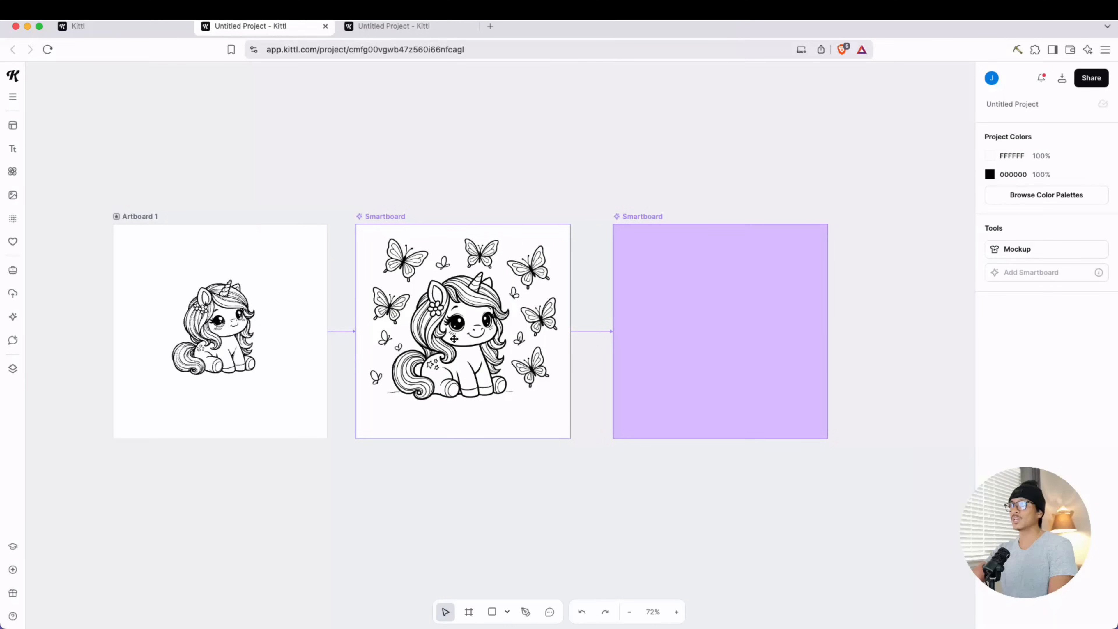
mouse_move(694, 317)
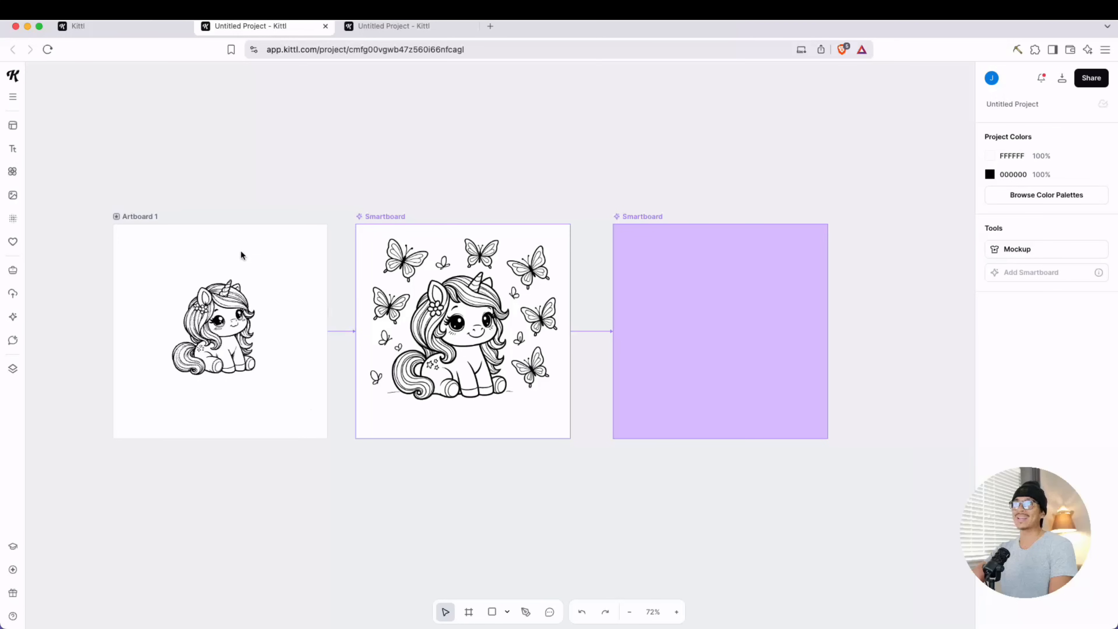
Branch a new smartboard from the unicorn artboard and generate a 'mountains in the background' variation.
click(219, 328)
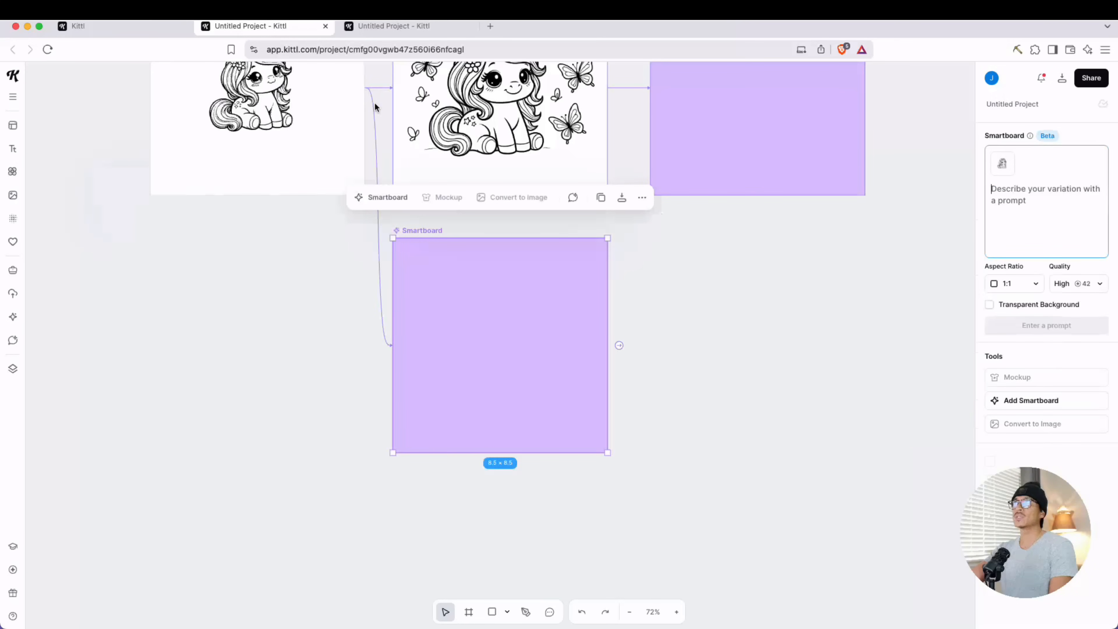
click(1046, 194)
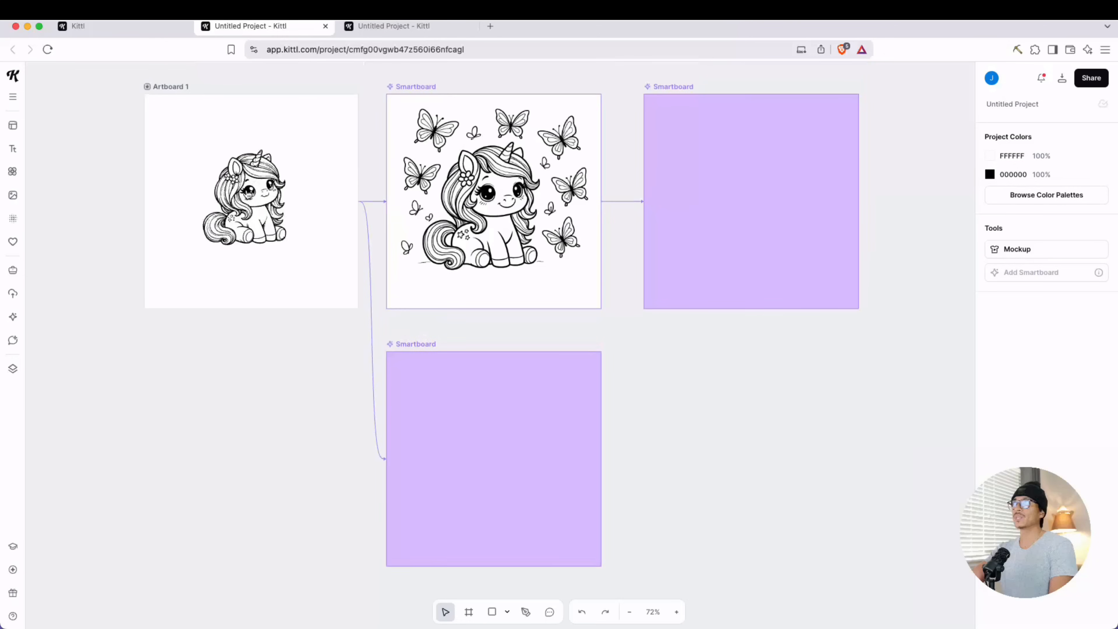
click(494, 461)
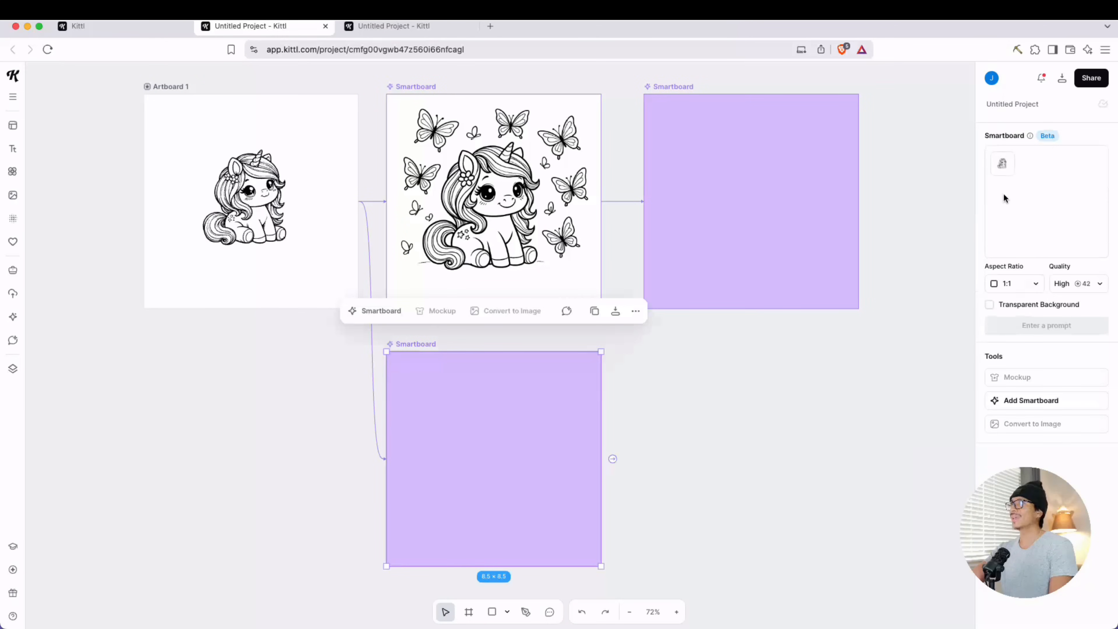
text(mountains in the background)
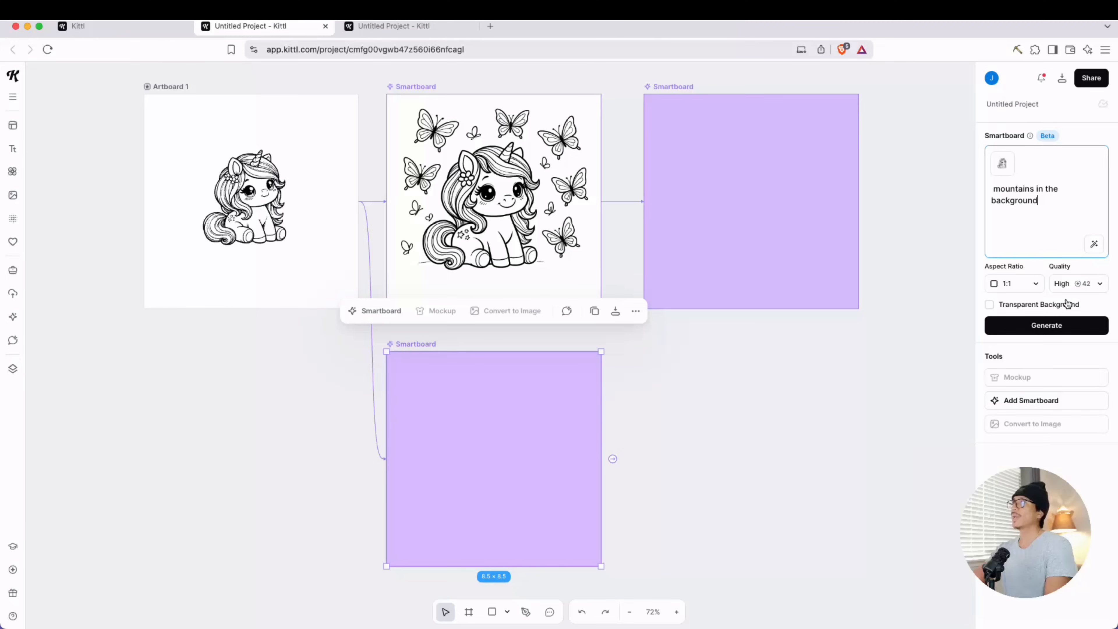
click(1046, 325)
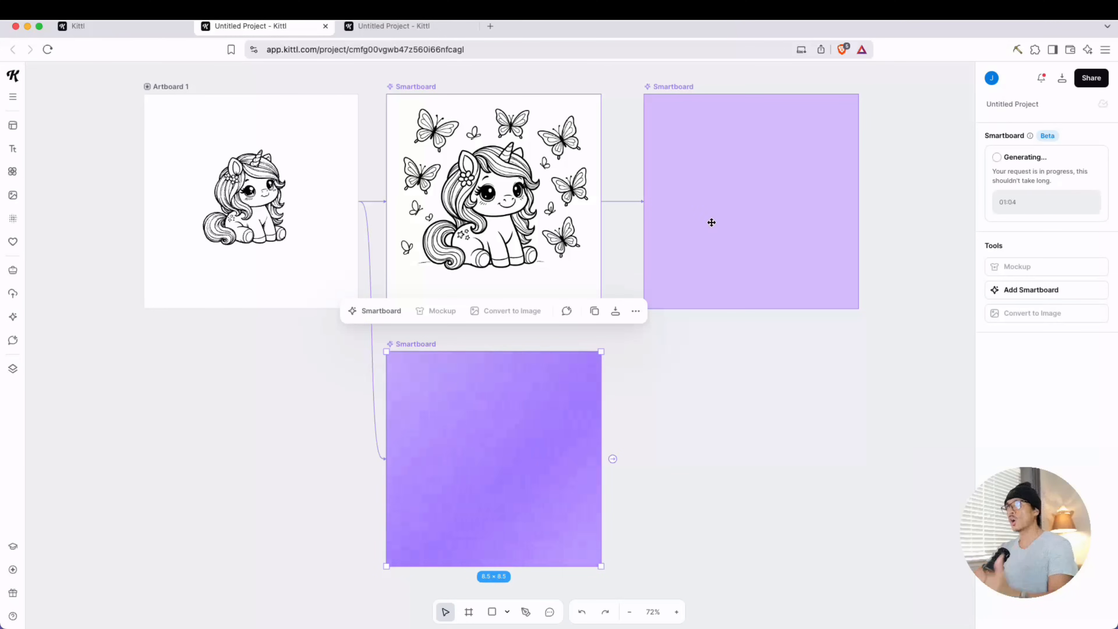
Generate an 'add stars' variation on the right smartboard, then move to the cat coloring pages project.
click(750, 201)
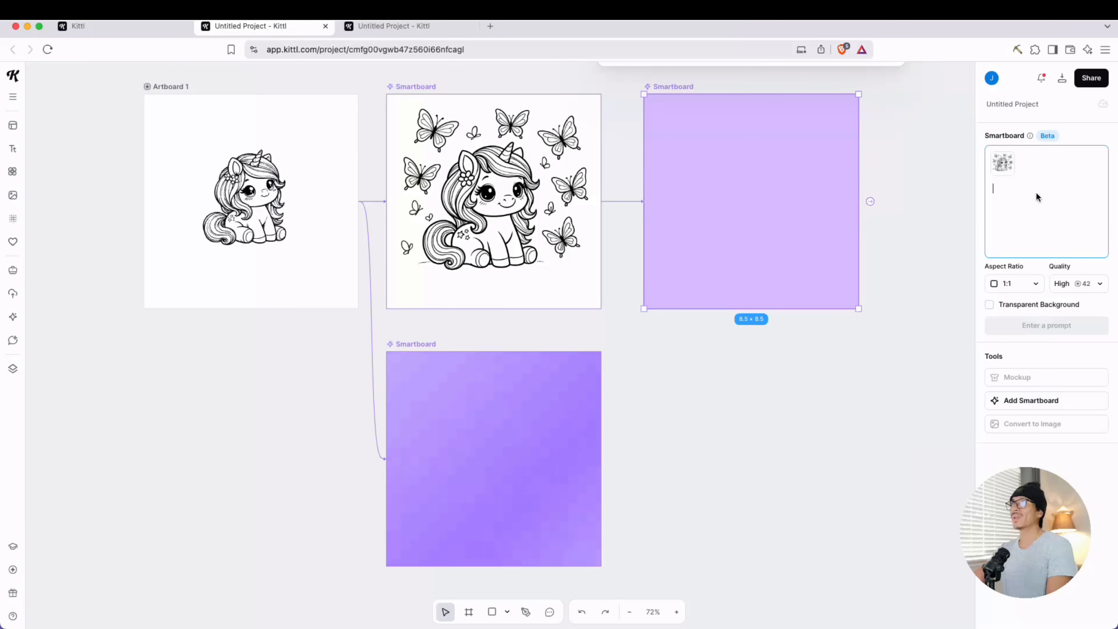
text(add stars)
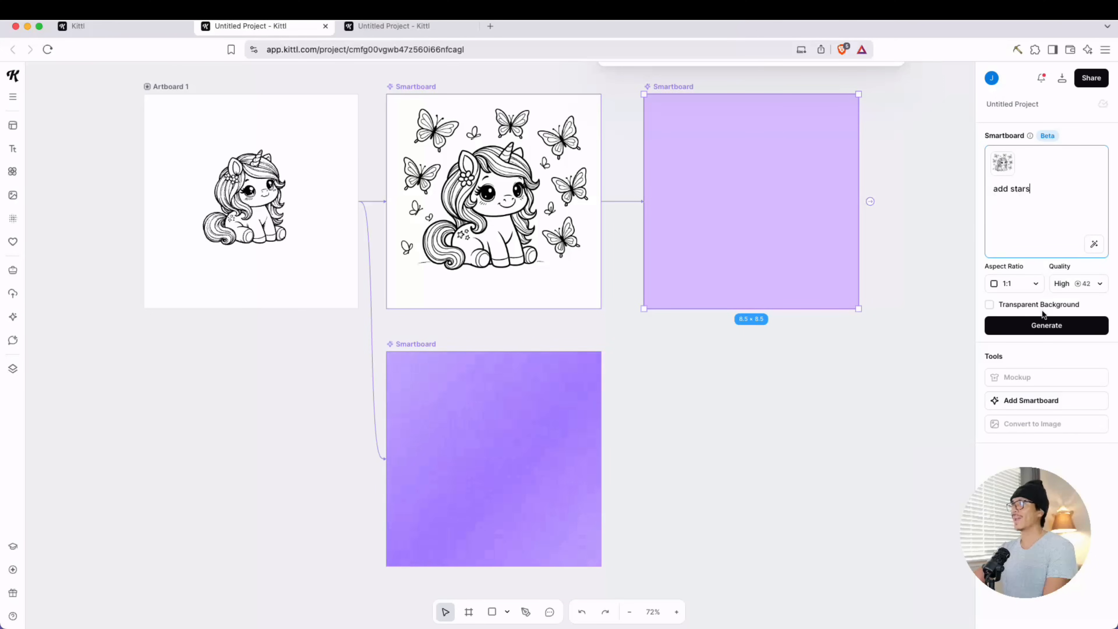
click(1046, 325)
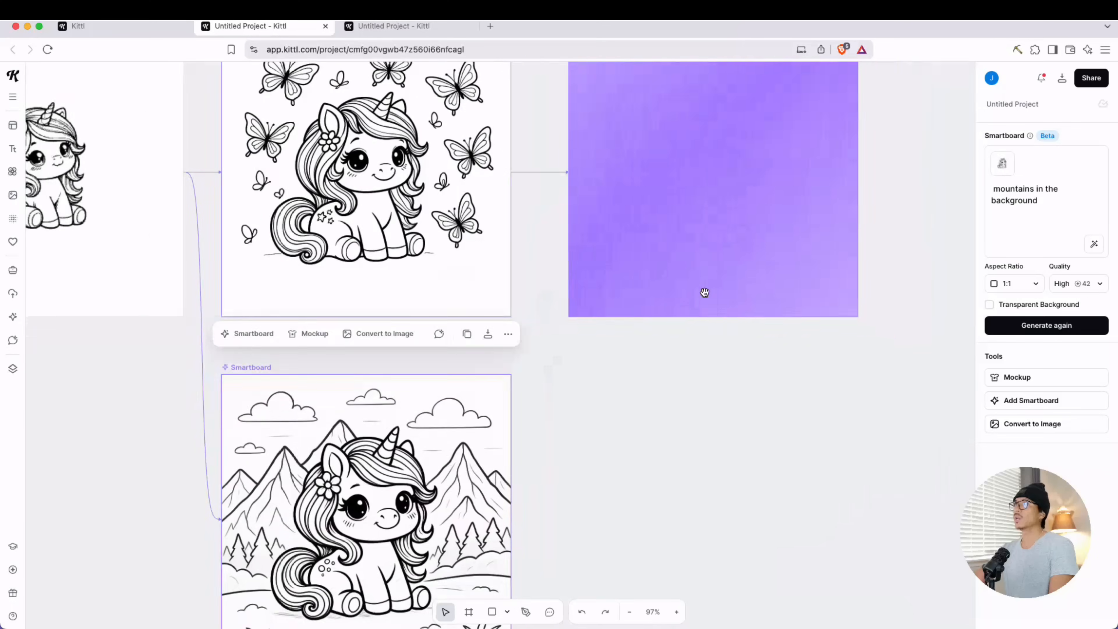
click(1046, 325)
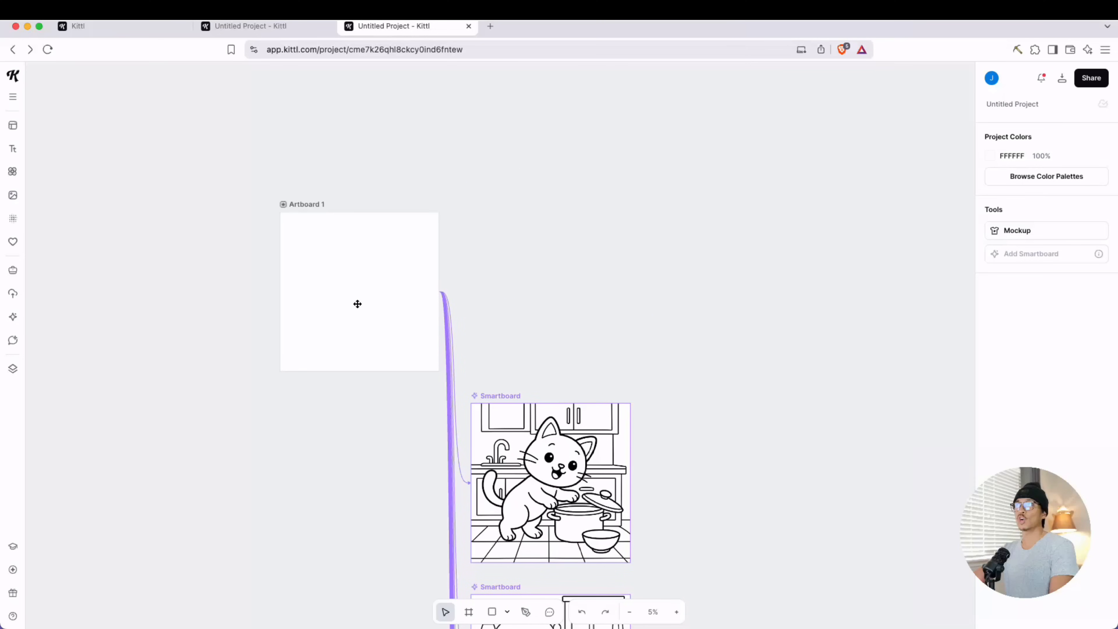
drag(357, 305, 562, 269)
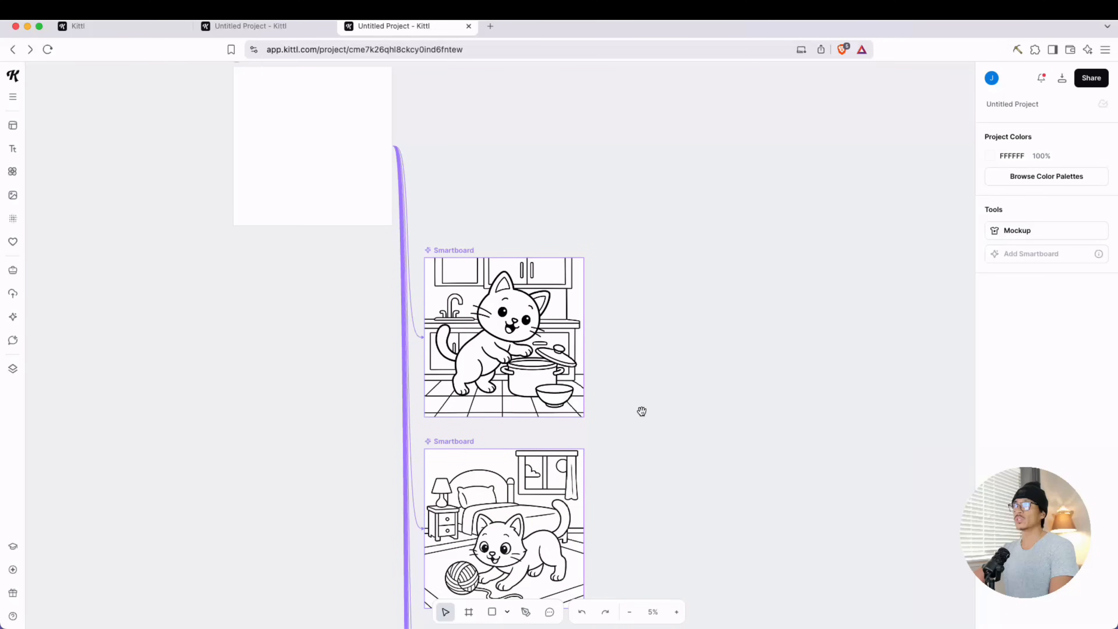
click(505, 337)
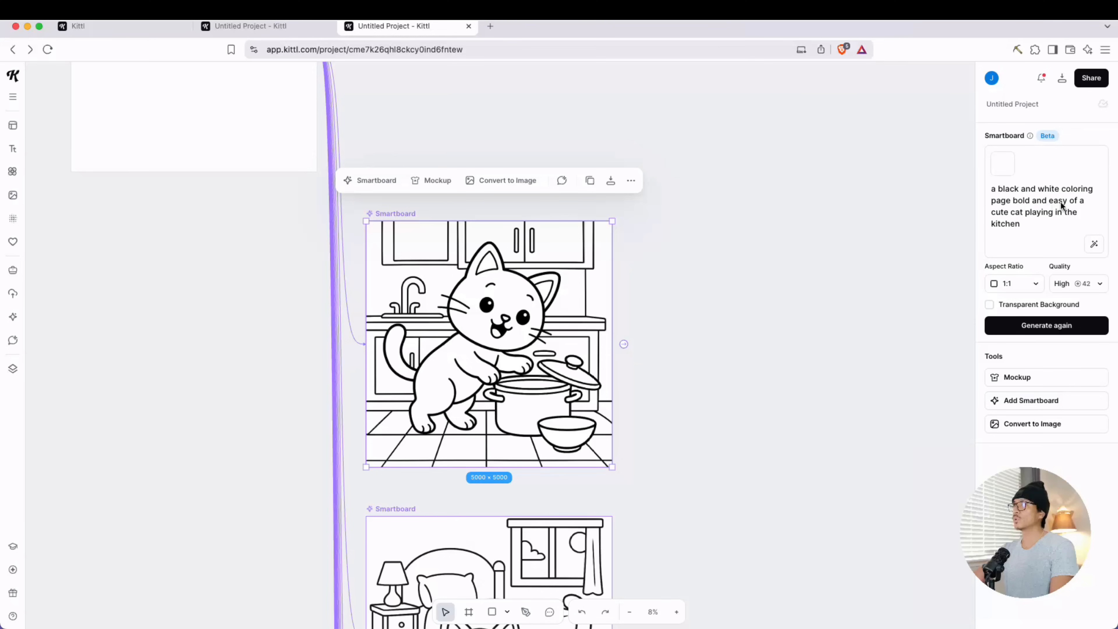
mouse_move(639, 401)
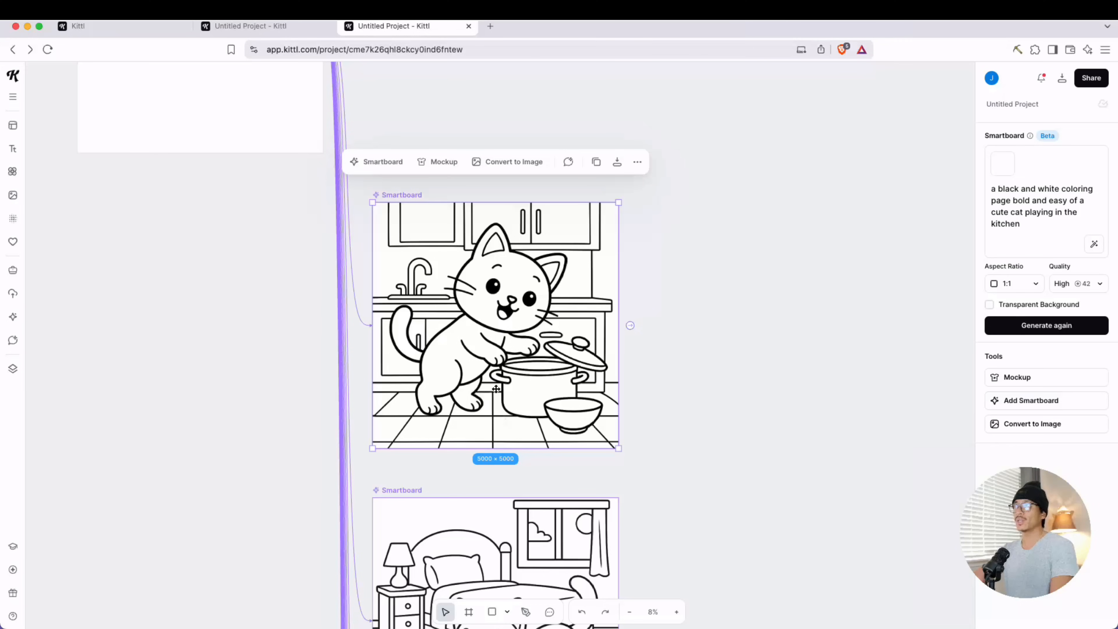
mouse_move(670, 467)
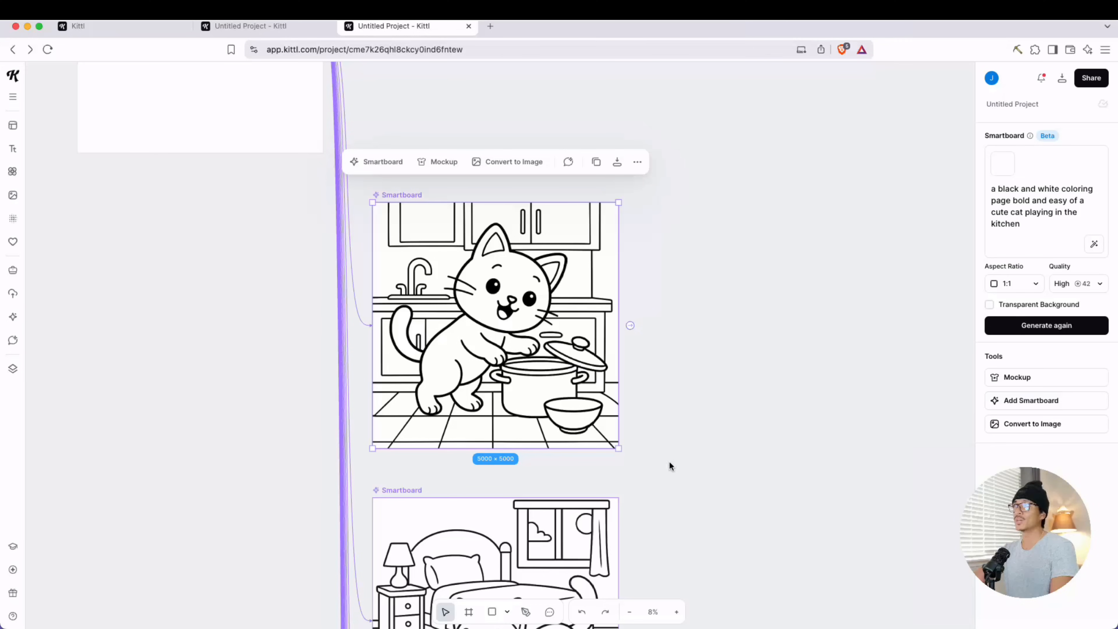
scroll(down, 3)
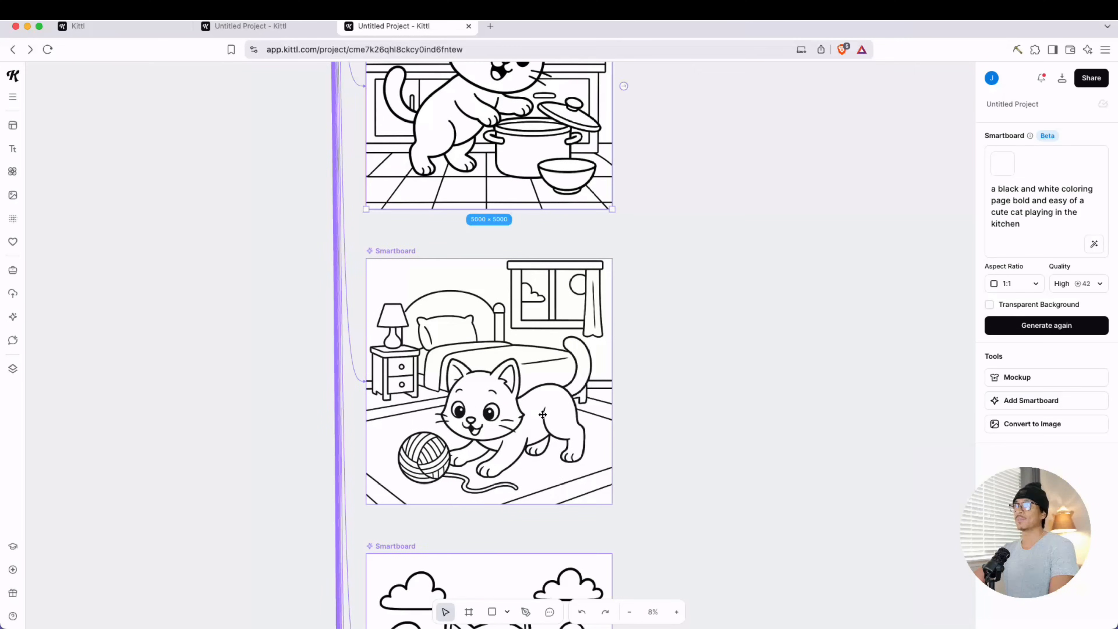
click(489, 381)
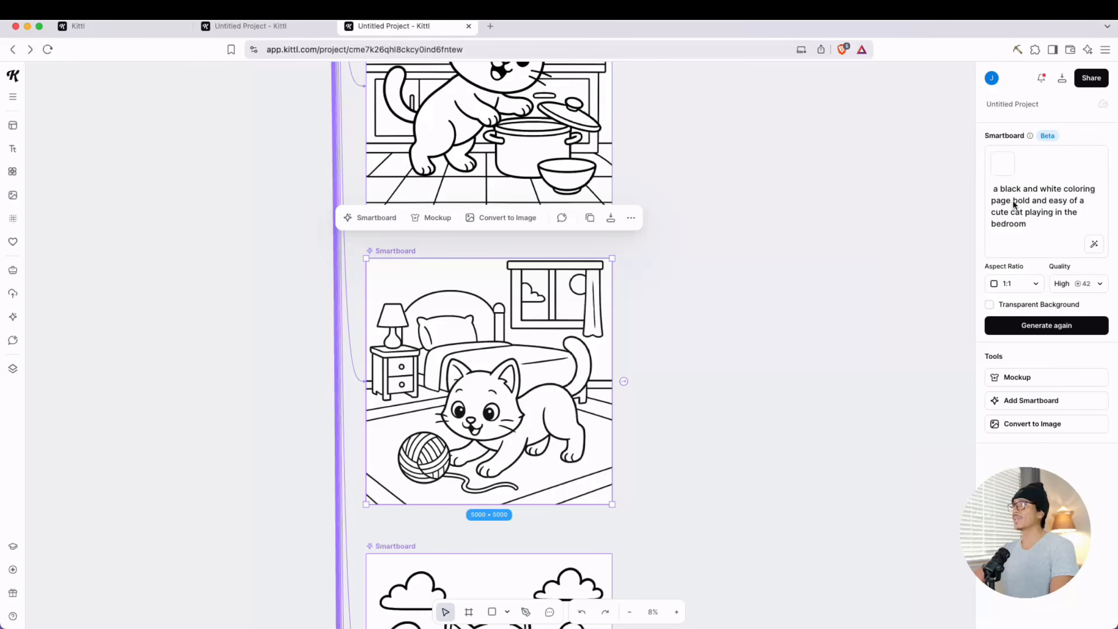
mouse_move(663, 433)
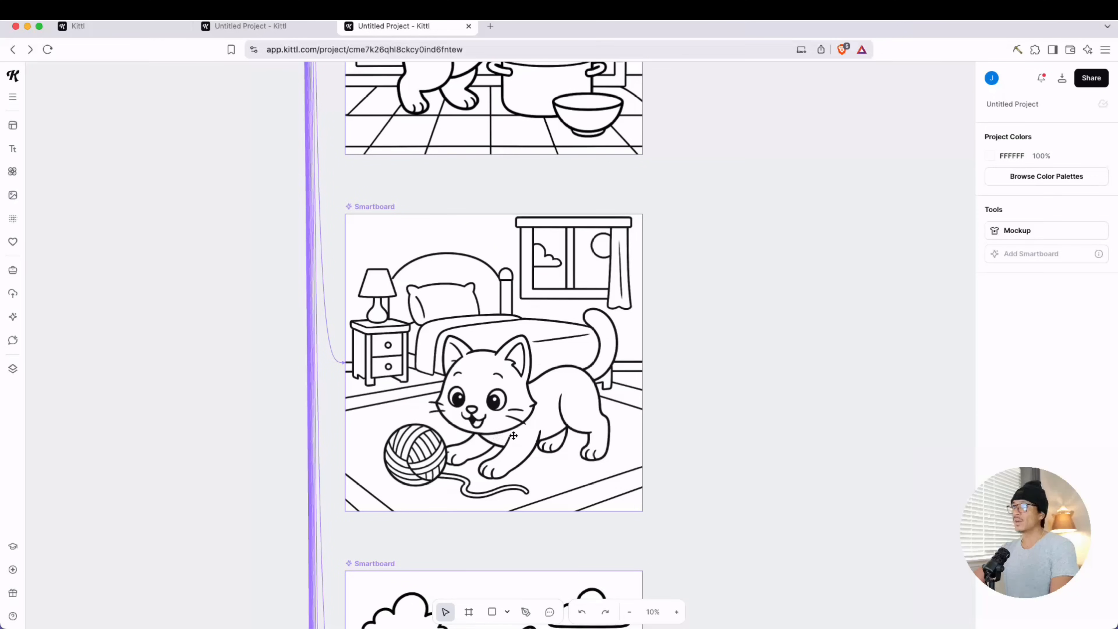
mouse_move(711, 415)
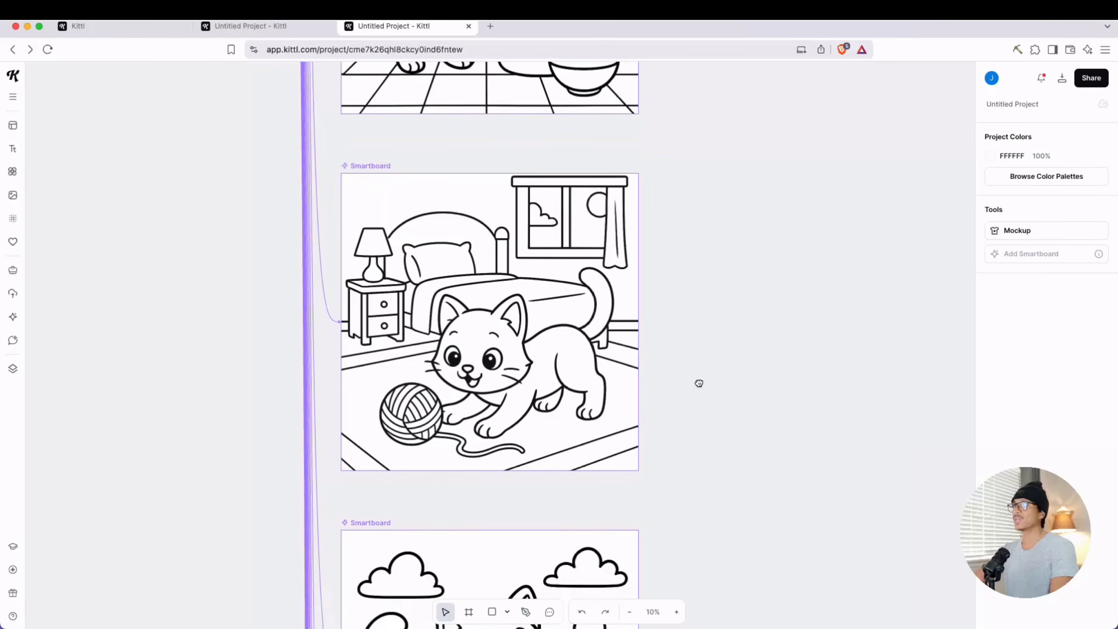
scroll(down, 3)
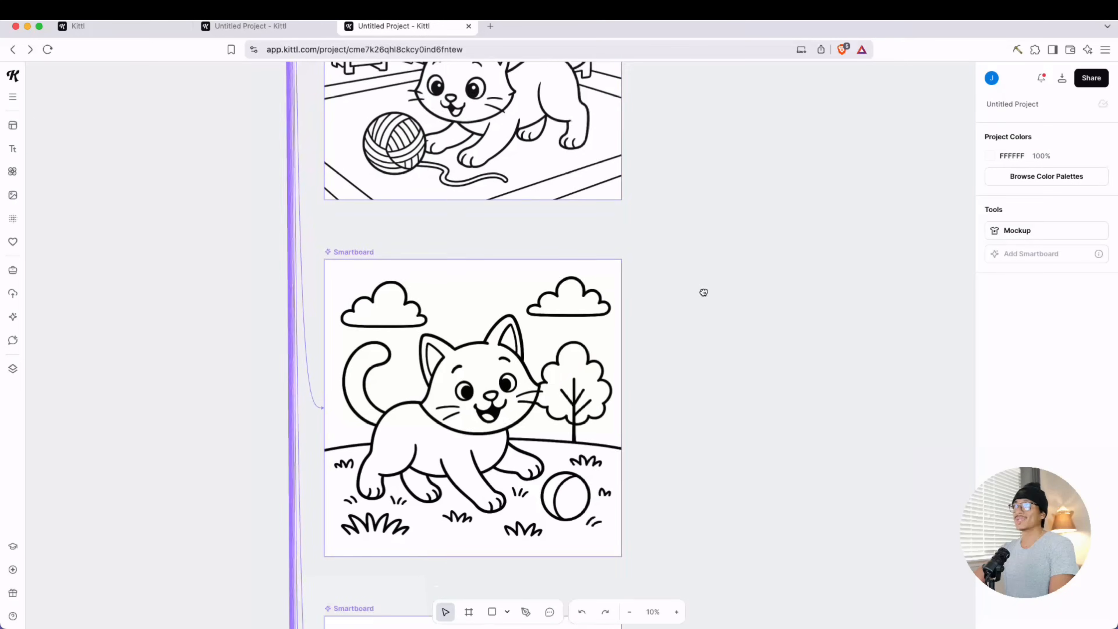
click(470, 410)
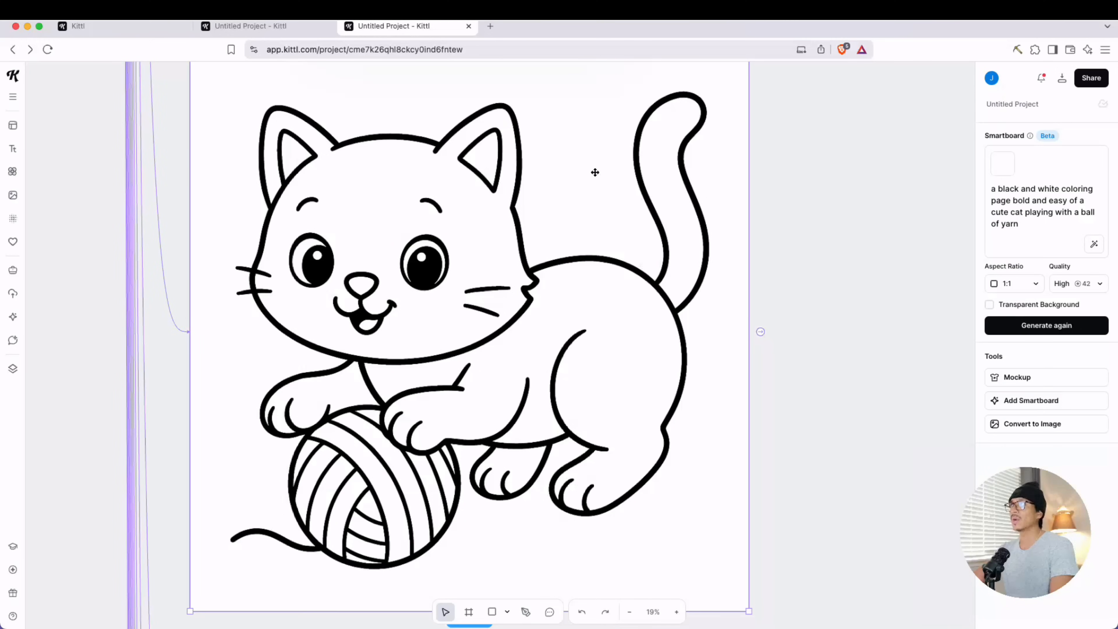
mouse_move(263, 220)
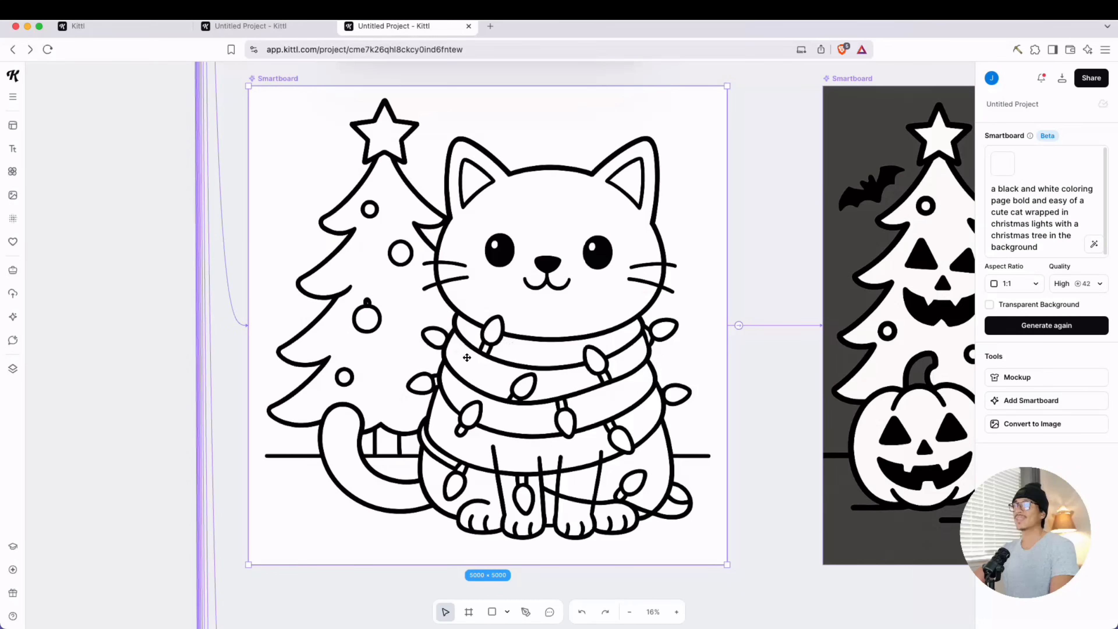
click(264, 26)
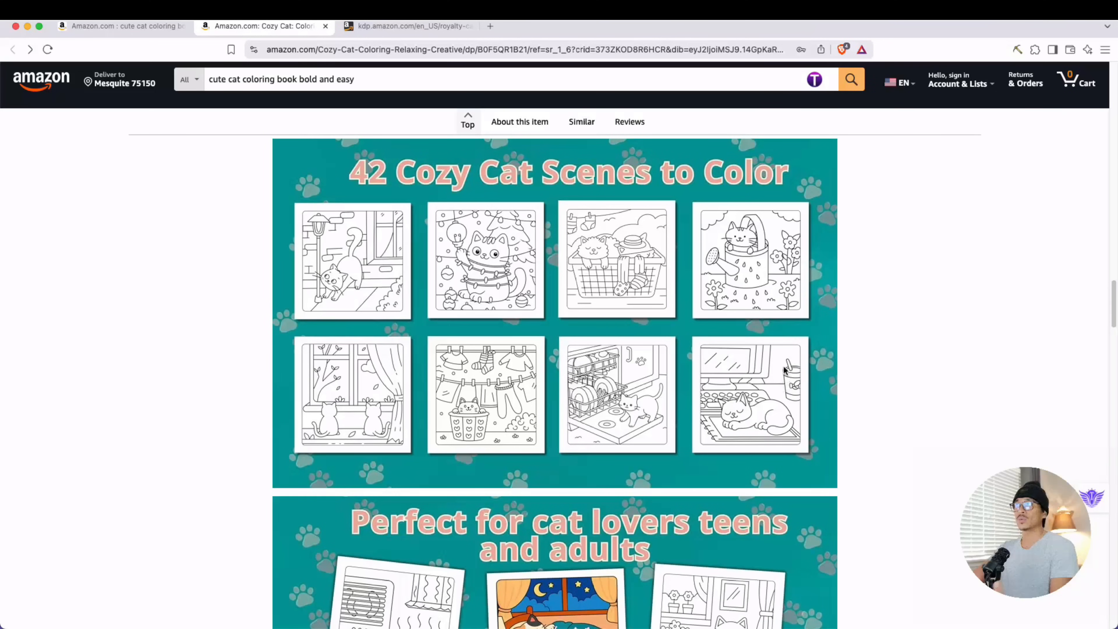
mouse_move(542, 323)
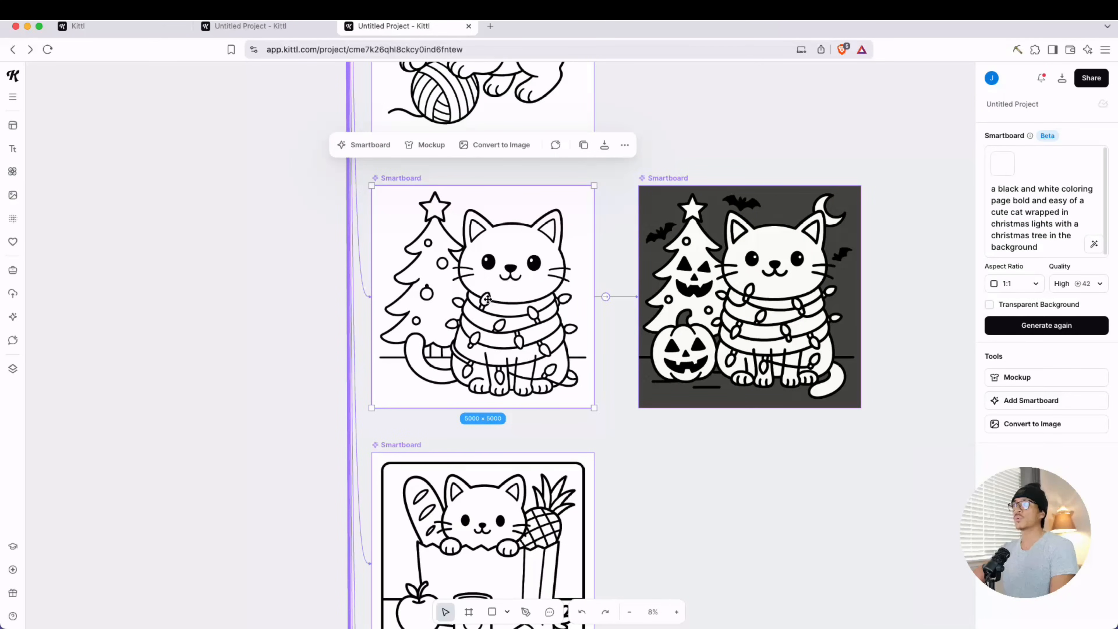
mouse_move(735, 318)
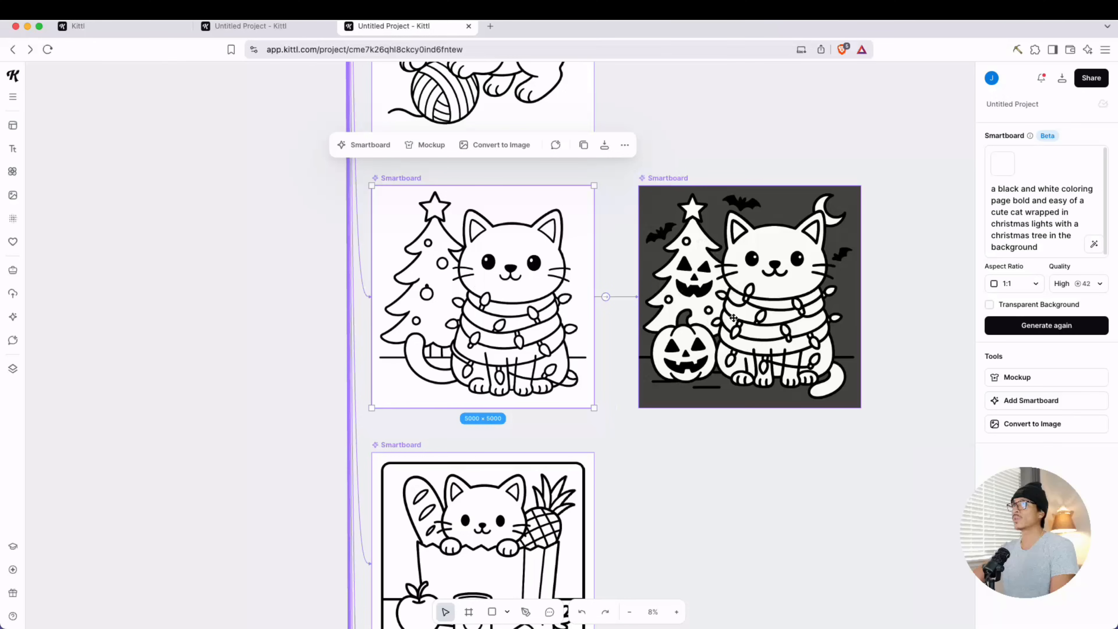
click(749, 296)
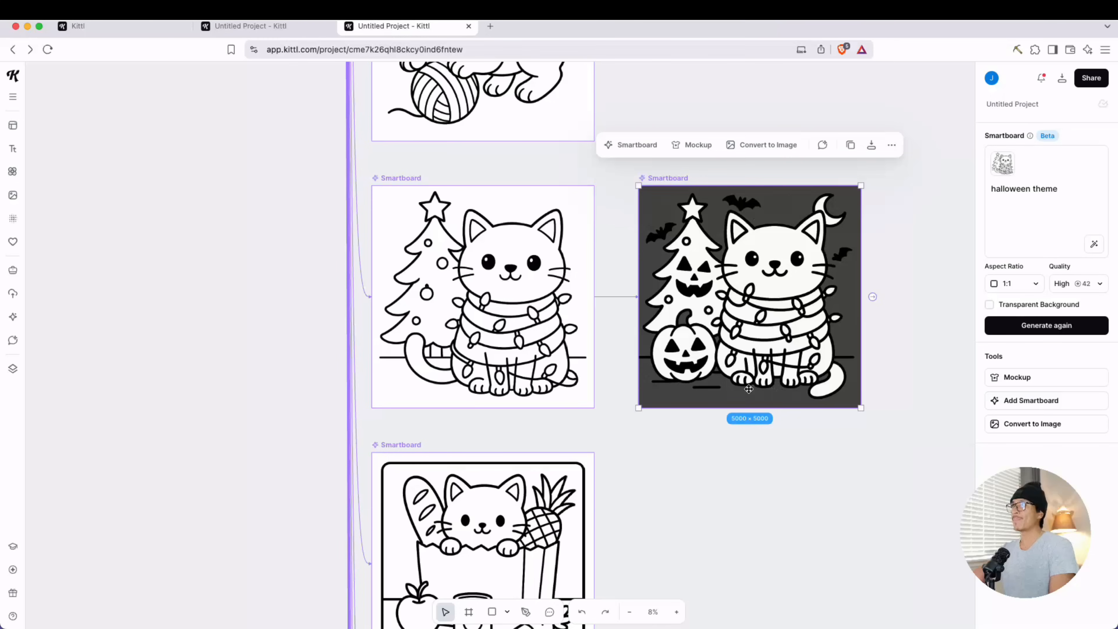
mouse_move(765, 255)
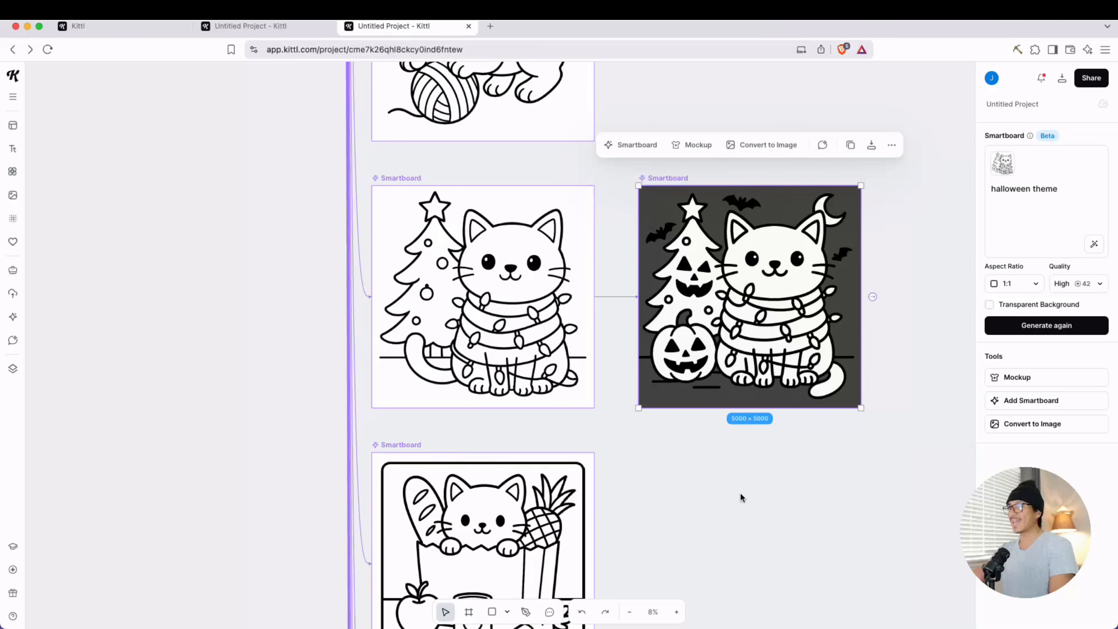
scroll(down, 3)
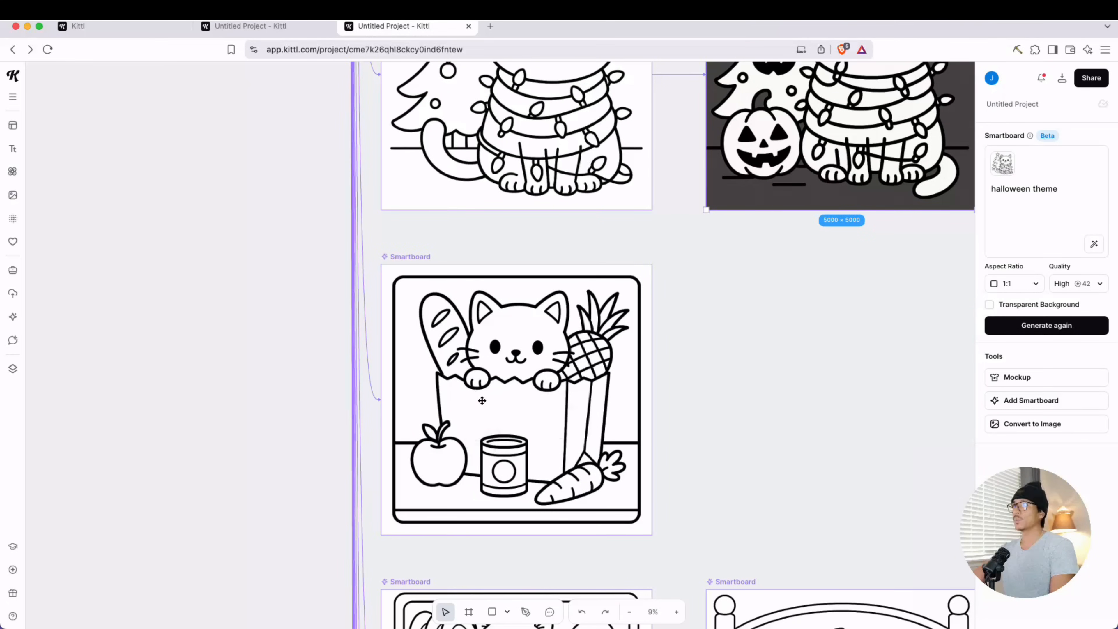
click(515, 400)
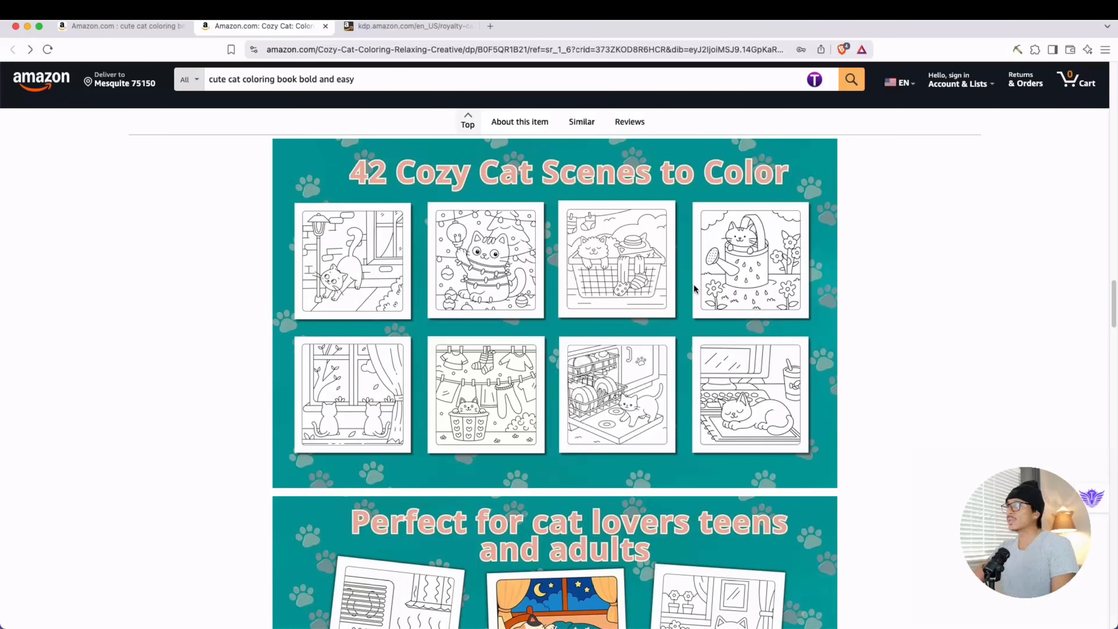
scroll(down, 3)
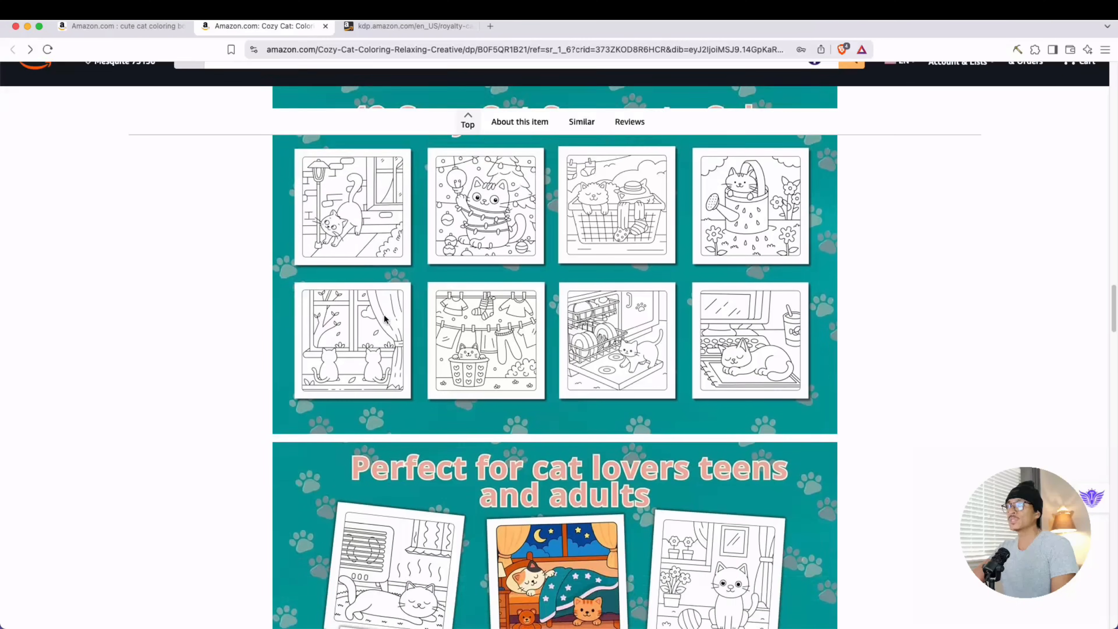
scroll(down, 3)
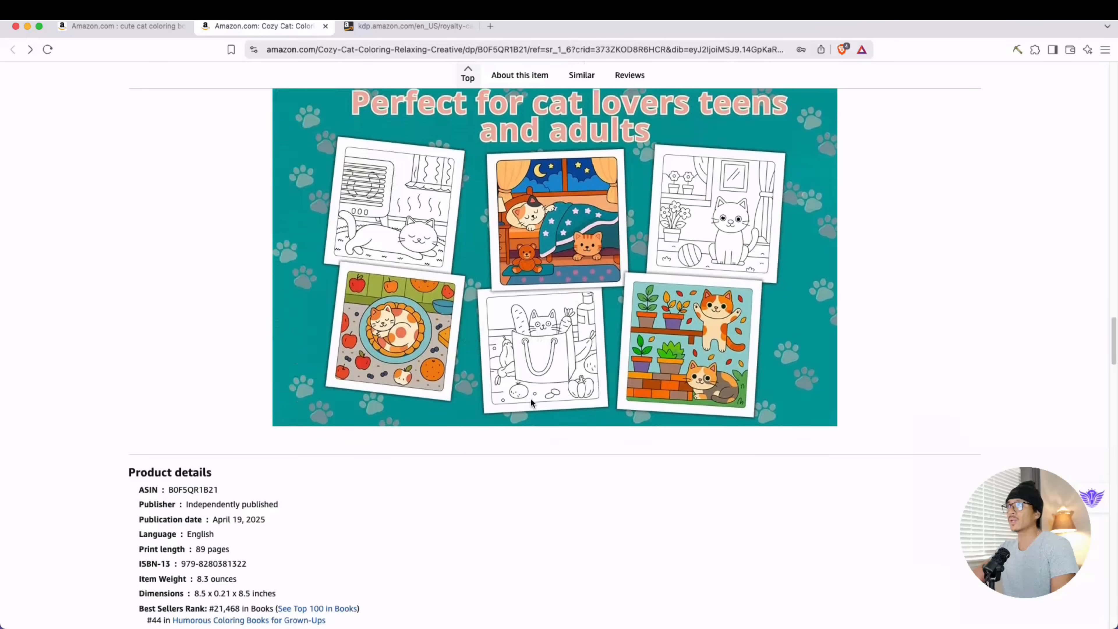
mouse_move(553, 349)
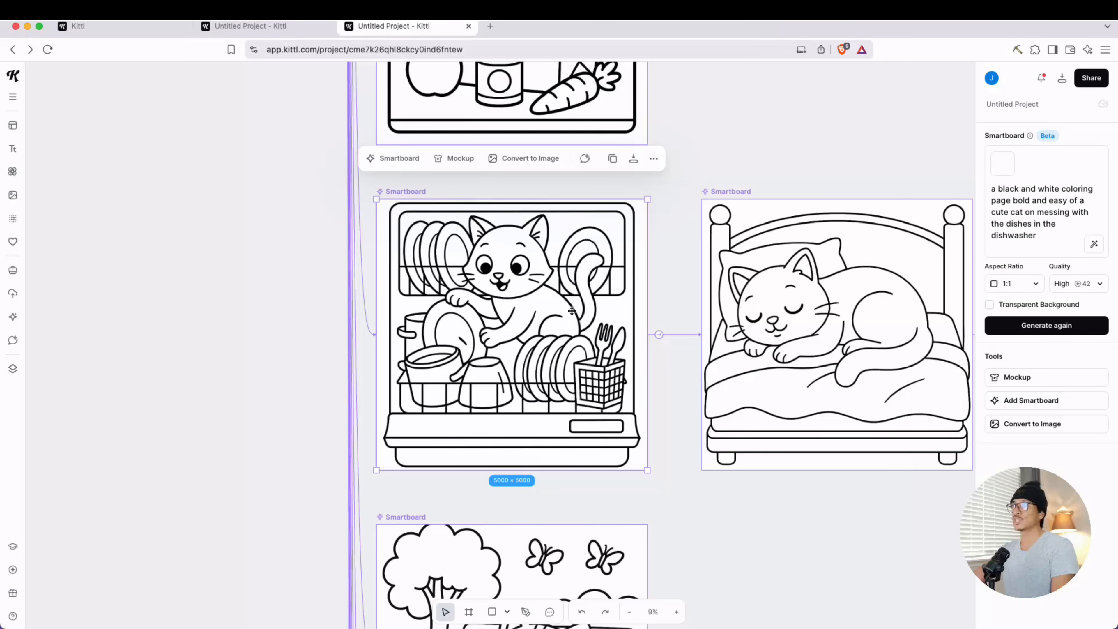
click(264, 26)
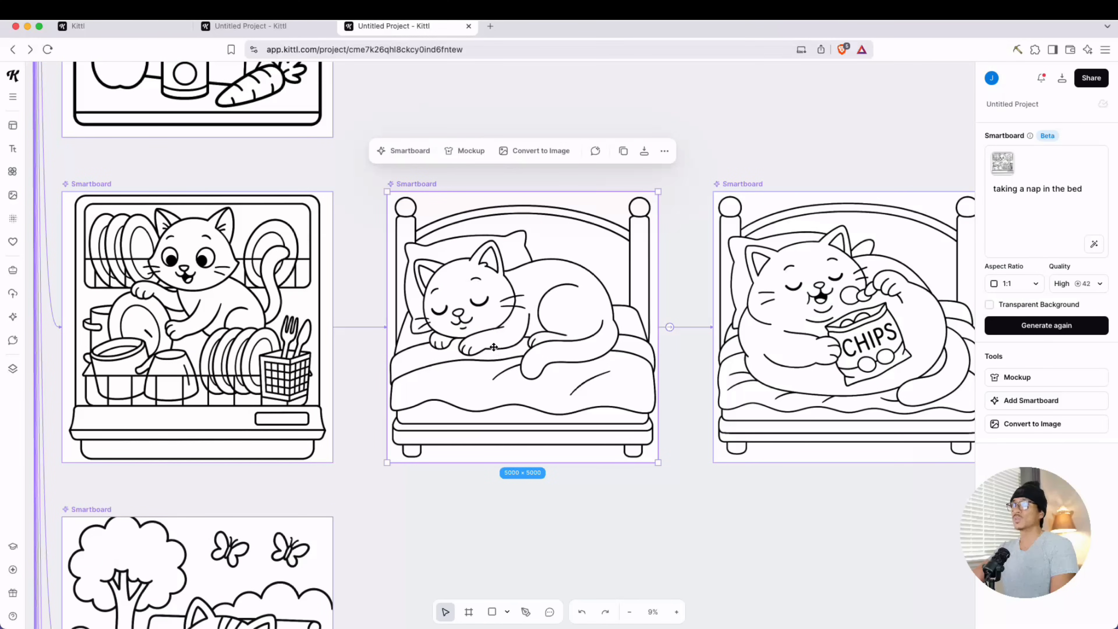
click(842, 328)
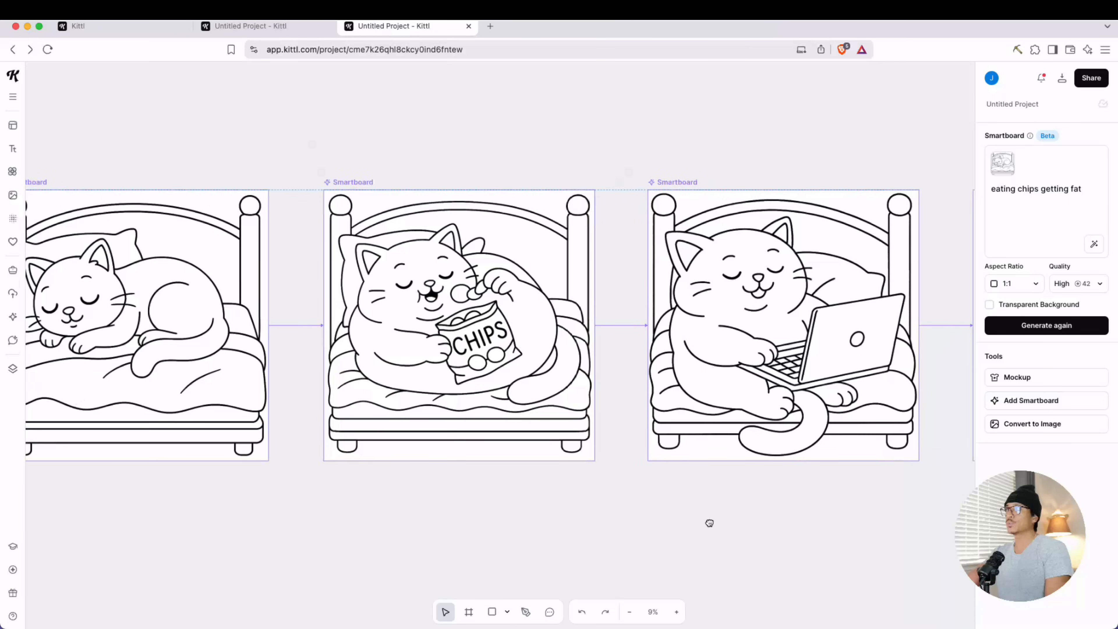
click(782, 324)
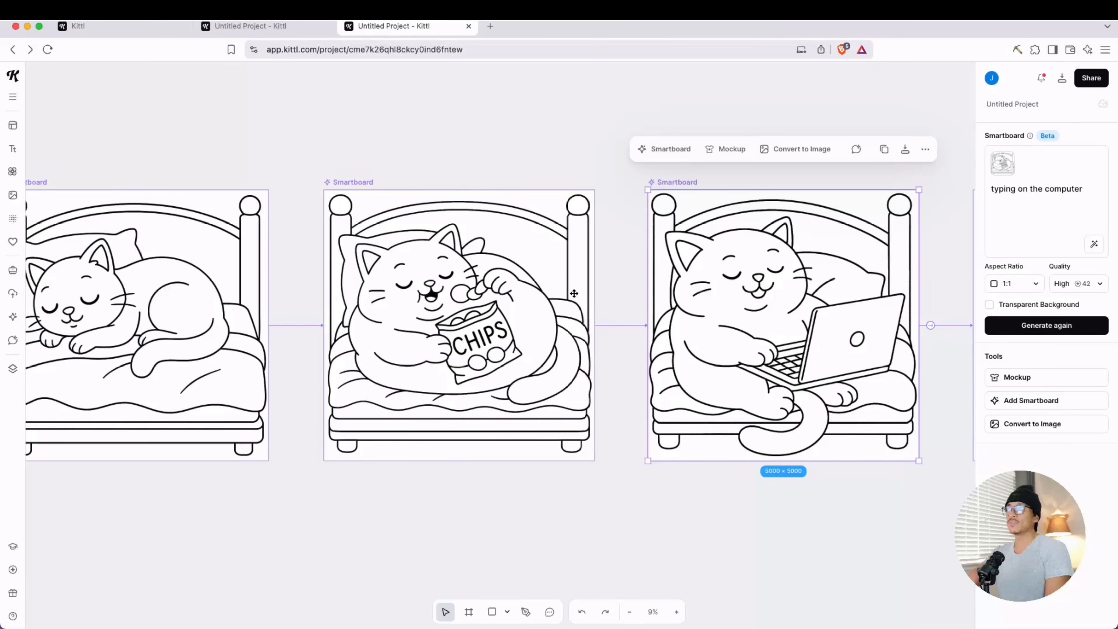
drag(575, 293, 462, 459)
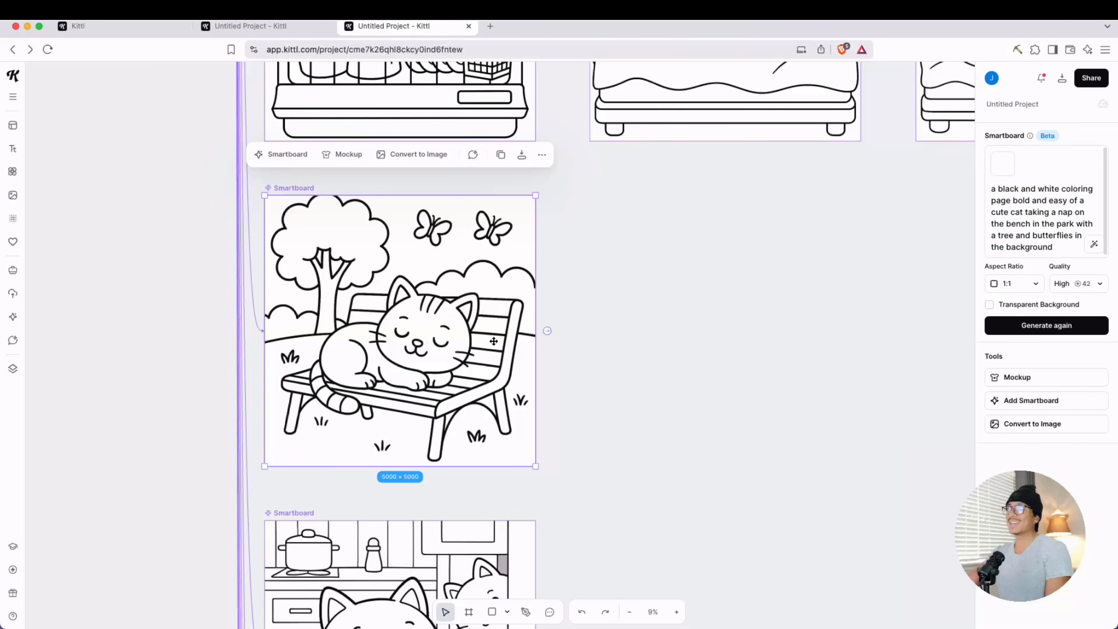
mouse_move(376, 346)
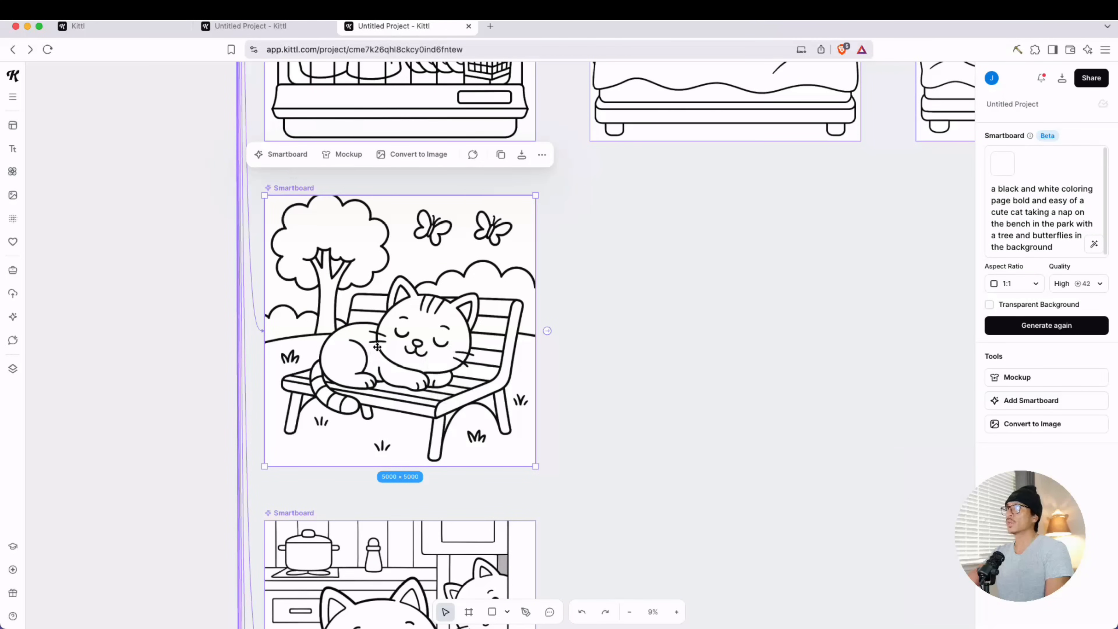
mouse_move(463, 246)
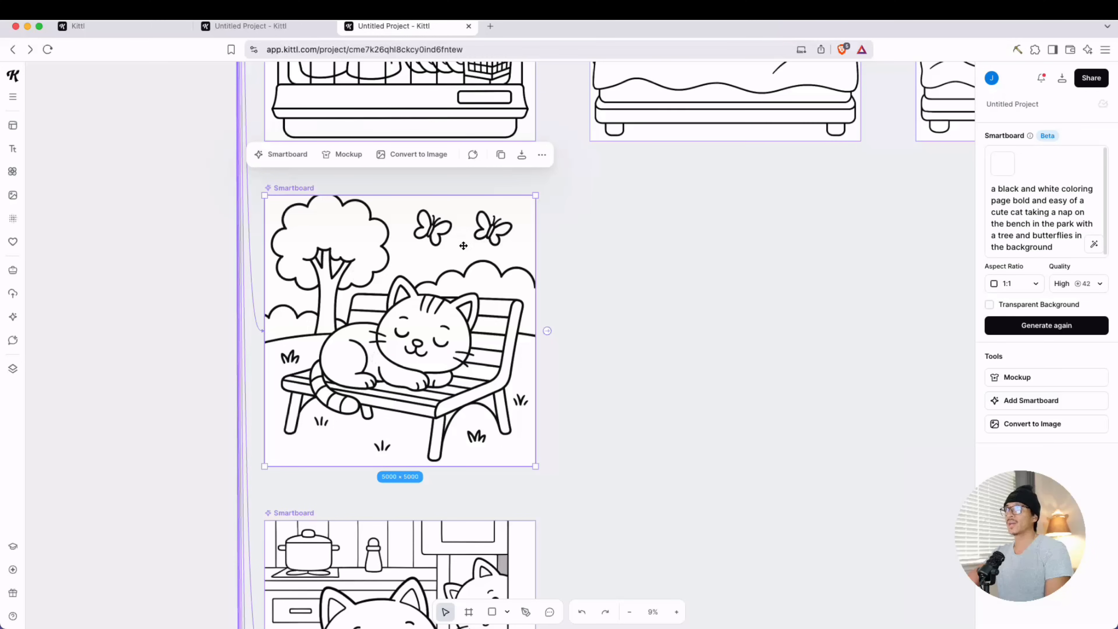
mouse_move(622, 457)
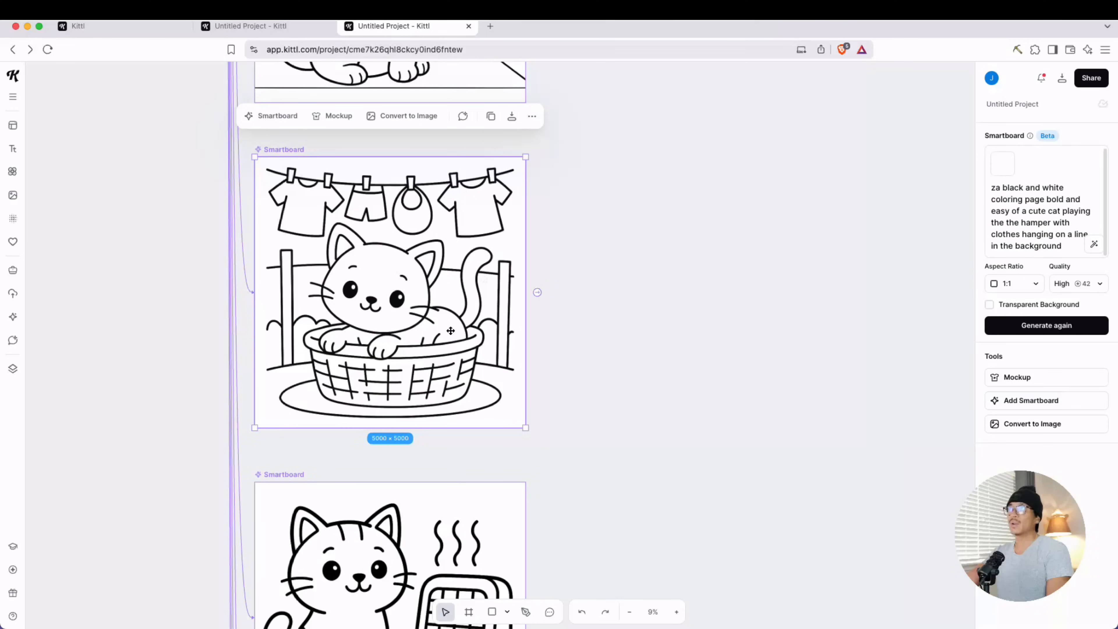
scroll(down, 3)
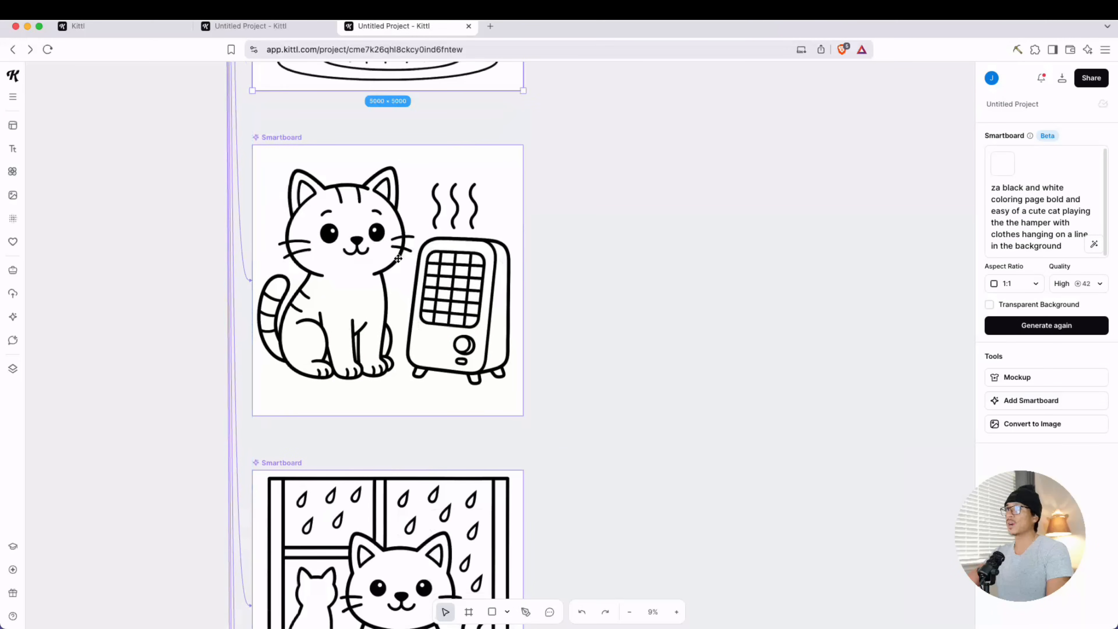
click(357, 285)
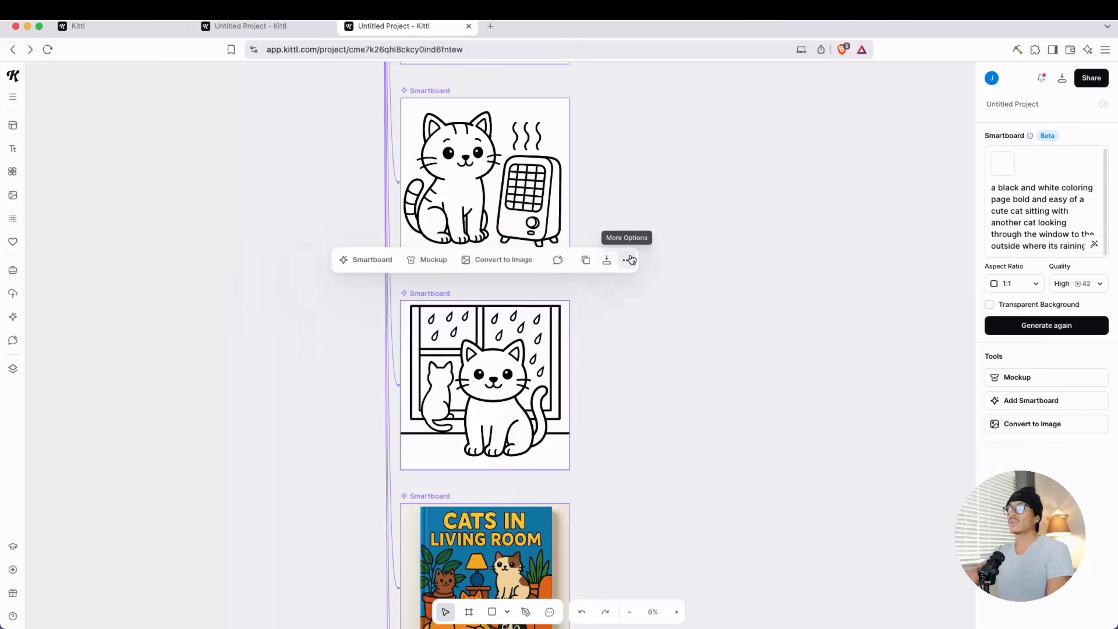
scroll(down, 3)
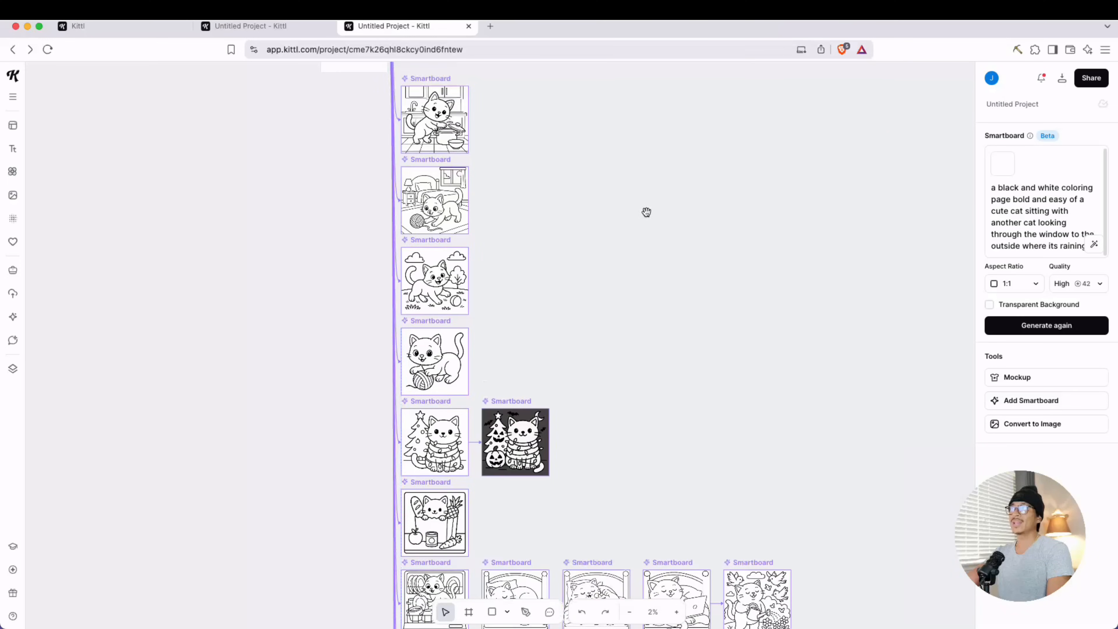
scroll(down, 3)
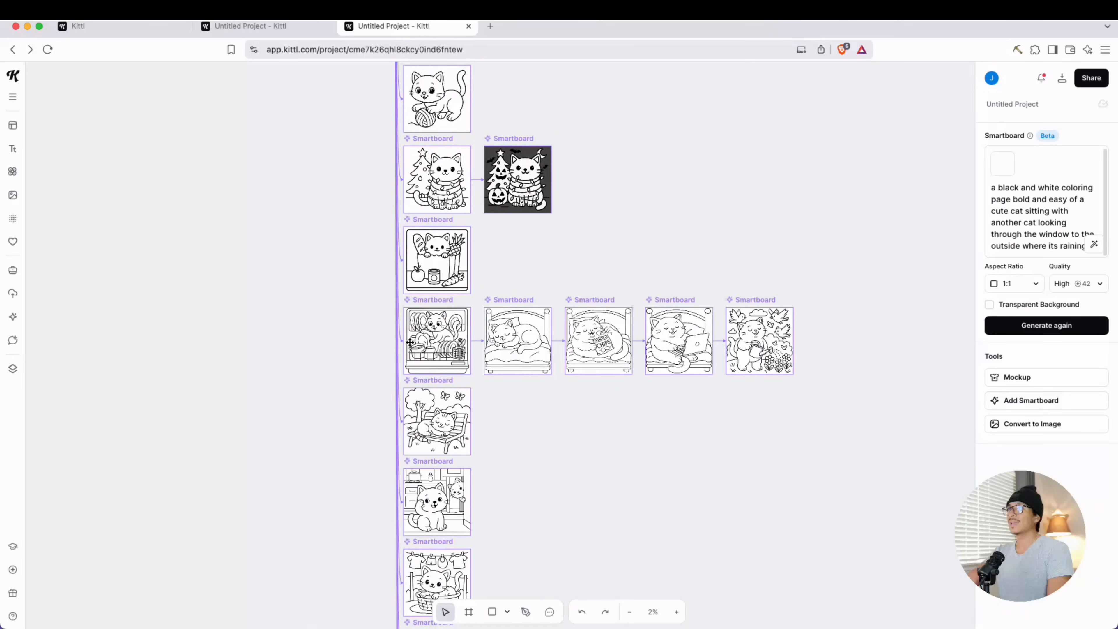
scroll(down, 3)
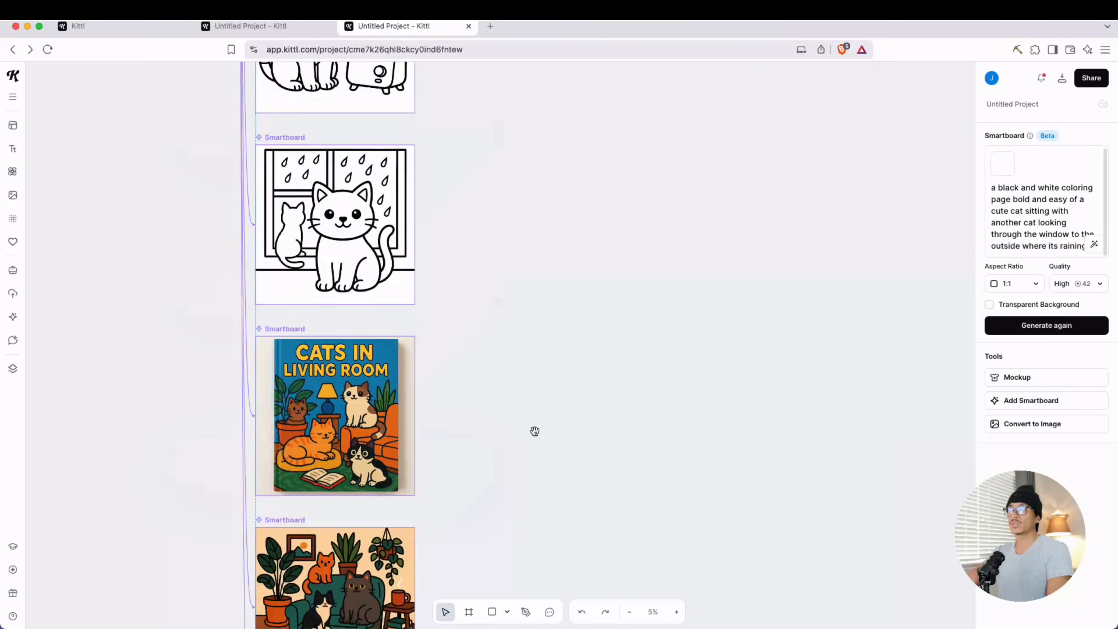
click(335, 415)
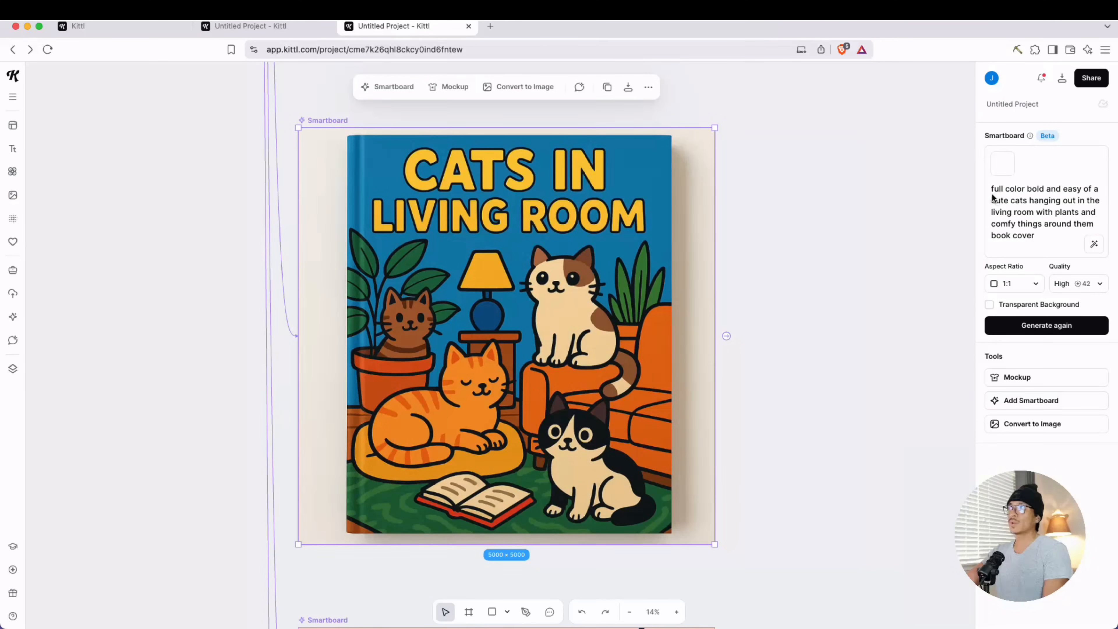
mouse_move(1038, 207)
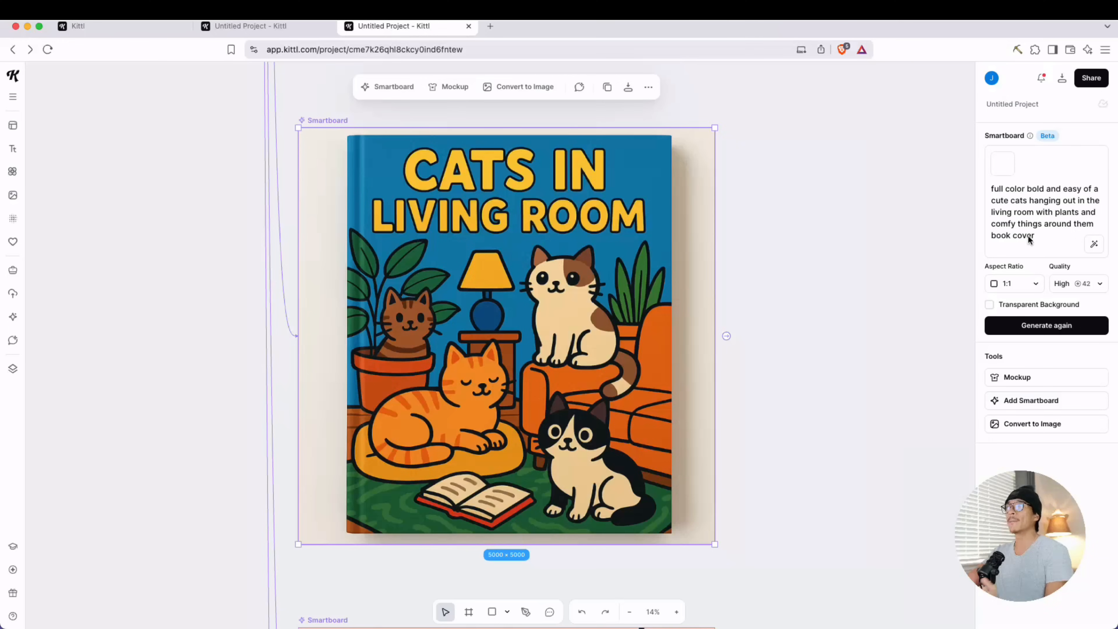
mouse_move(445, 330)
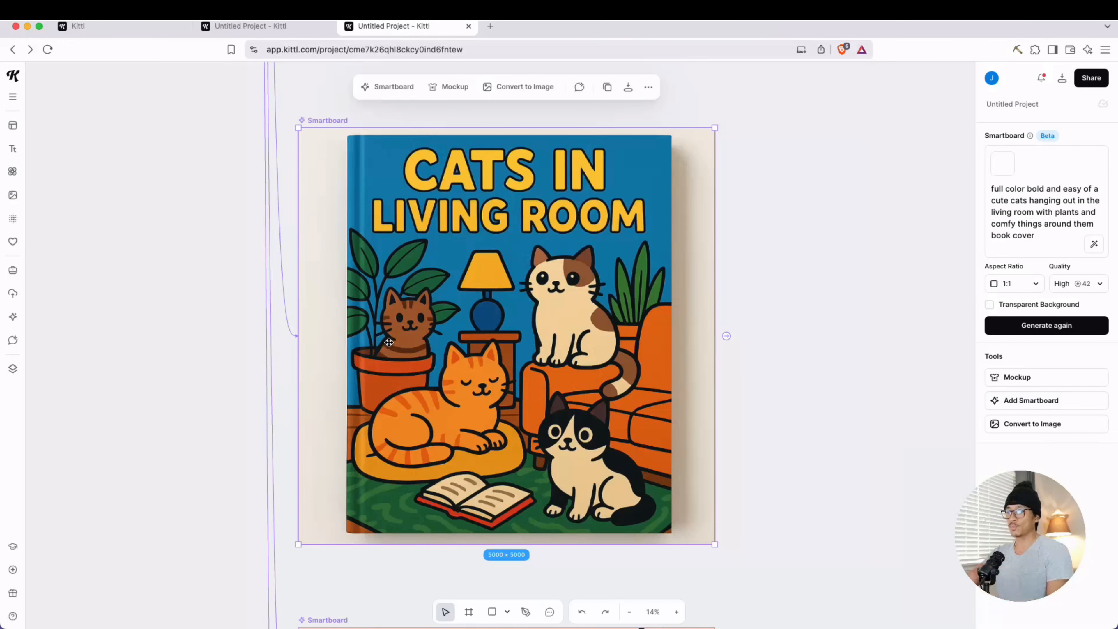
mouse_move(560, 460)
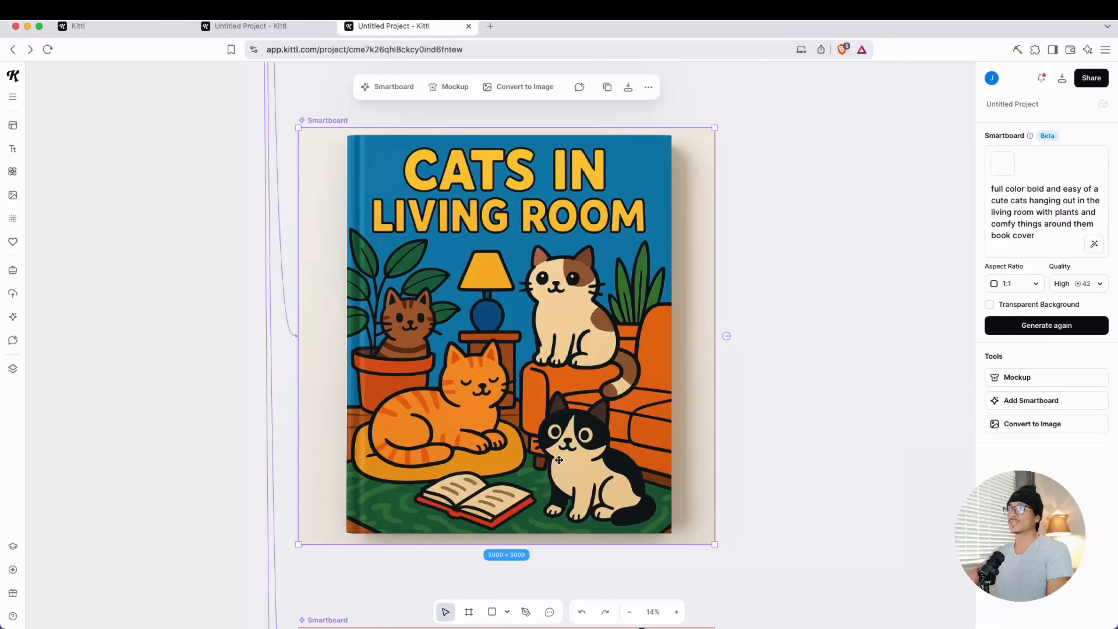
mouse_move(605, 268)
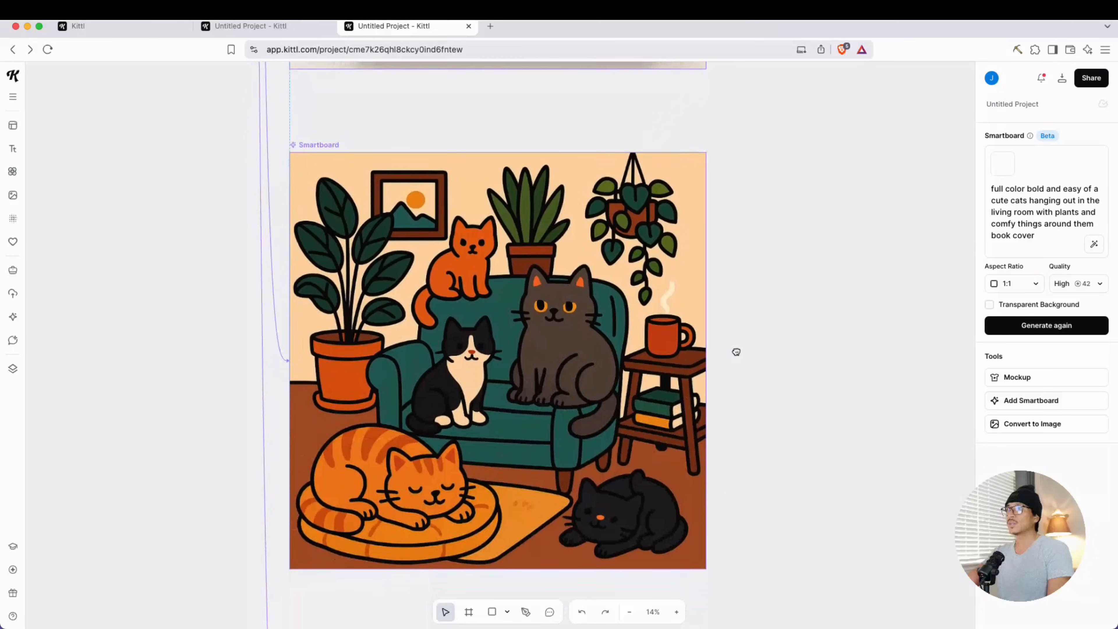
click(498, 360)
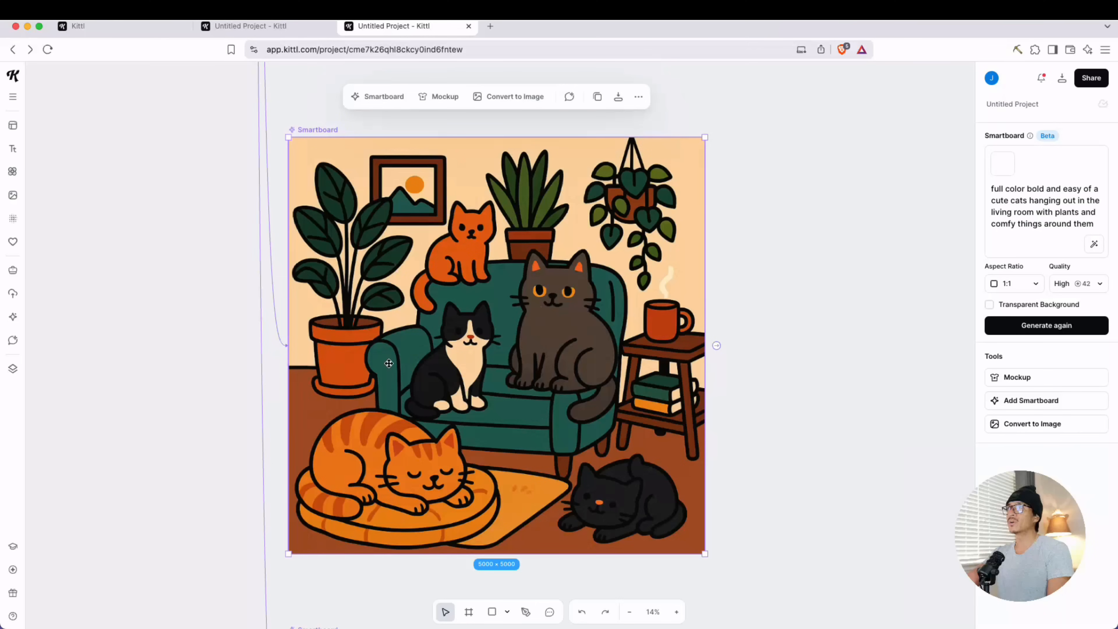
mouse_move(523, 417)
text( with the title: Cute Cats Coloring Book)
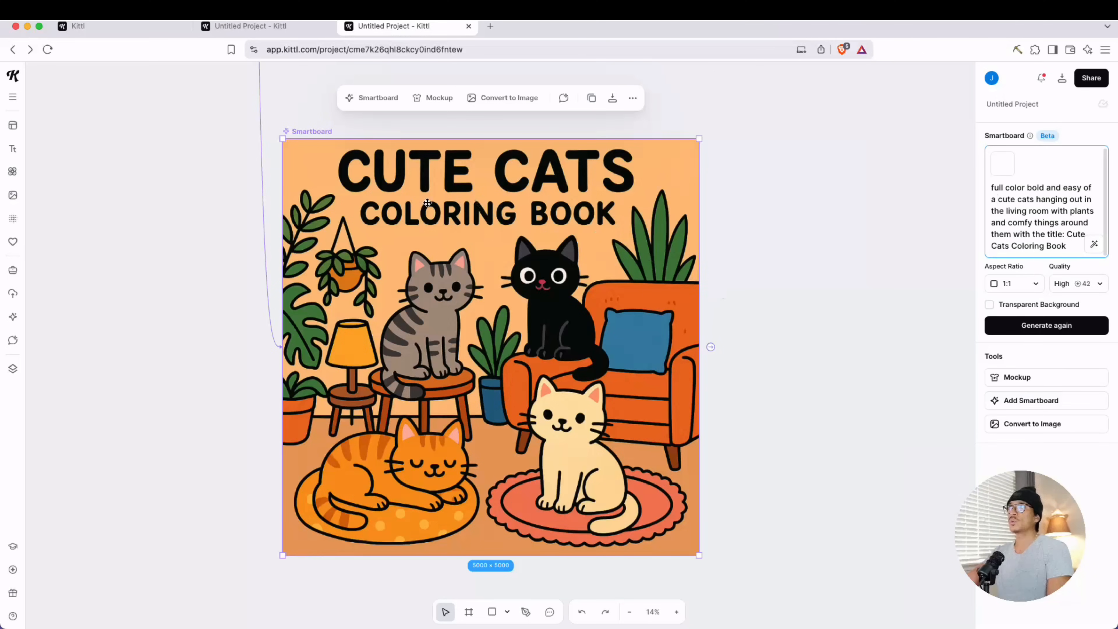
mouse_move(396, 221)
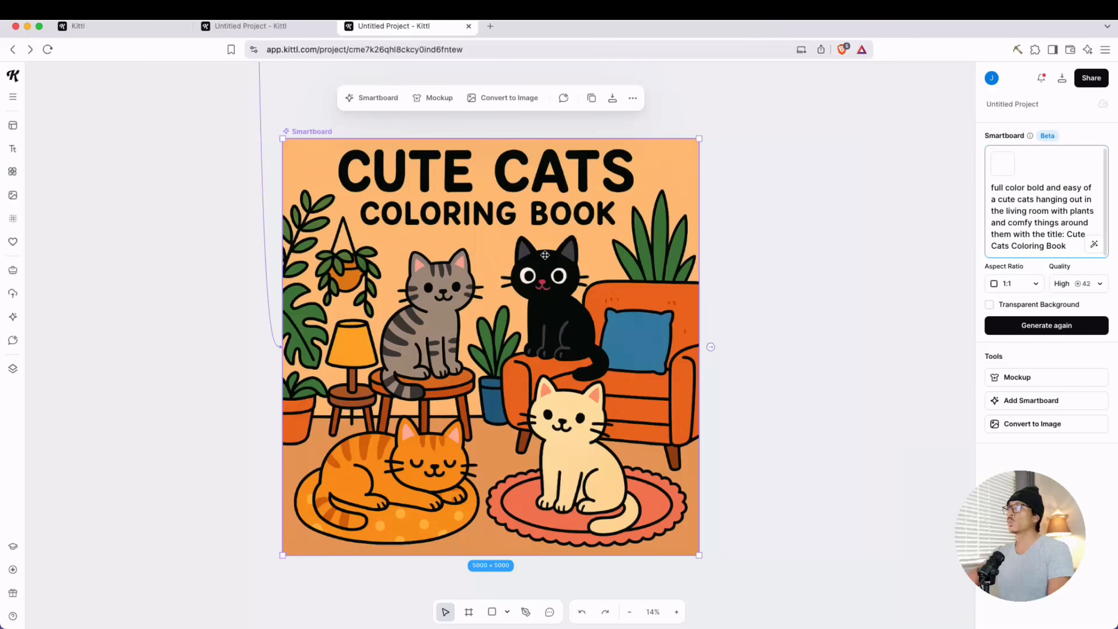
click(12, 148)
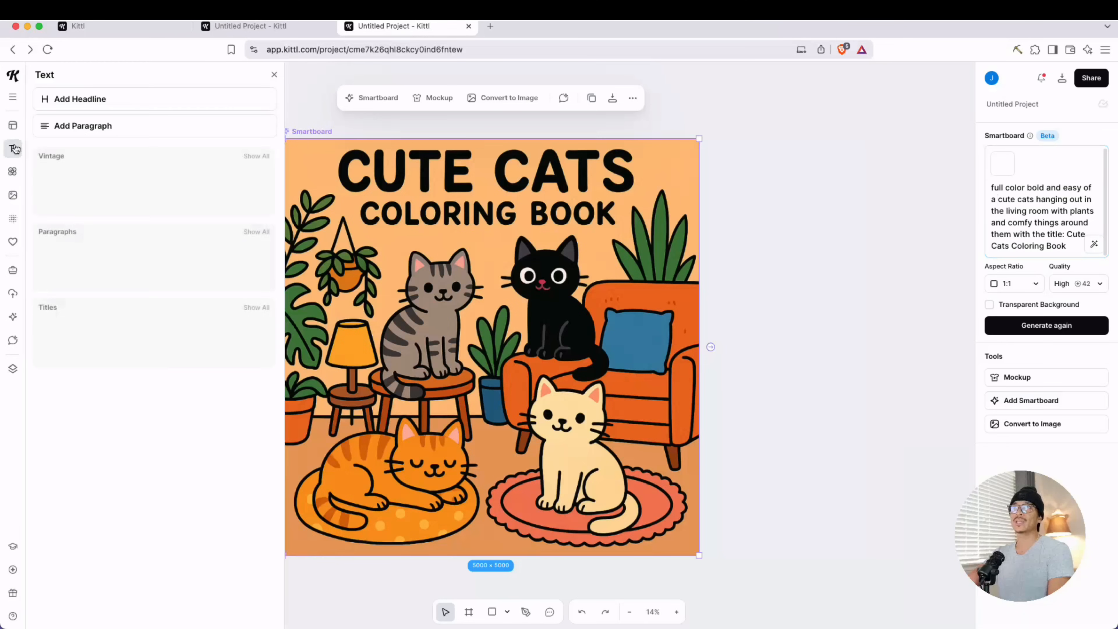
click(13, 149)
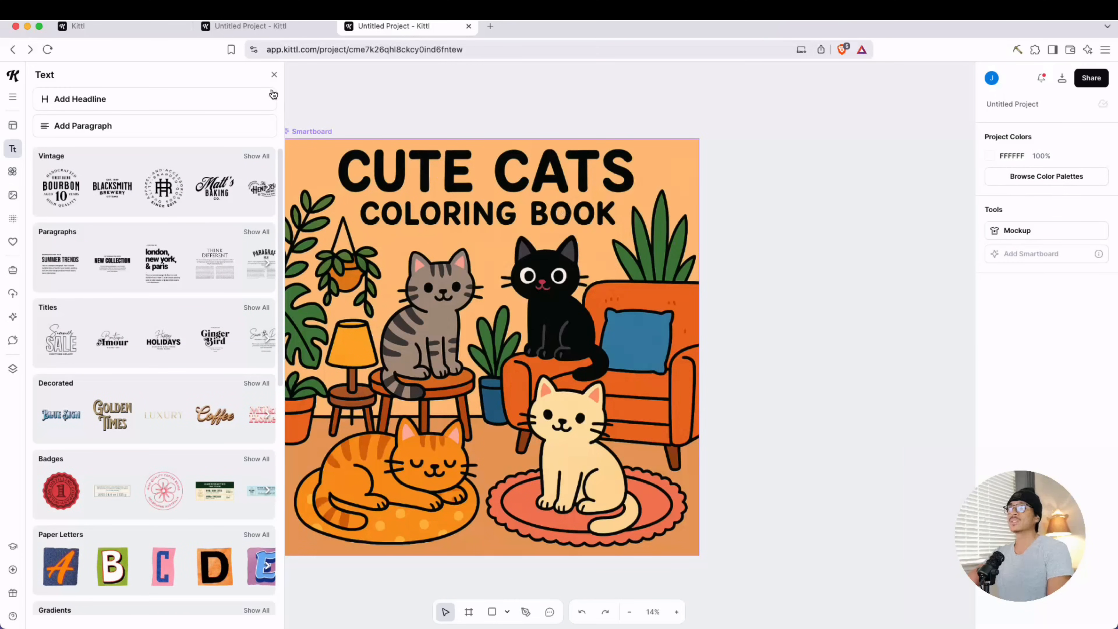
click(273, 74)
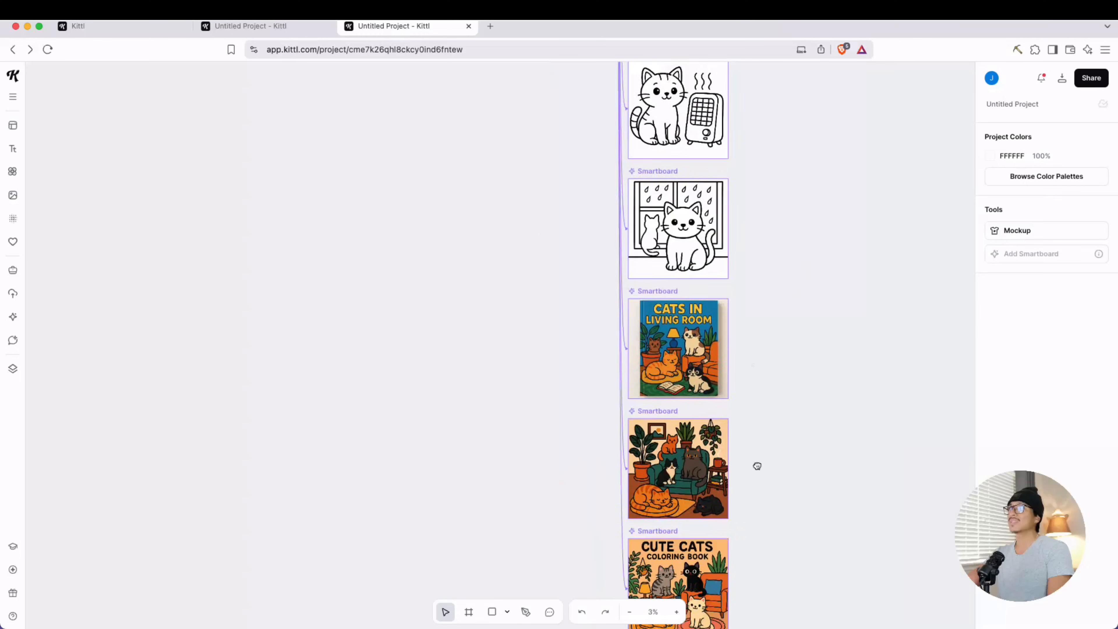
Select the dishwasher cat page and switch to the other Kittl project tab.
scroll(down, 3)
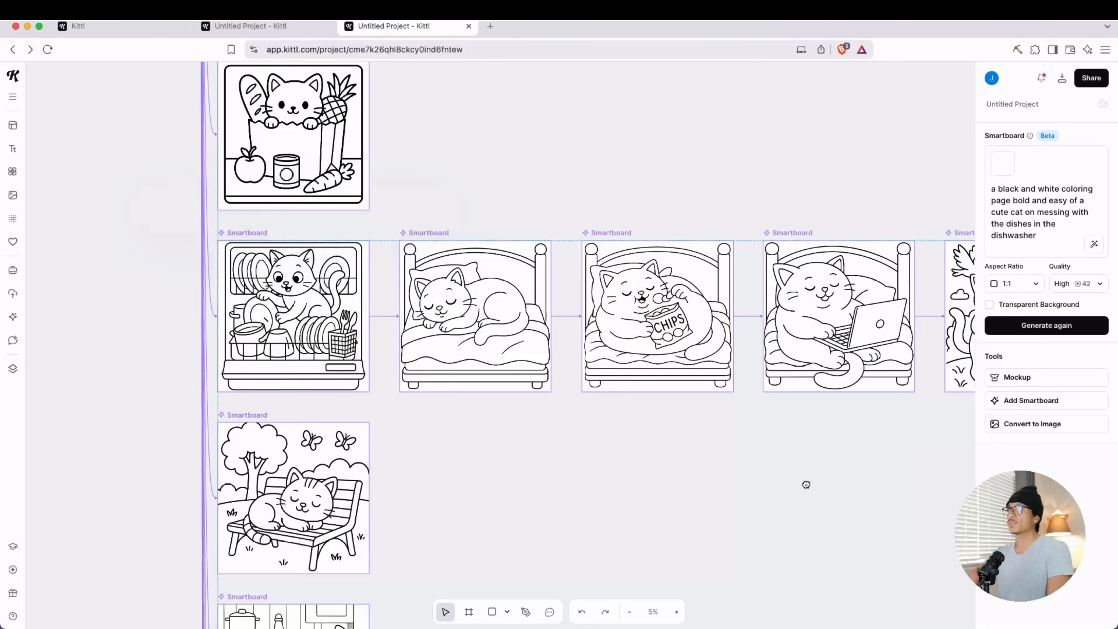
click(293, 317)
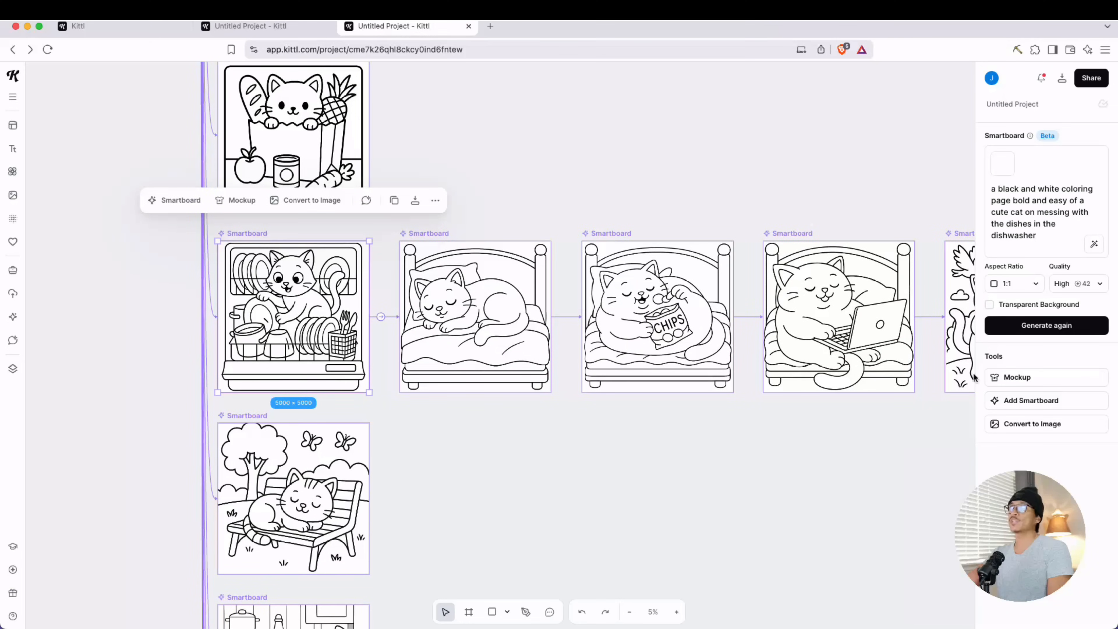
click(1077, 283)
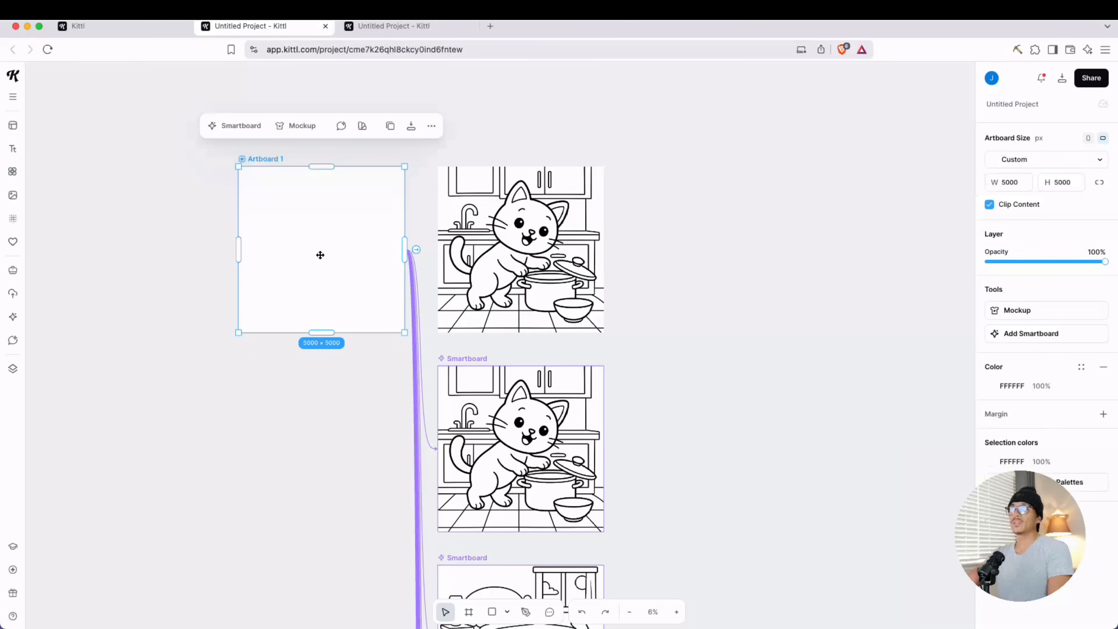
Add a 'This Book Belongs To:' headline and set its typeface to Cherry Bomb.
click(12, 149)
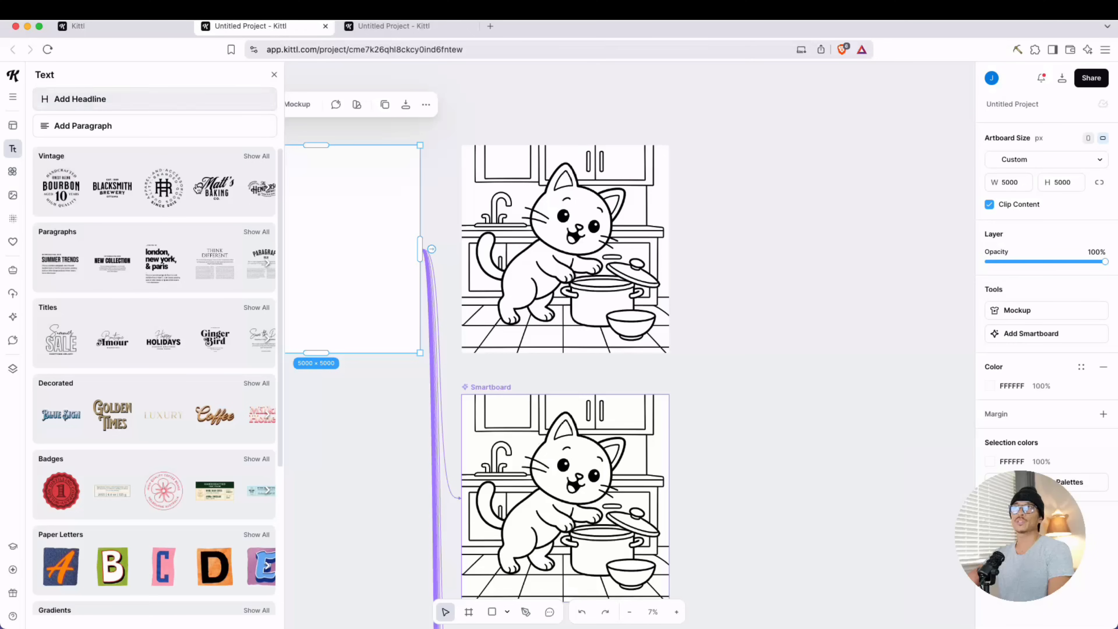
text(This Bo)
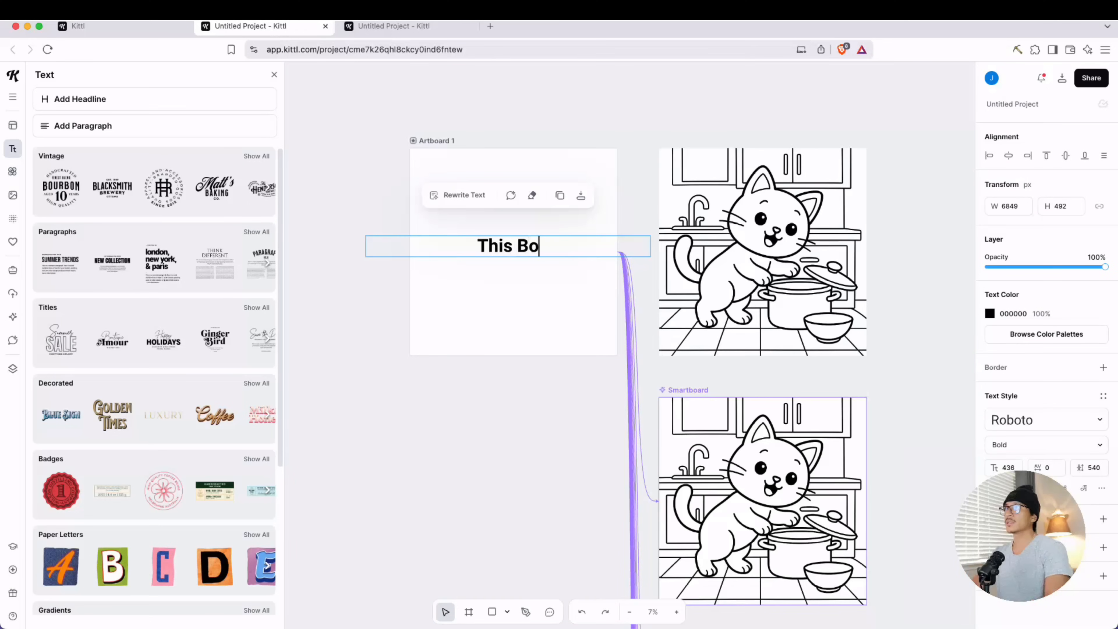
text(ok Belongs)
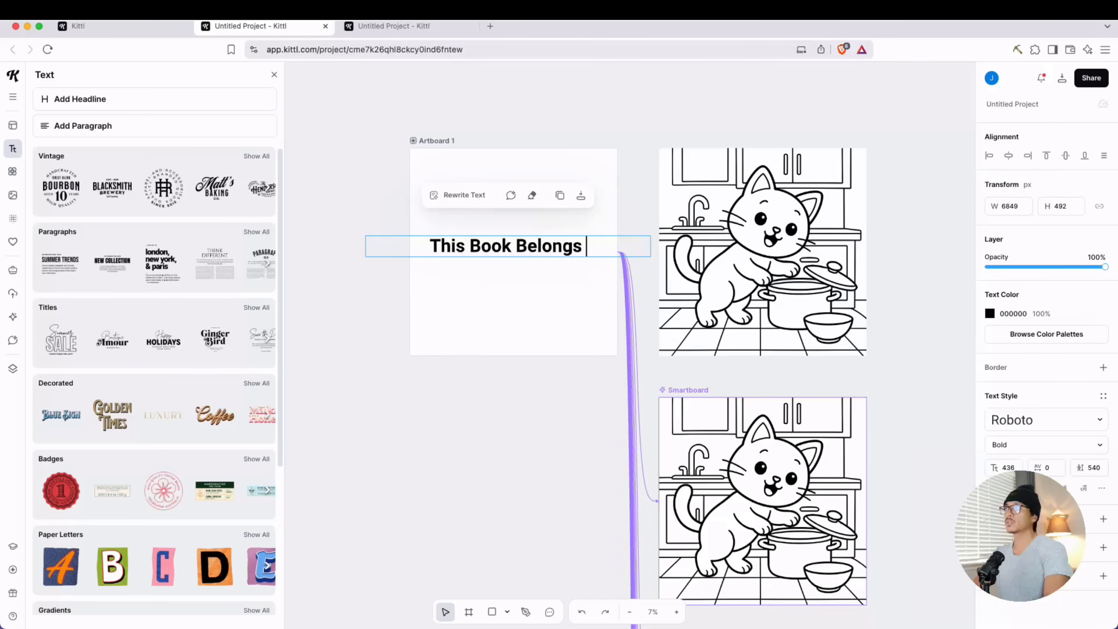
text(To:)
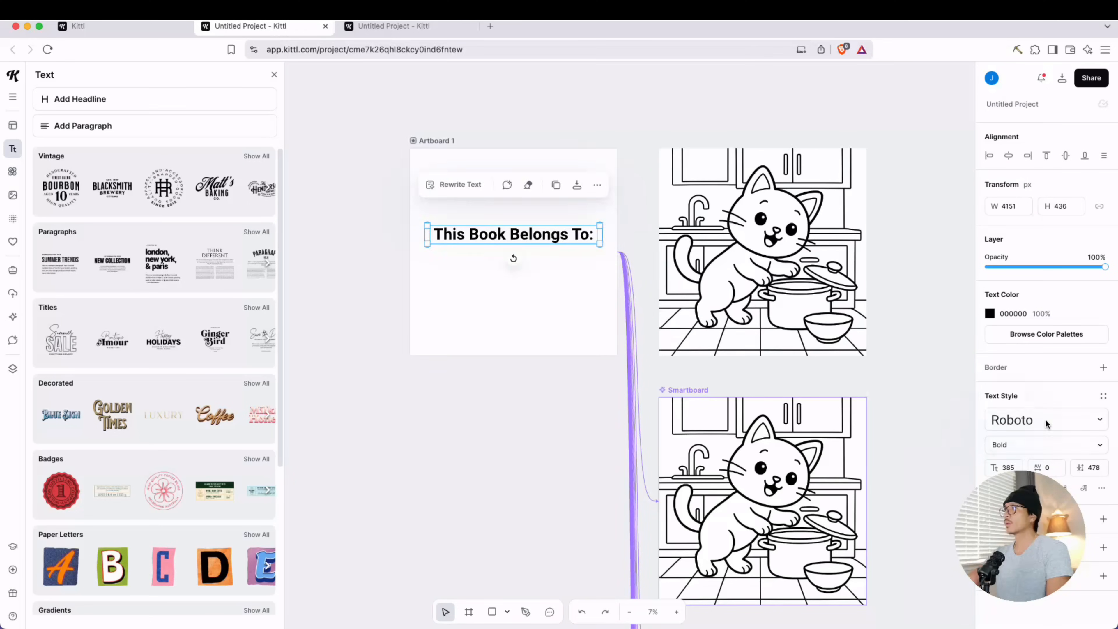
click(1045, 420)
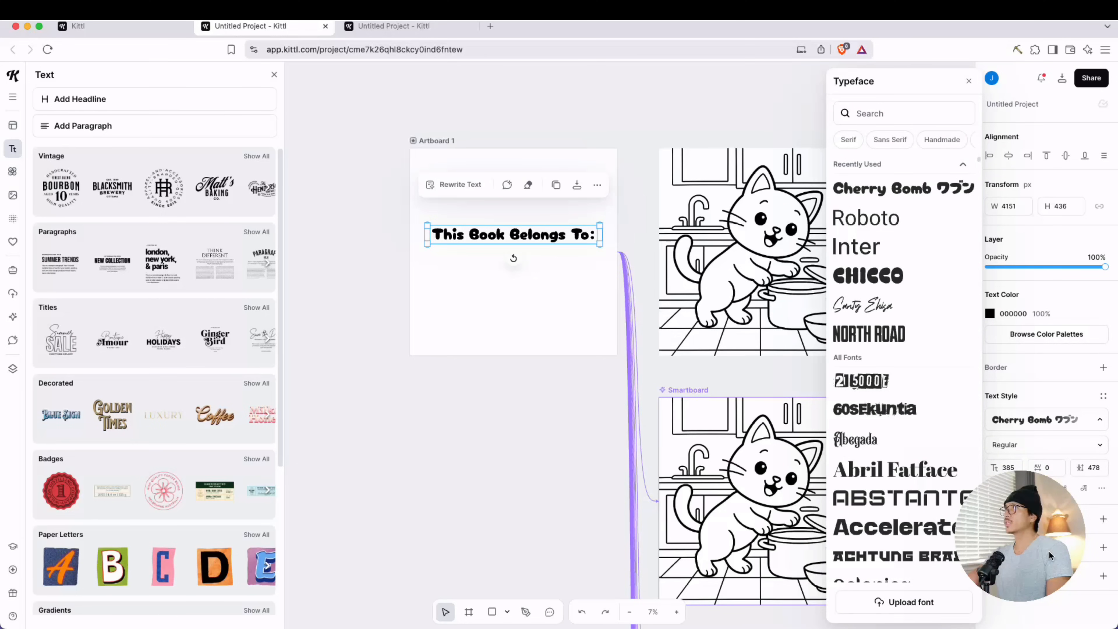
Curve the heading into a custom arch and give it white fill with a thin black outline.
click(1061, 547)
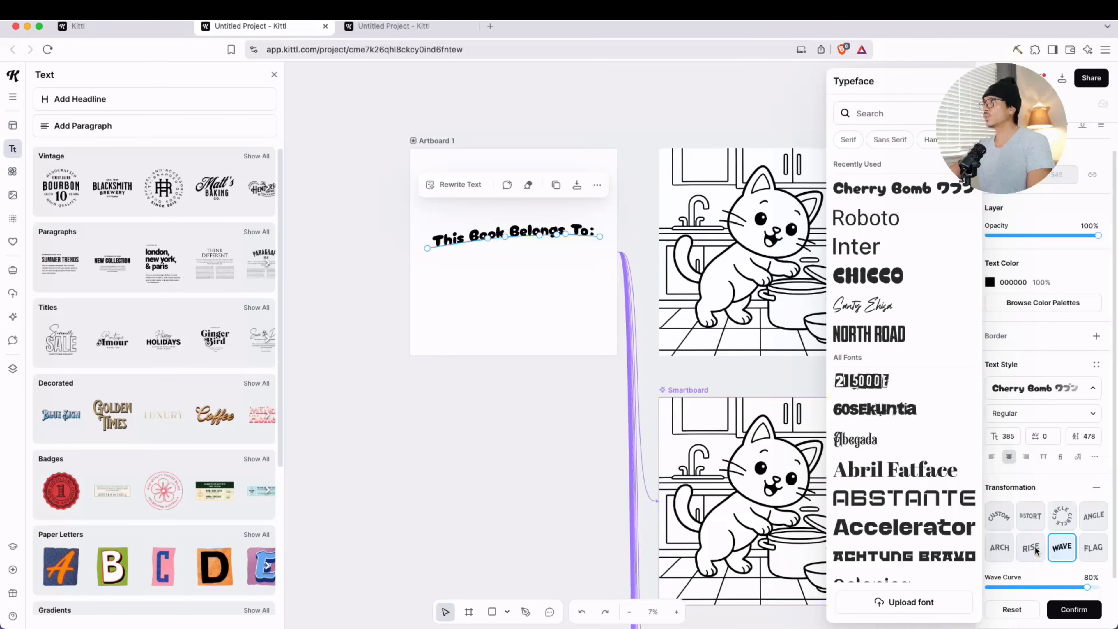
click(1031, 547)
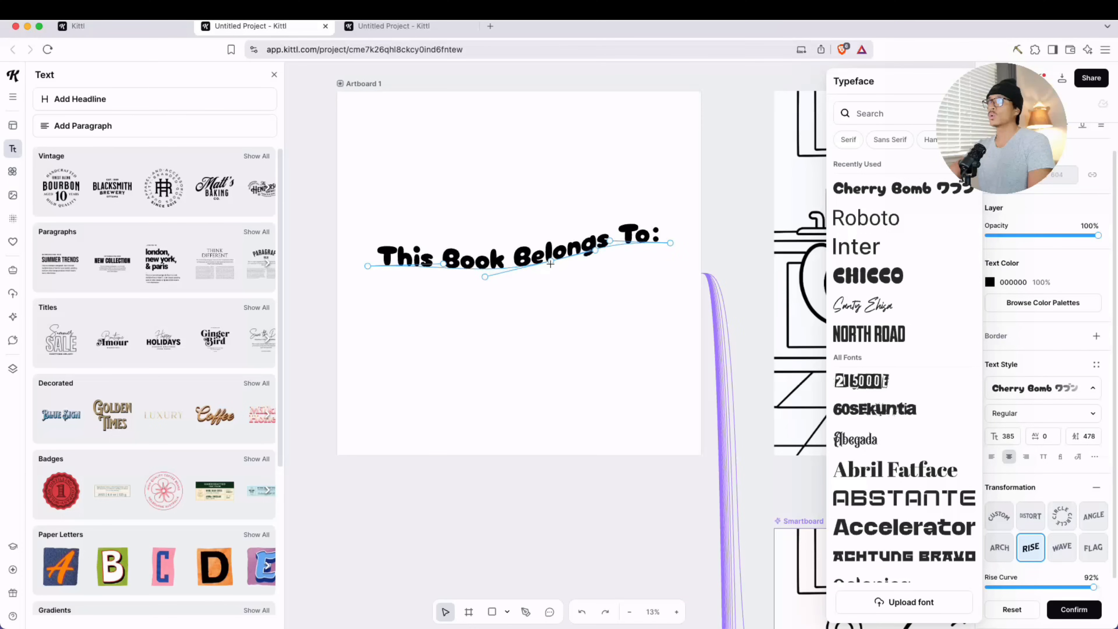
drag(1070, 588, 1095, 587)
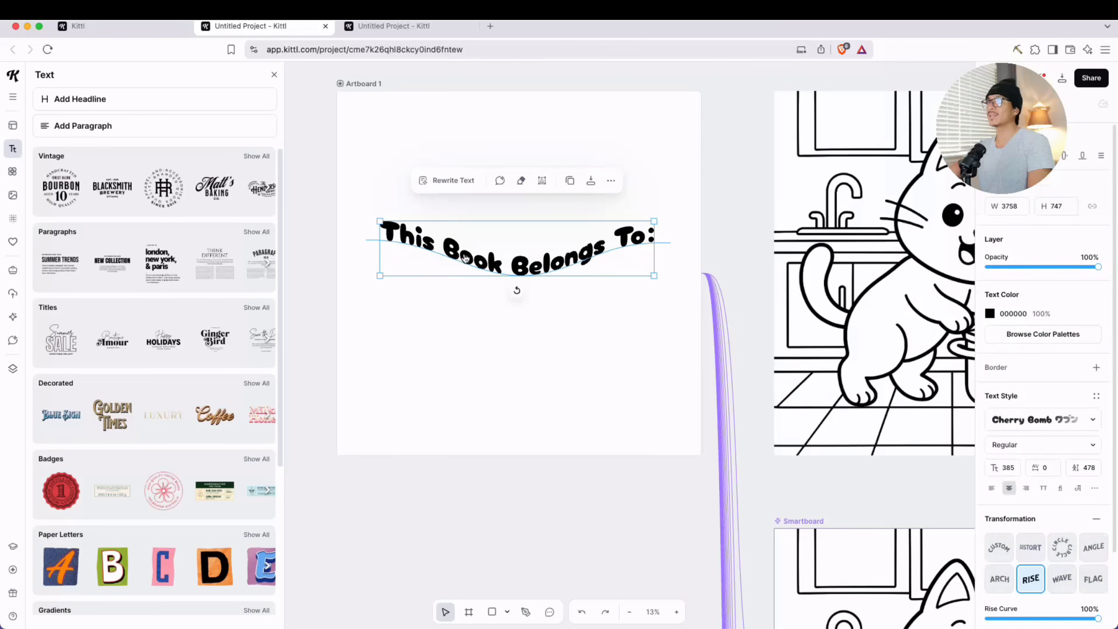
click(998, 547)
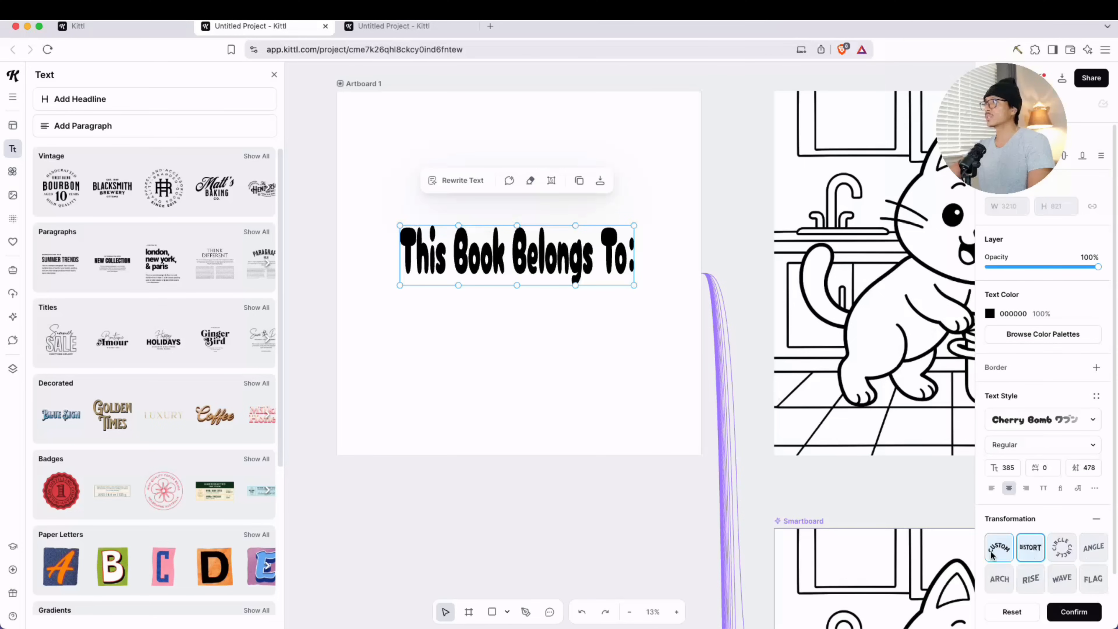
click(999, 579)
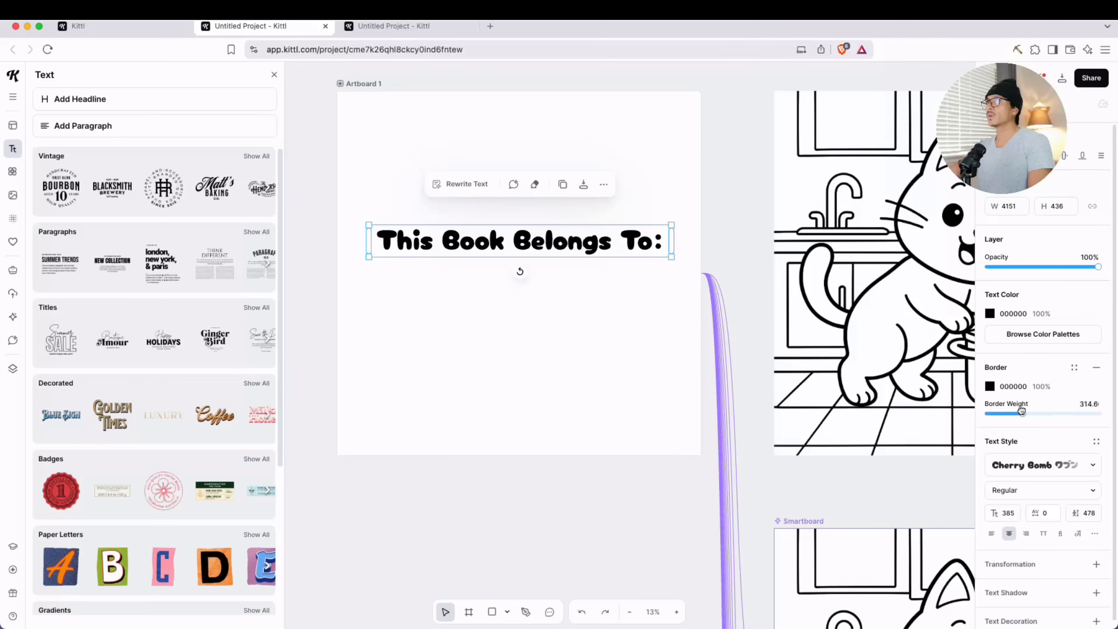
click(990, 385)
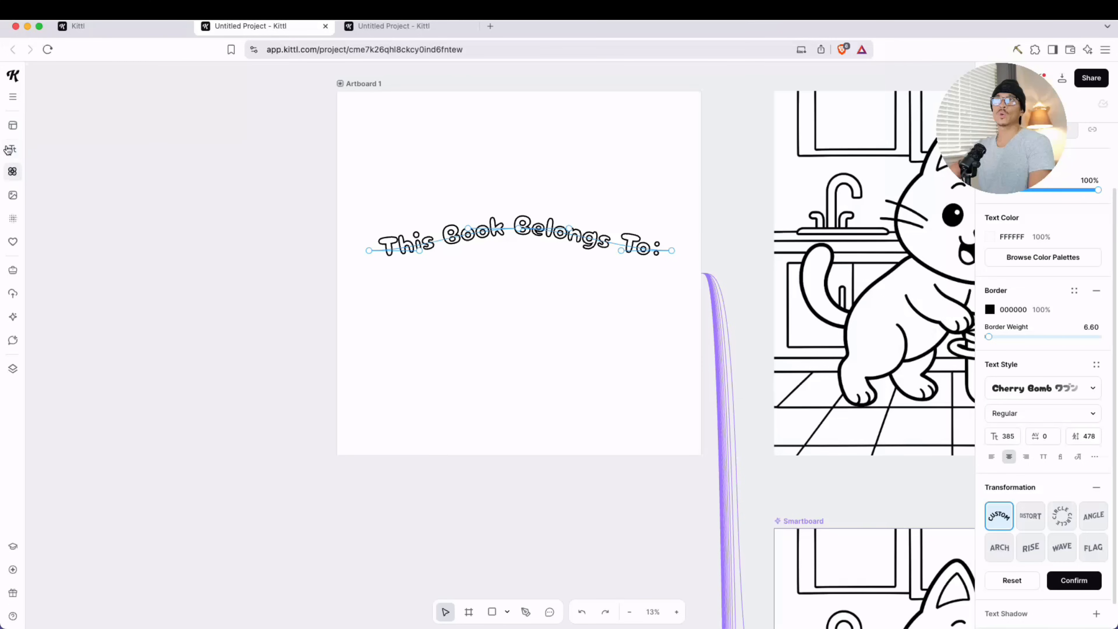
Insert a writing line under the heading and add a blank artboard before that page.
click(13, 171)
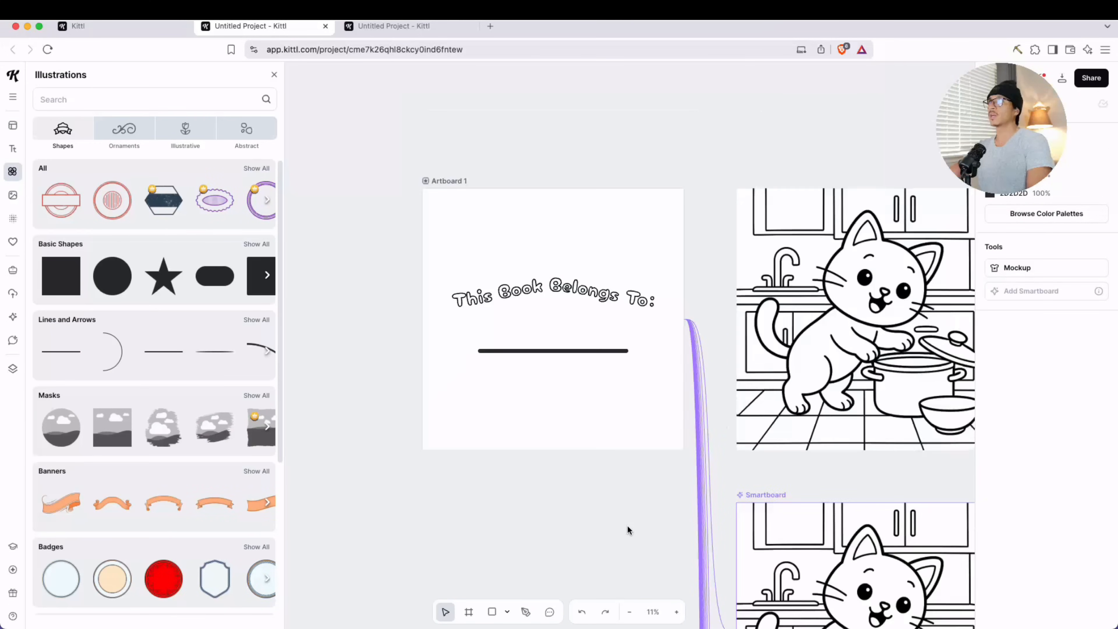
click(856, 321)
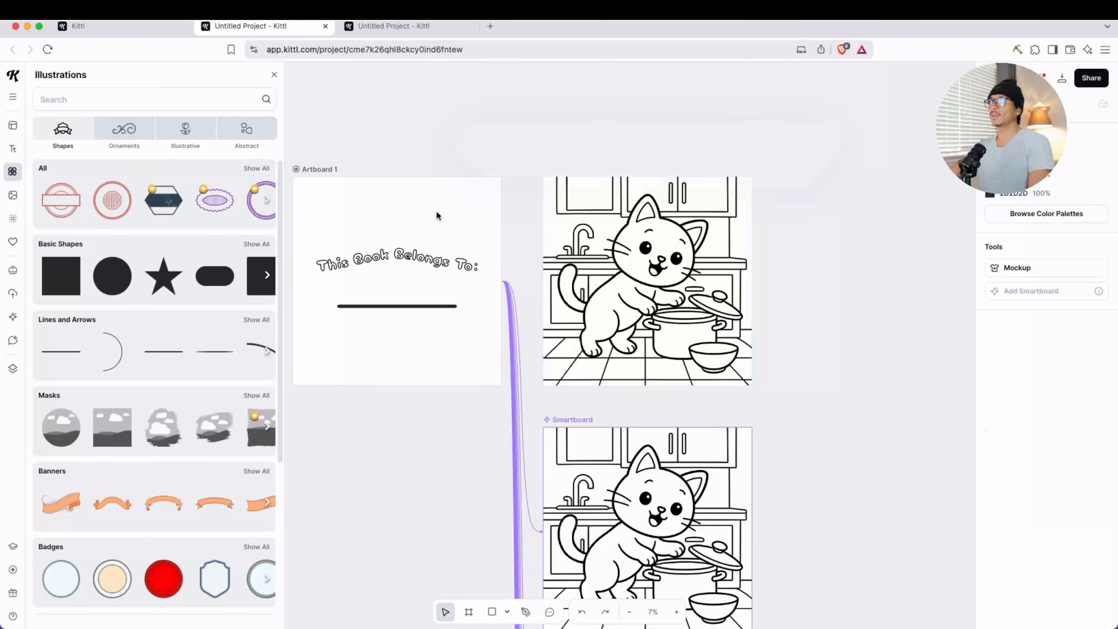
click(318, 169)
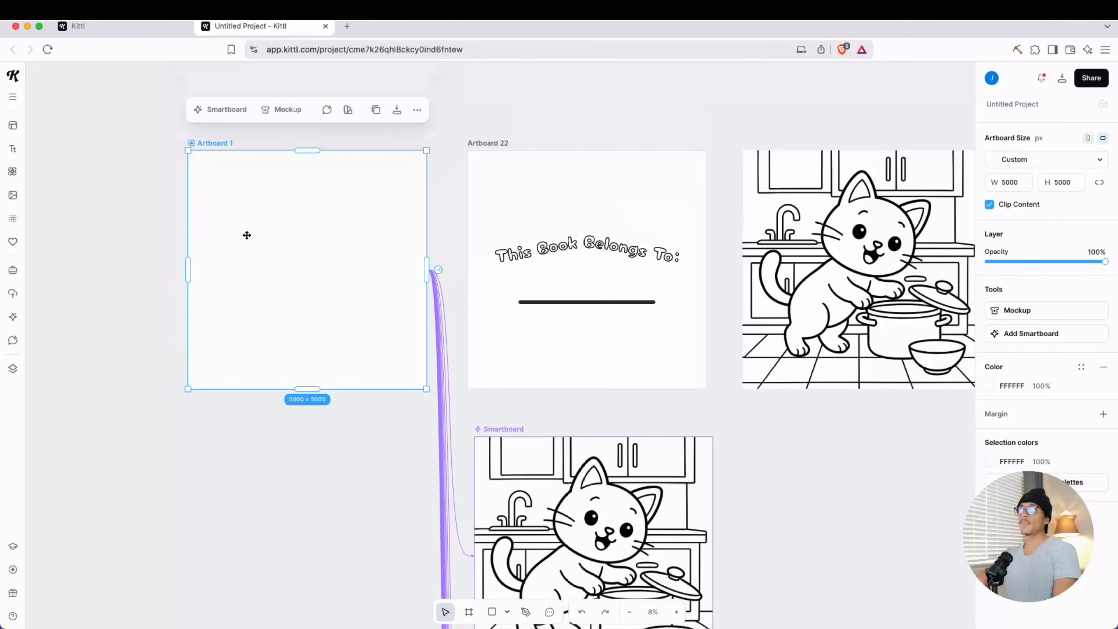
mouse_move(282, 237)
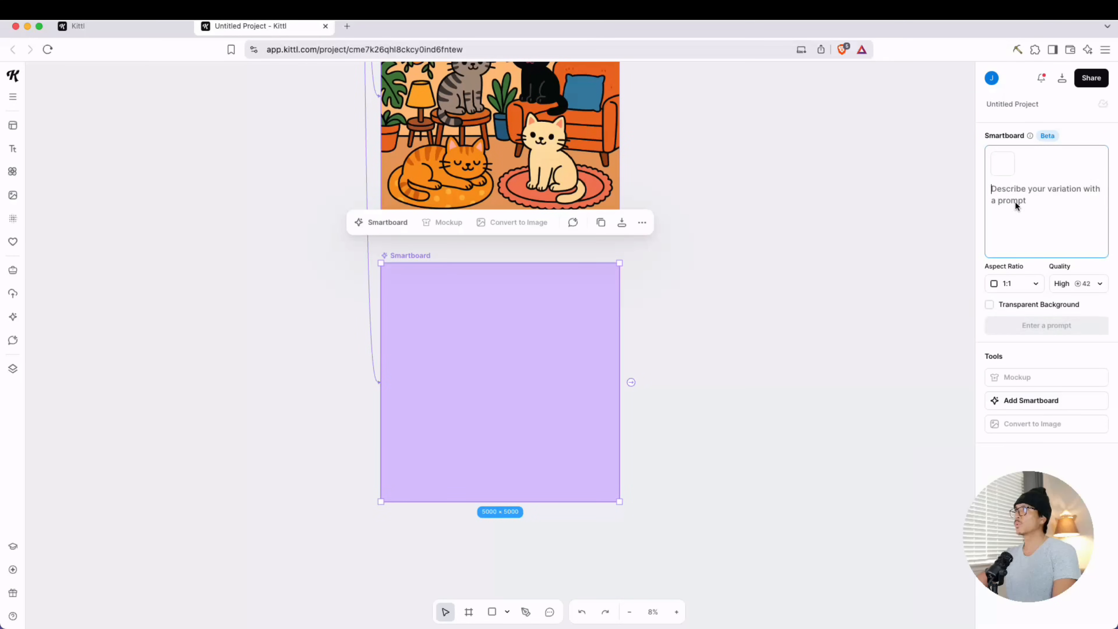
Write a bold-and-easy cute cat coloring page prompt and select its ending to rewrite it.
text(a black and white coloring page bold and easy of a cute cat sitting with another cat looking through the window to the outside where its raining)
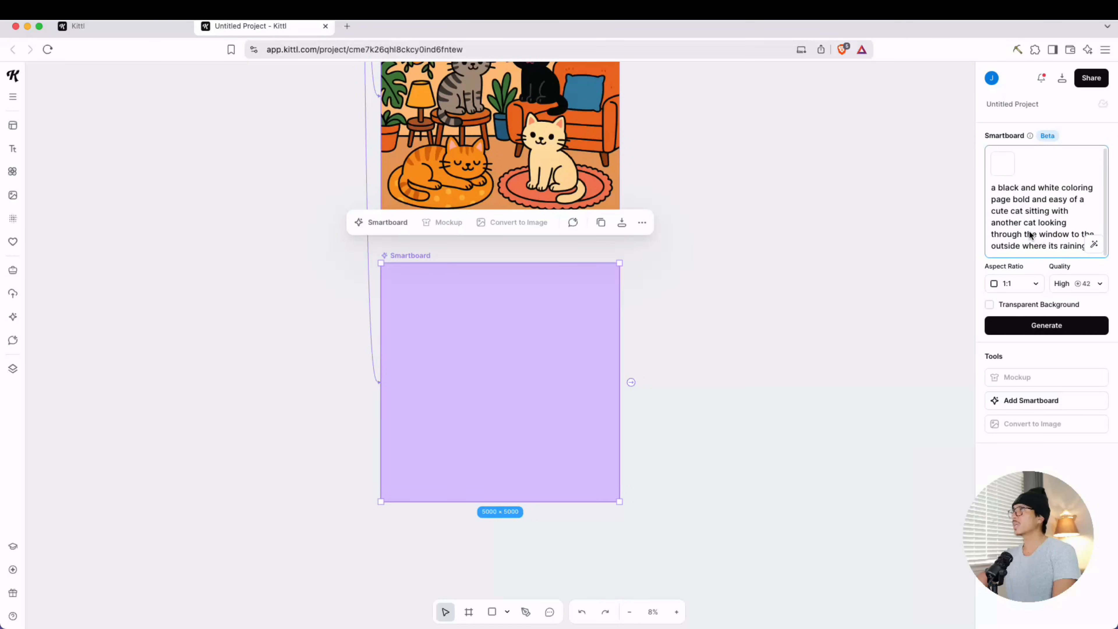
drag(1064, 210, 1083, 245)
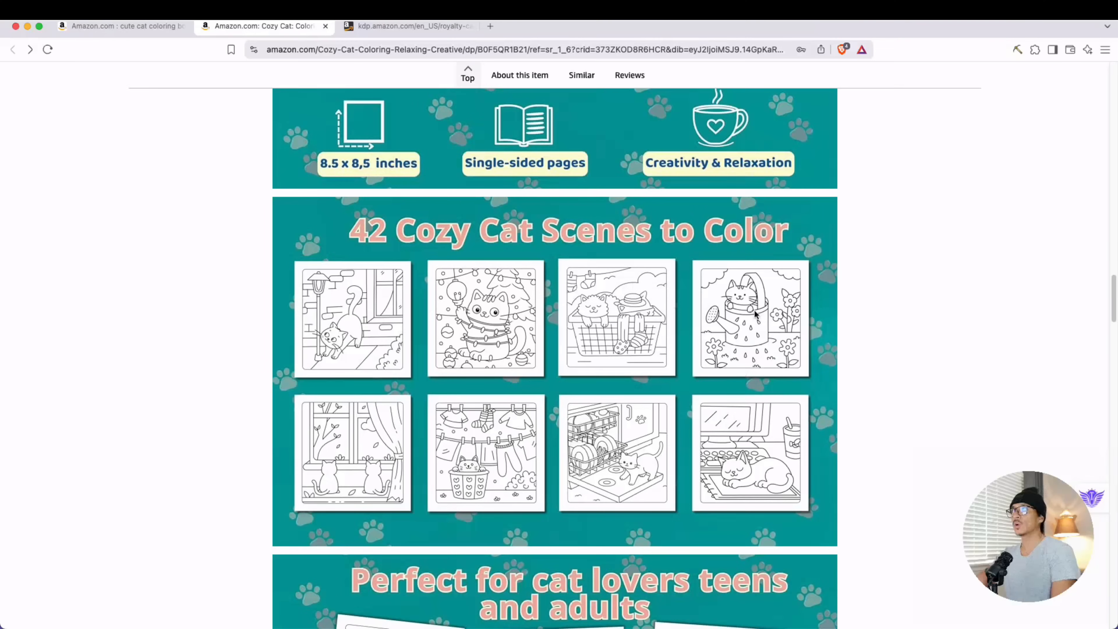
mouse_move(809, 326)
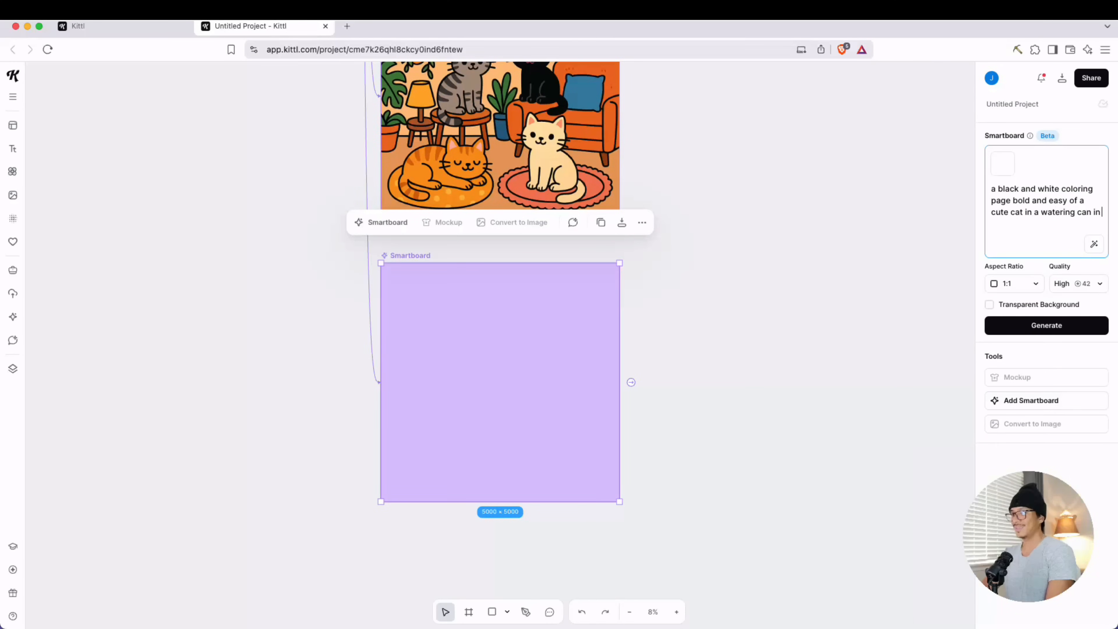
Finish the prompt with 'the garden with flowers' and generate the watering-can cat page.
text(the garden with flowers)
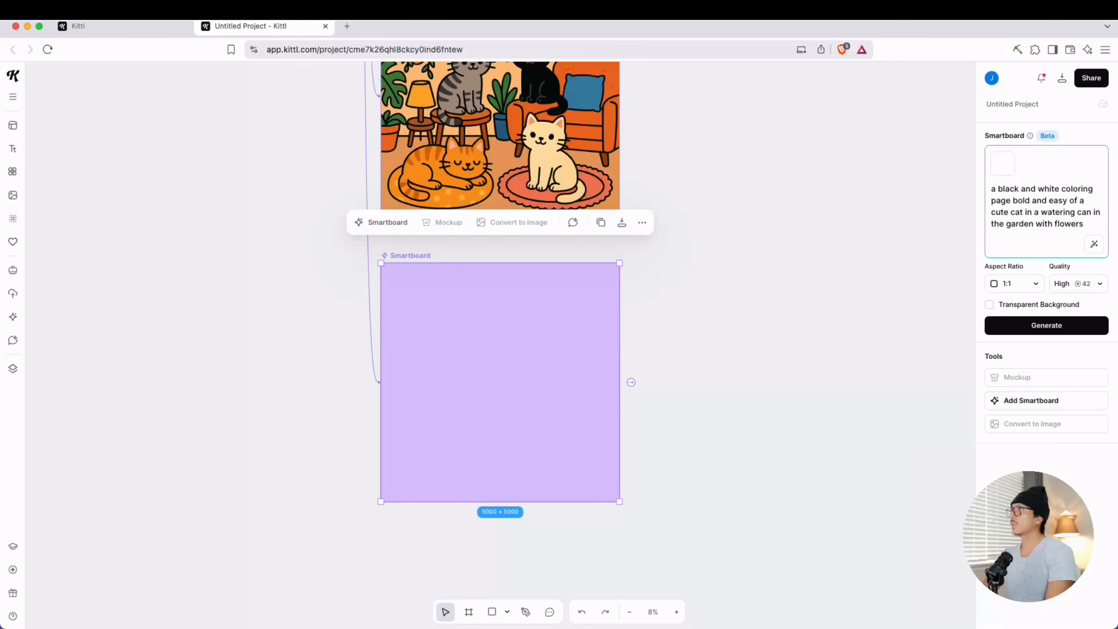
click(1046, 325)
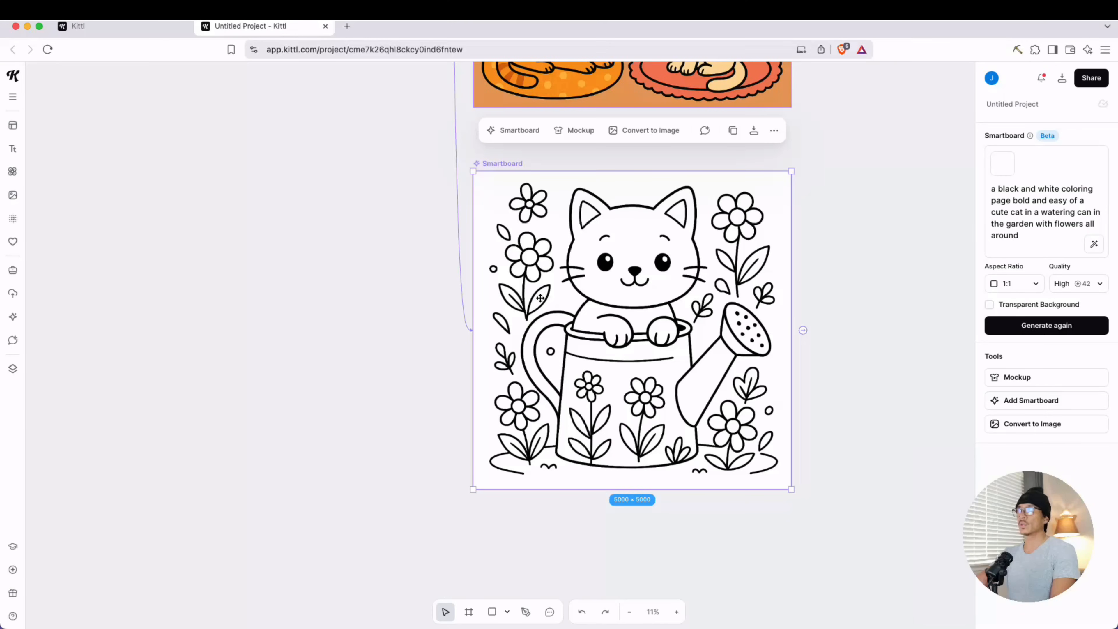
mouse_move(439, 314)
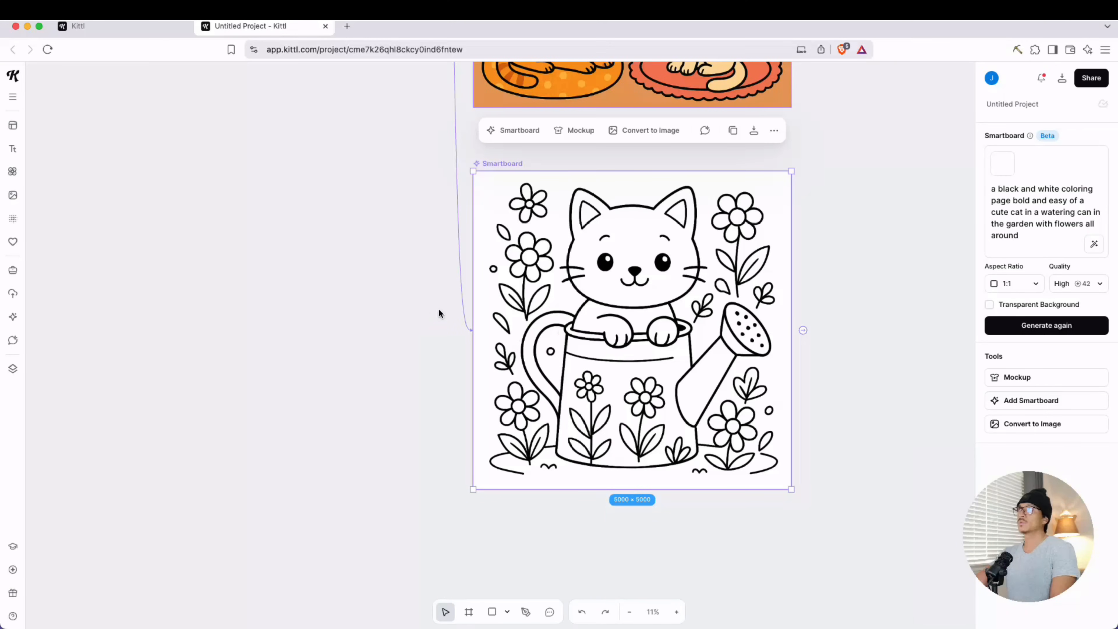
mouse_move(1094, 244)
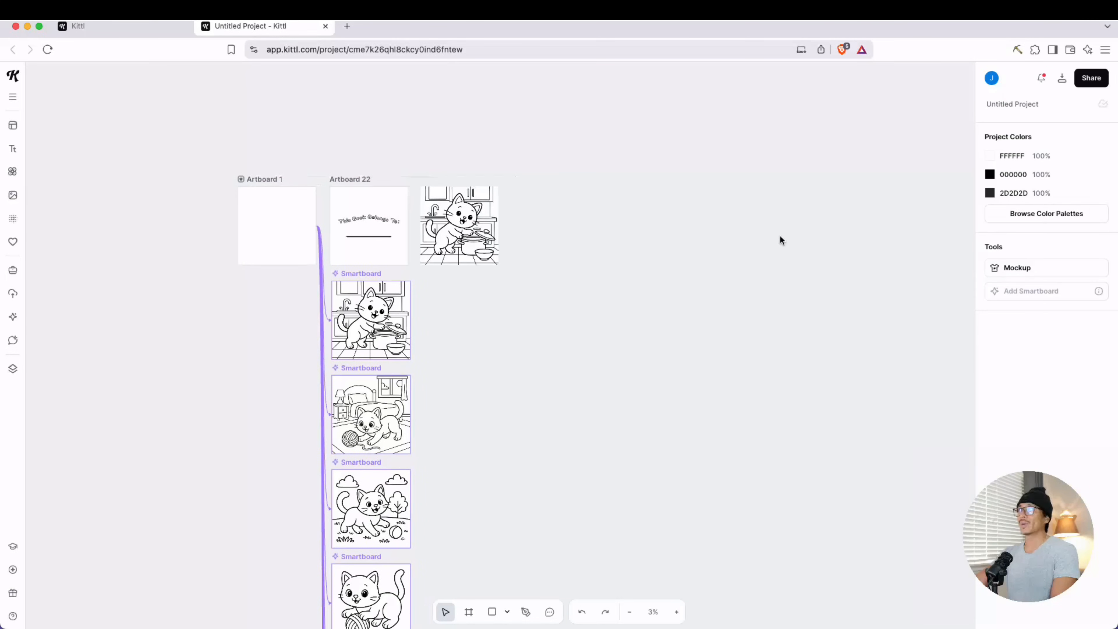
mouse_move(242, 233)
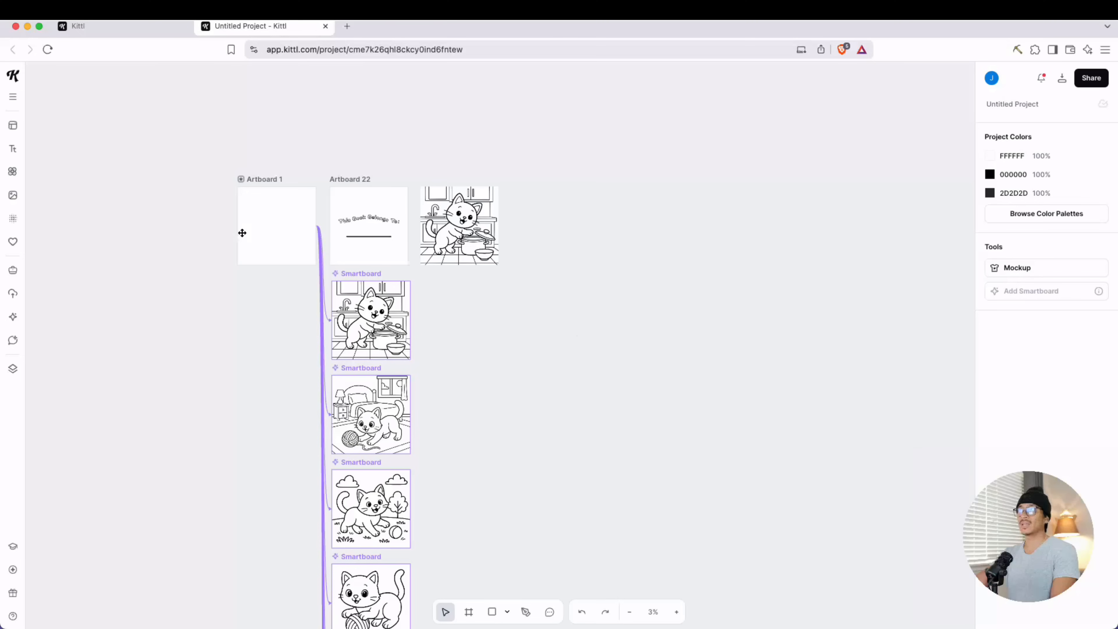
mouse_move(831, 285)
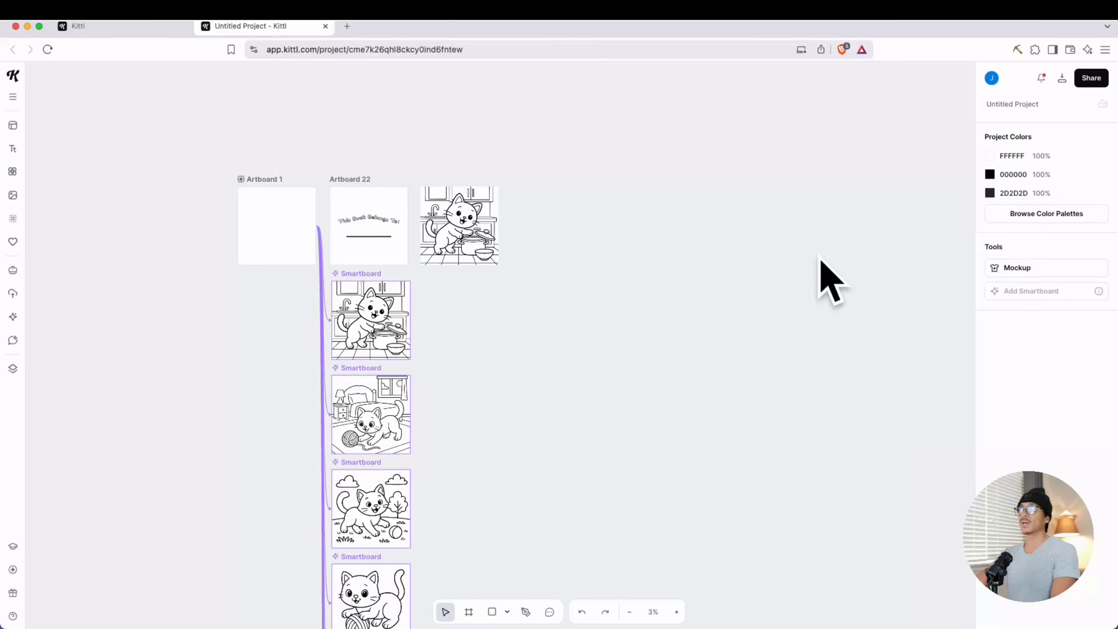
Drag the pages into one alternating row of blank and cat pages, then bring up Download.
scroll(down, 3)
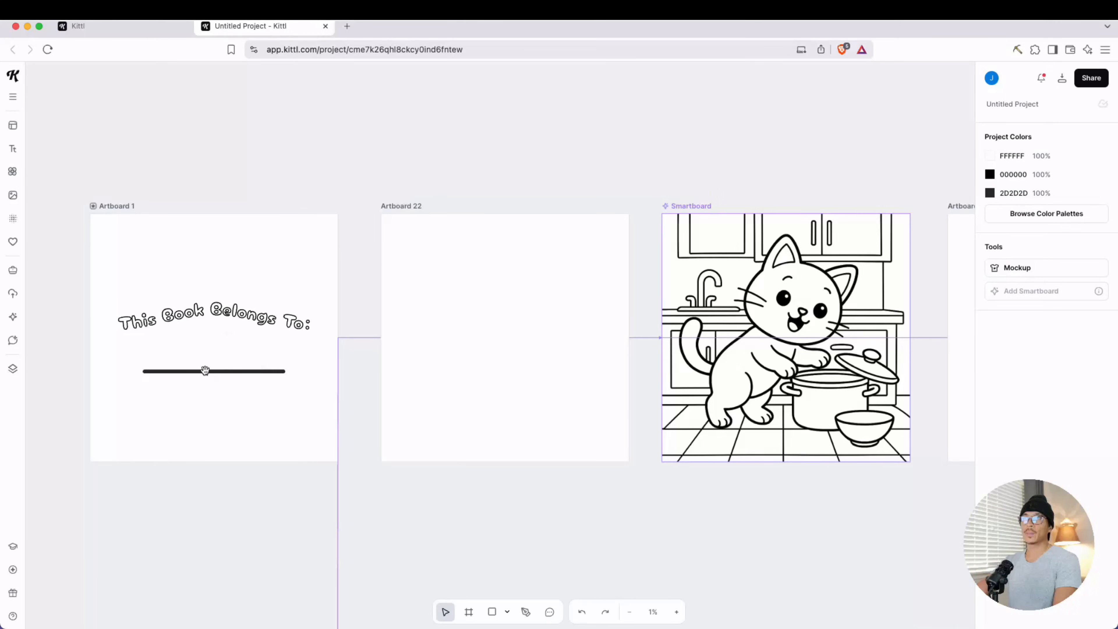
mouse_move(528, 365)
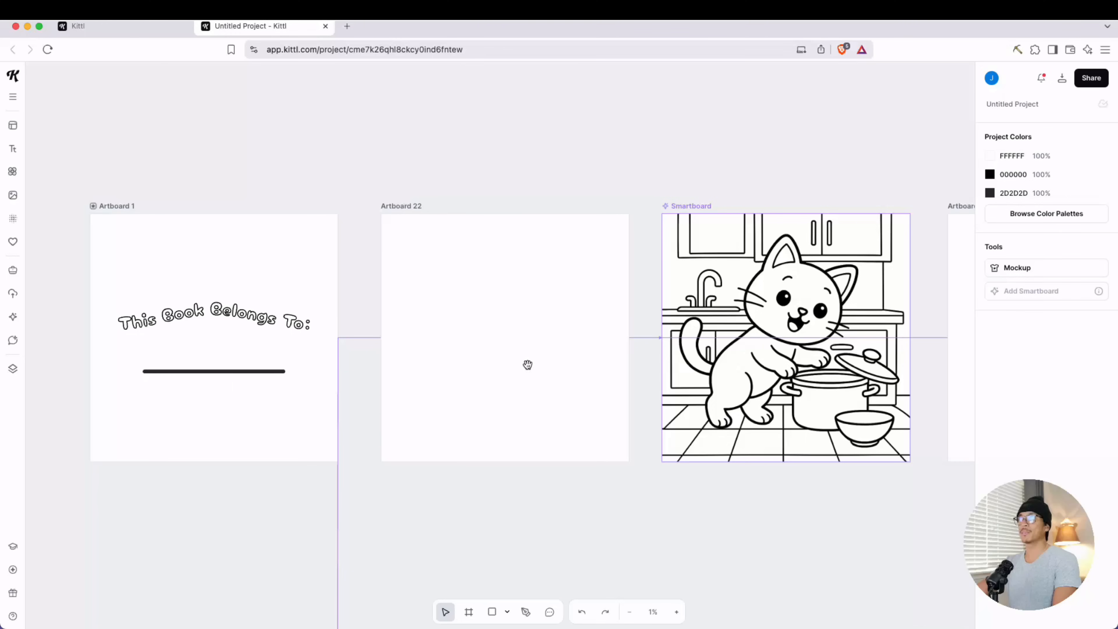
mouse_move(233, 362)
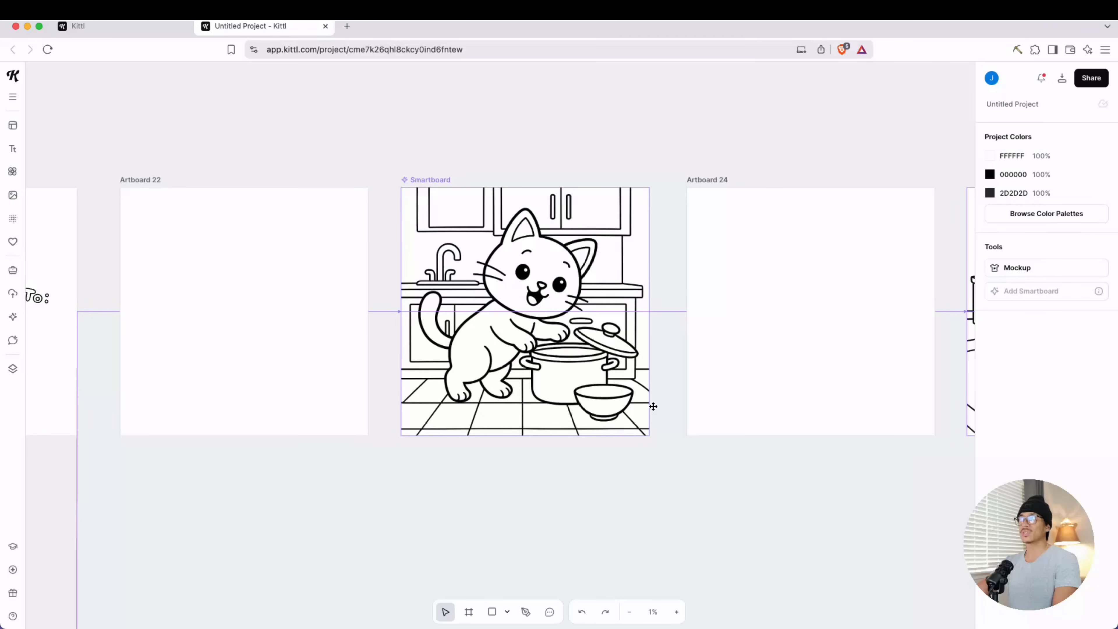
drag(652, 407, 517, 528)
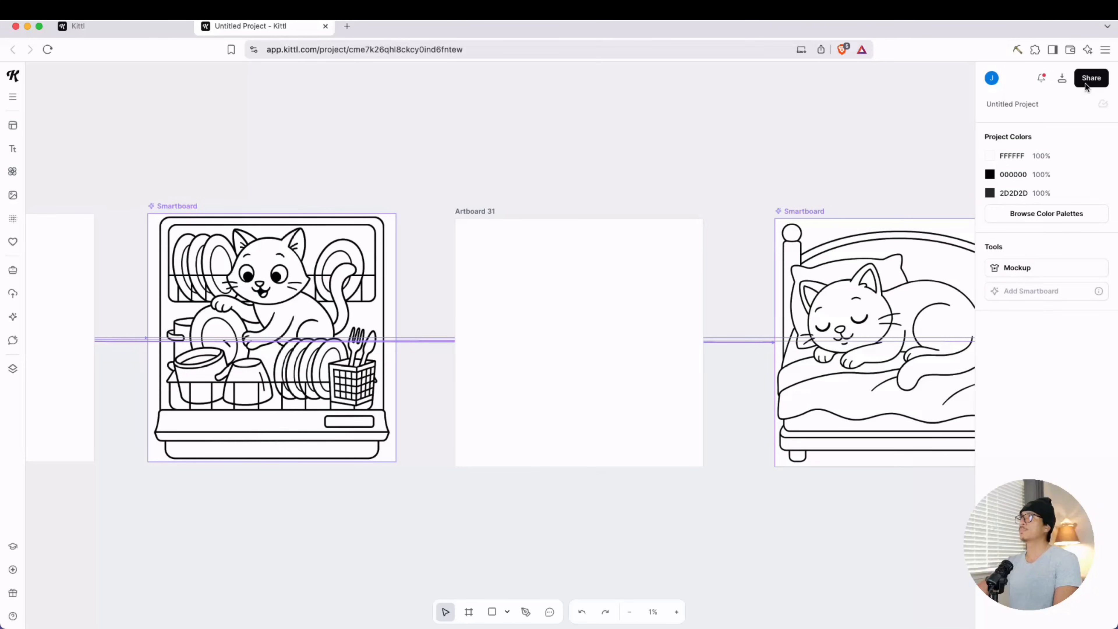
click(1062, 77)
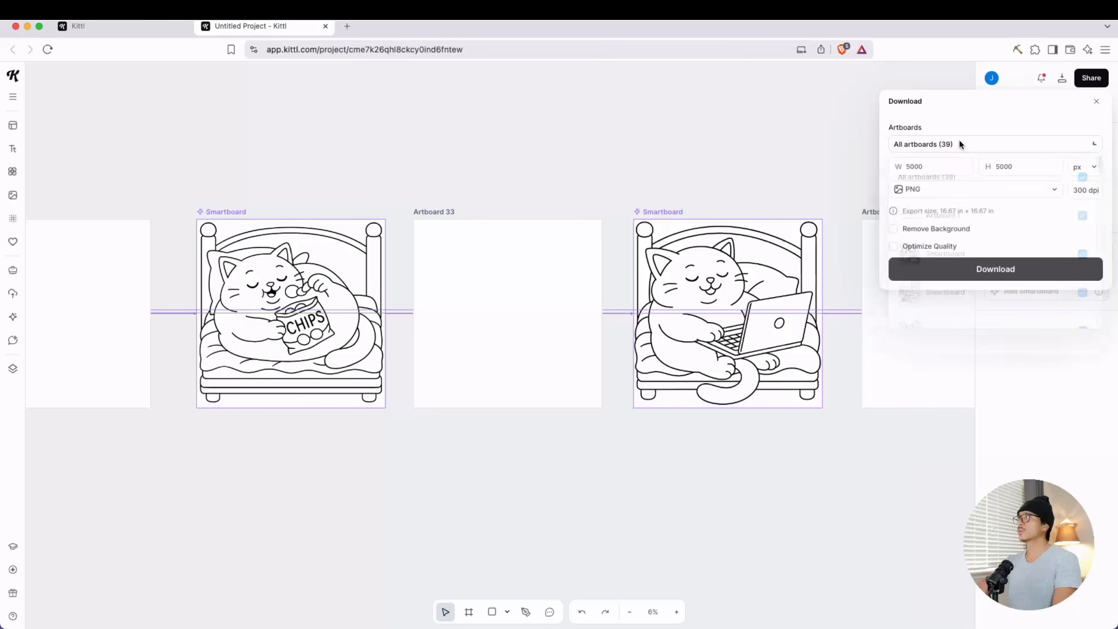
Set the export to PDF, combine all artboards into one file and enable Optimize Quality.
click(975, 188)
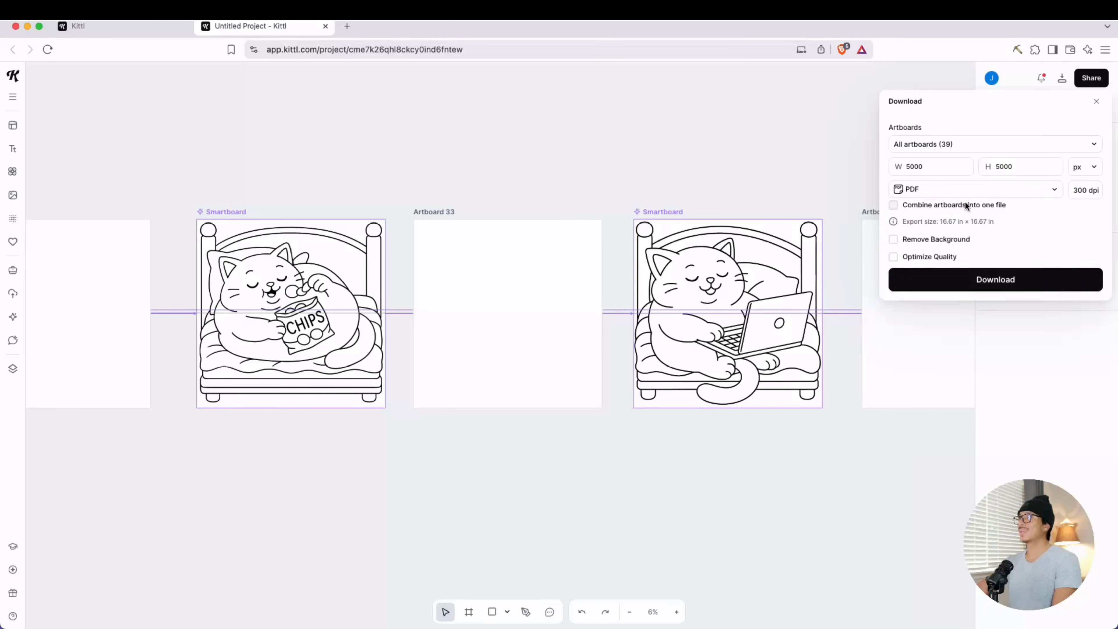
click(892, 205)
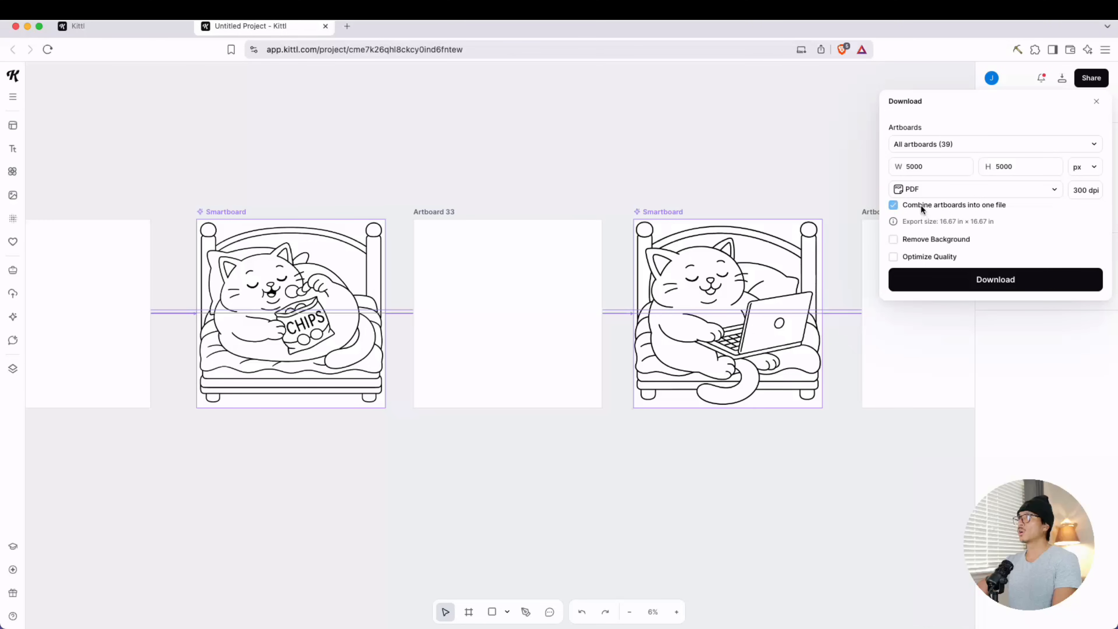
click(894, 257)
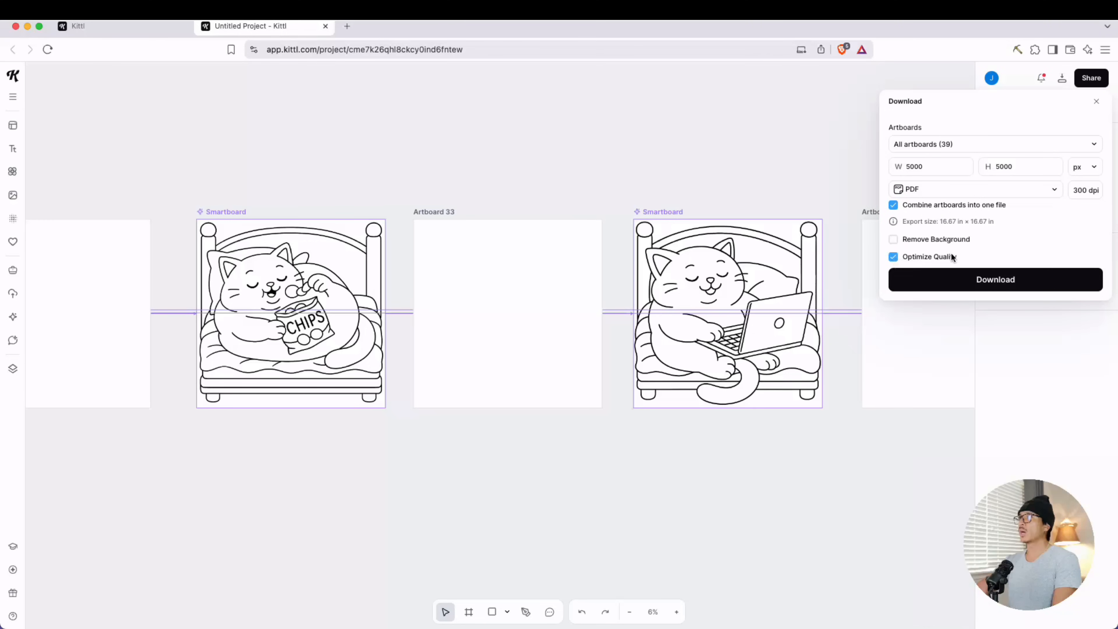